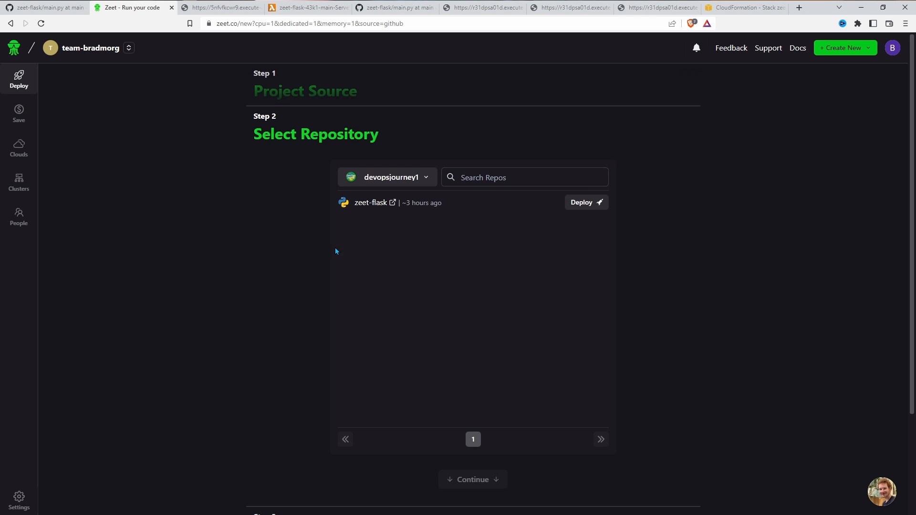
Deploy the zeet-flask repo as Serverless to production on AWS Lambda and review the build logs.
left_click(585, 203)
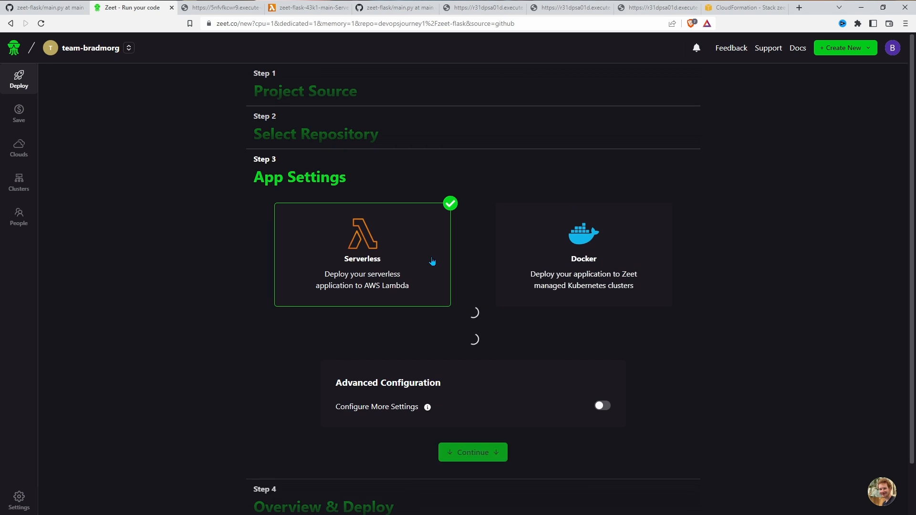
left_click(472, 452)
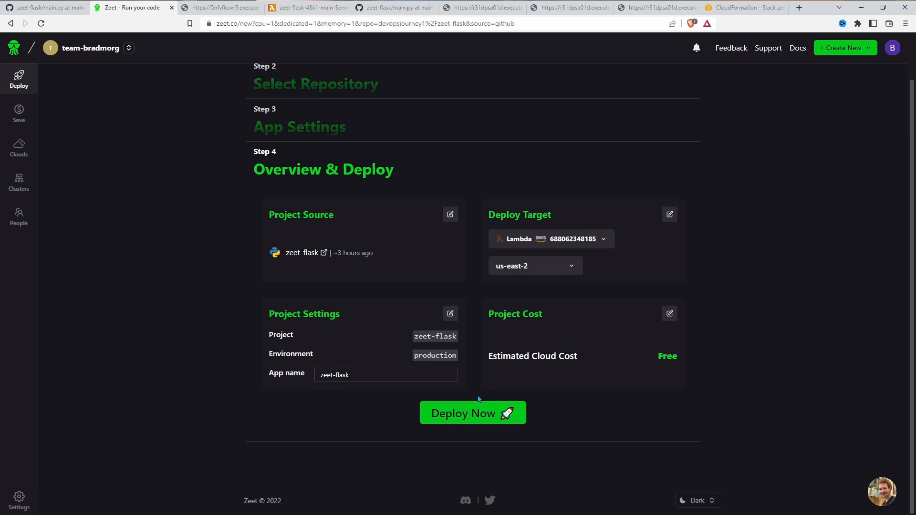
left_click(472, 414)
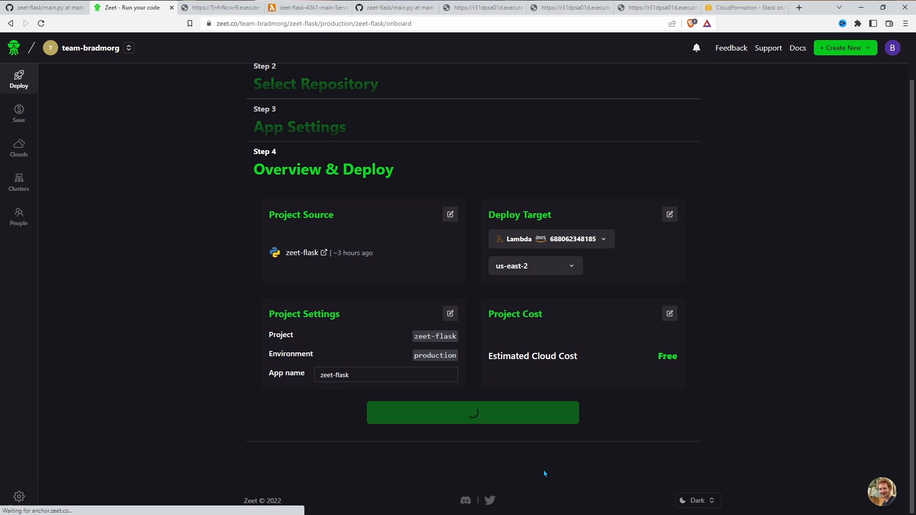
left_click(472, 413)
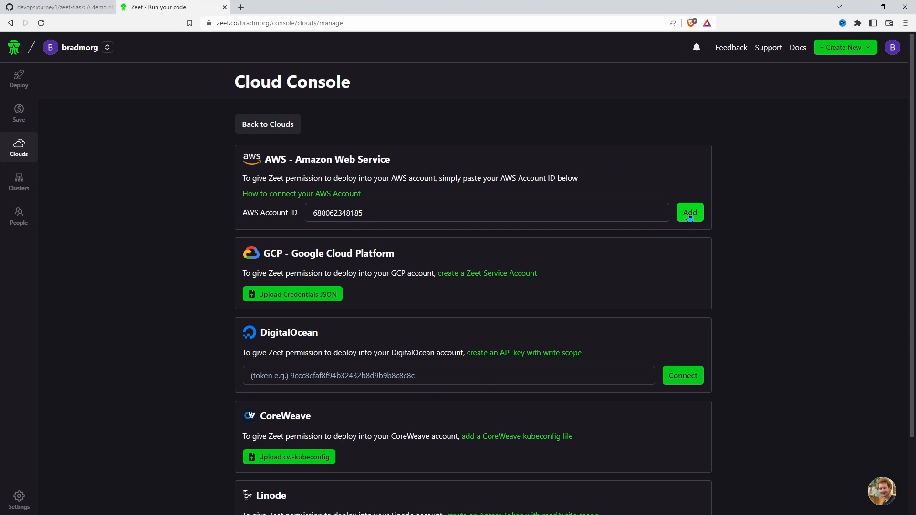
left_click(690, 212)
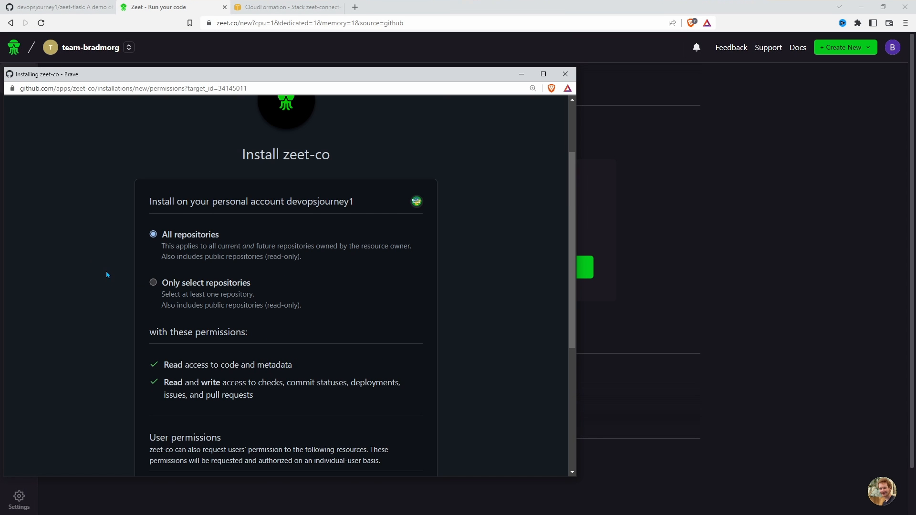
left_click(153, 283)
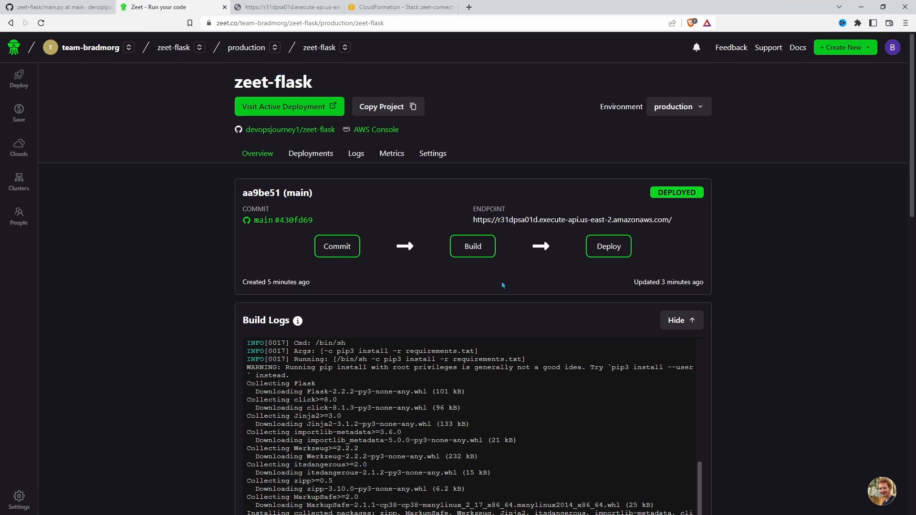
scroll("down", 3)
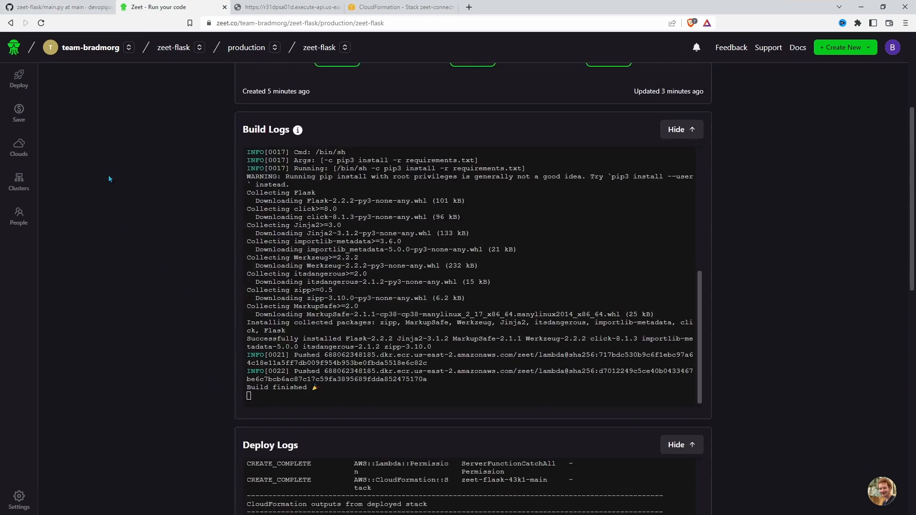
Edit zeet-flask's main.py on GitHub, adding text after Hello World in the h1 heading.
left_click(59, 7)
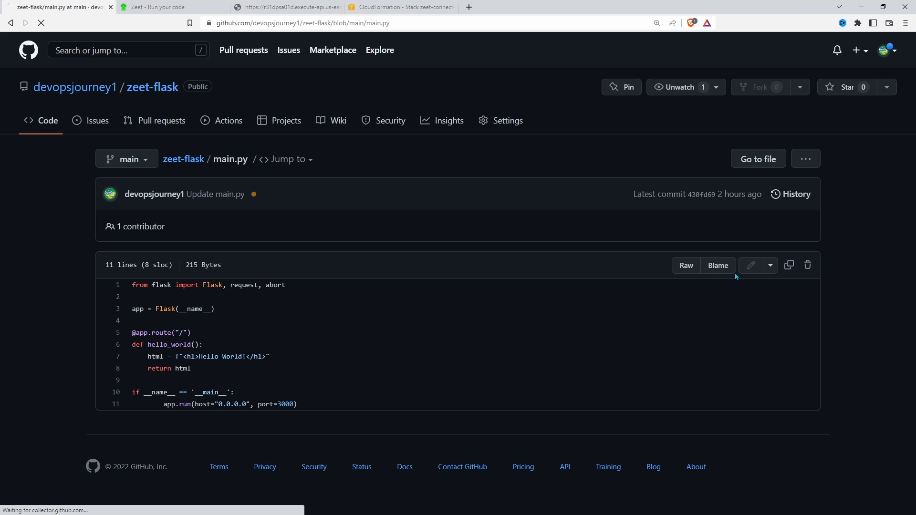
left_click(751, 265)
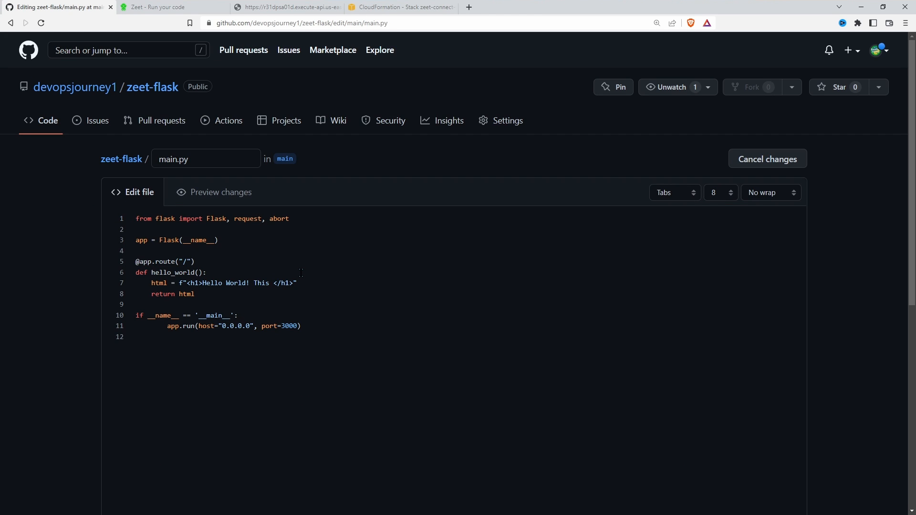
left_click(158, 6)
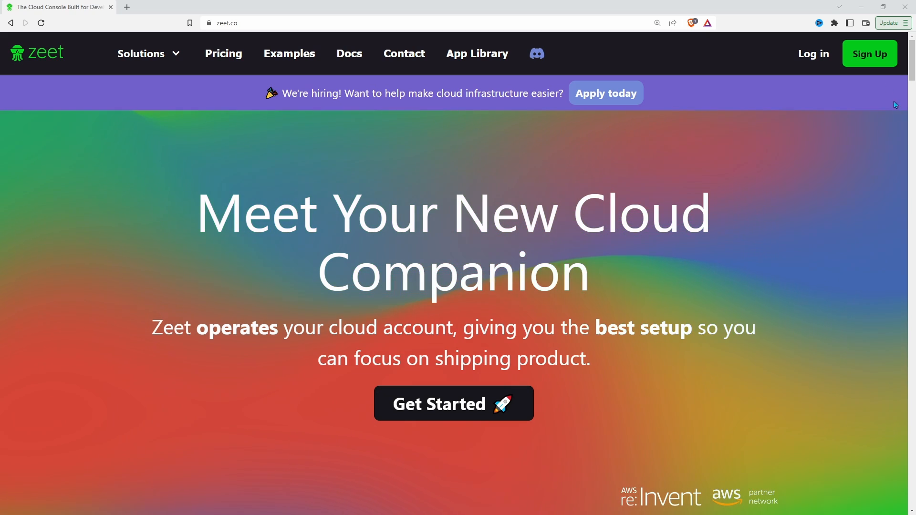
Sign up for Zeet with Deploy as the onboarding goal and reach the empty projects dashboard.
left_click(869, 54)
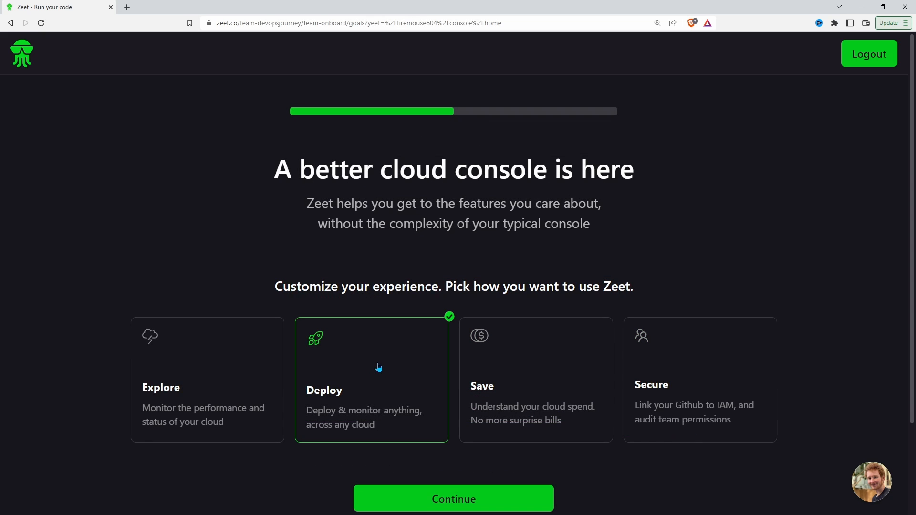
left_click(452, 498)
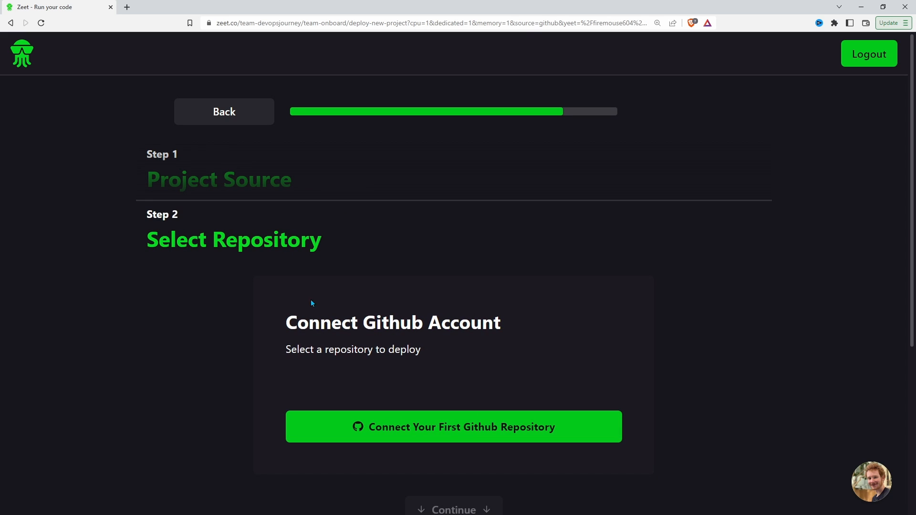
scroll("down", 3)
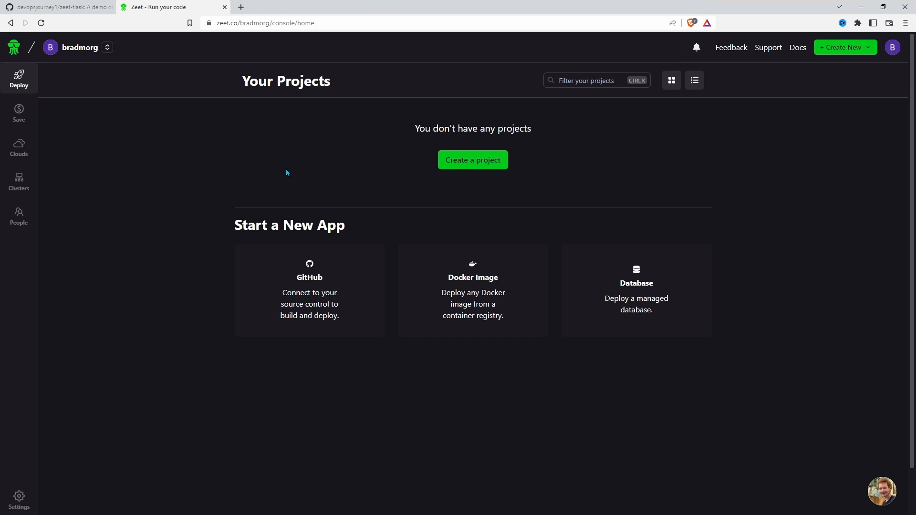
mouse_move(168, 186)
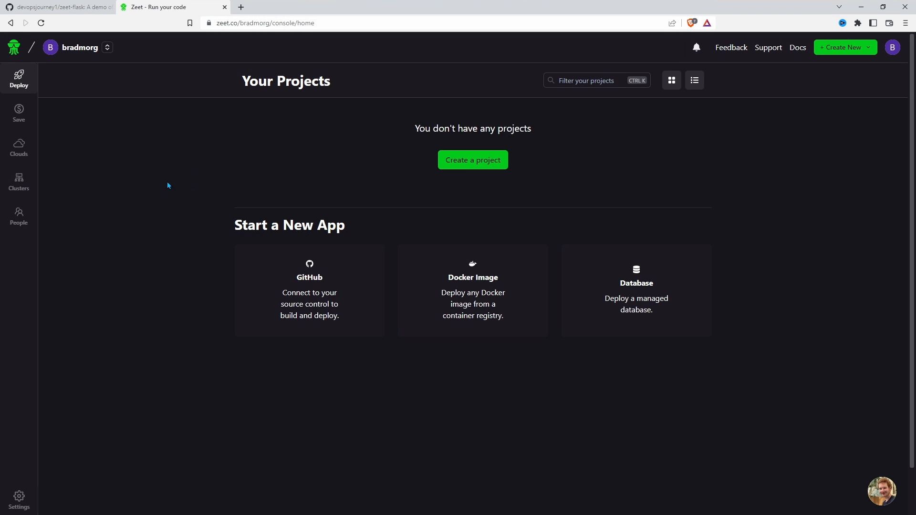
mouse_move(84, 197)
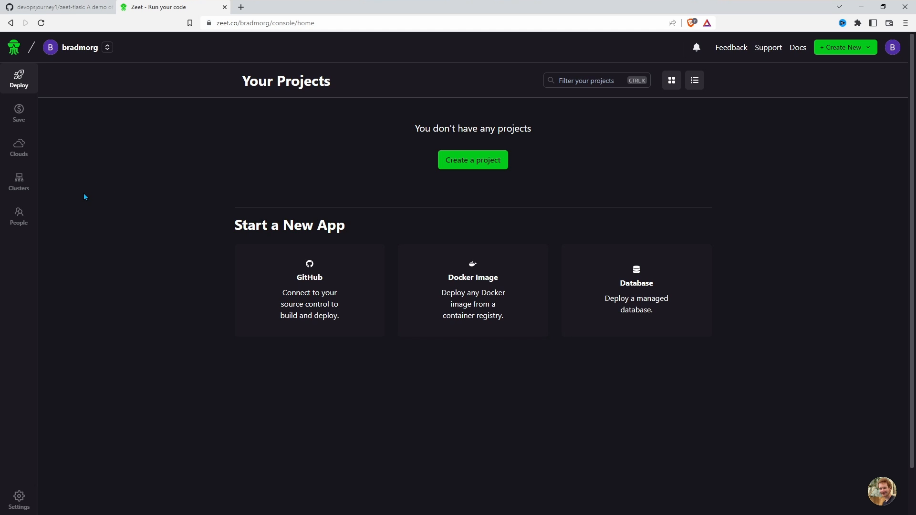
mouse_move(120, 209)
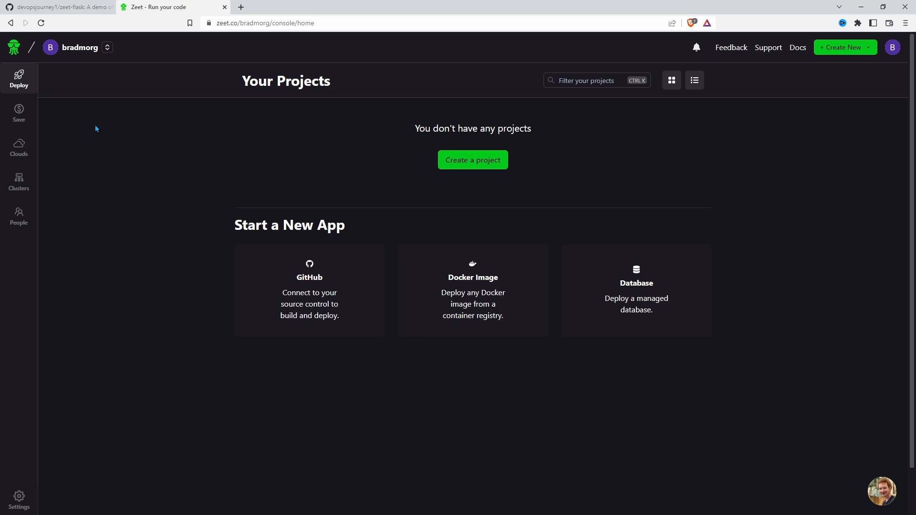
left_click(19, 147)
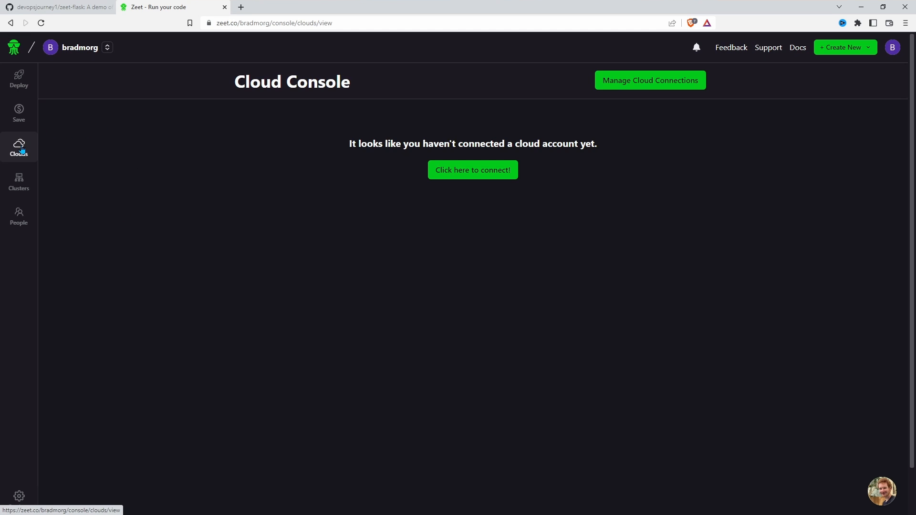
mouse_move(472, 170)
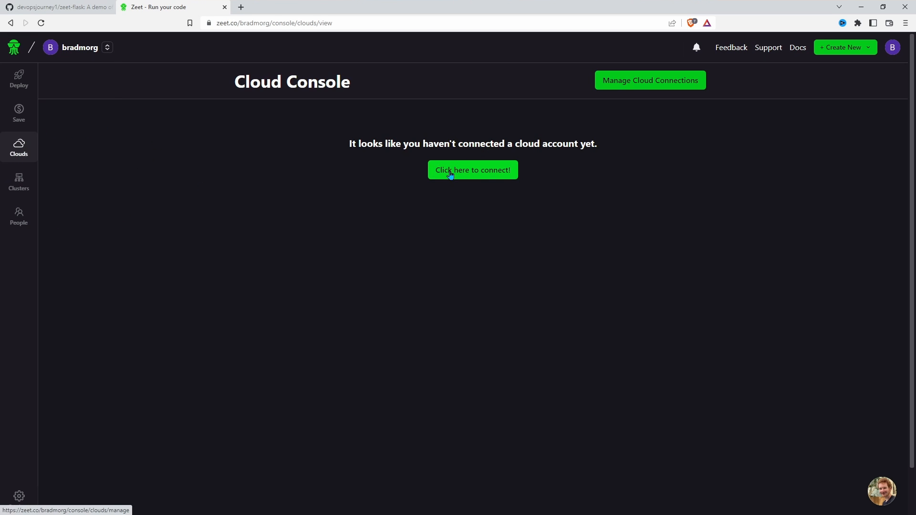
left_click(473, 170)
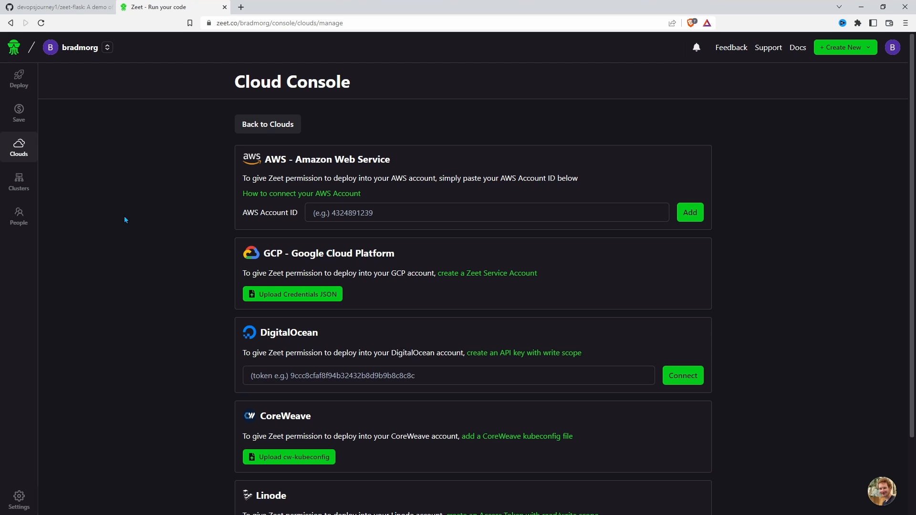
mouse_move(119, 221)
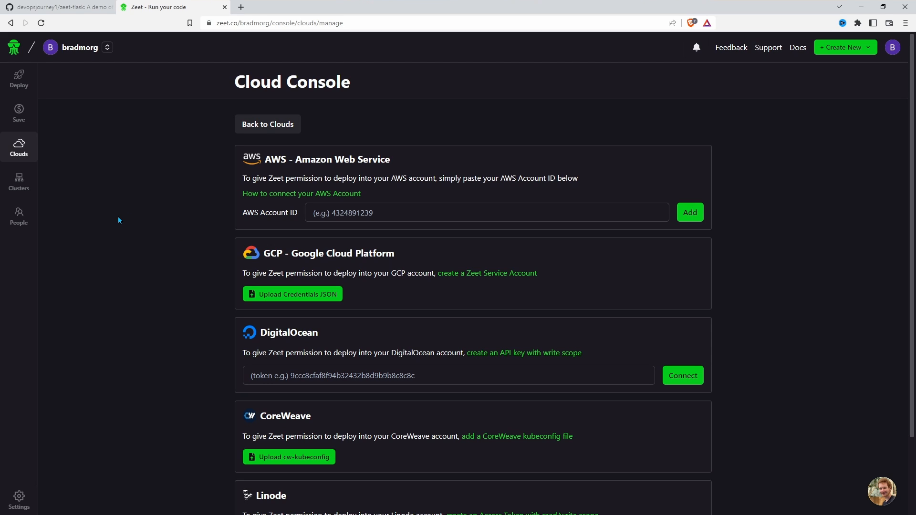
mouse_move(427, 164)
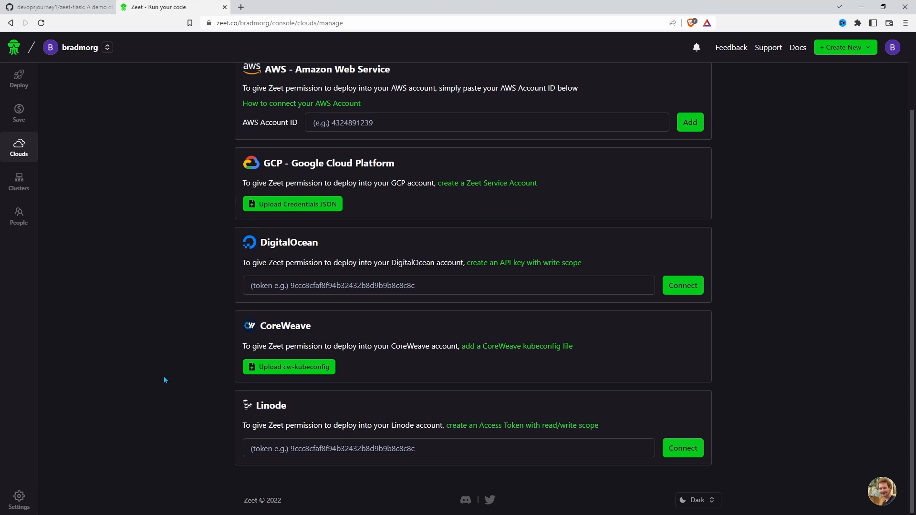
scroll("up", 3)
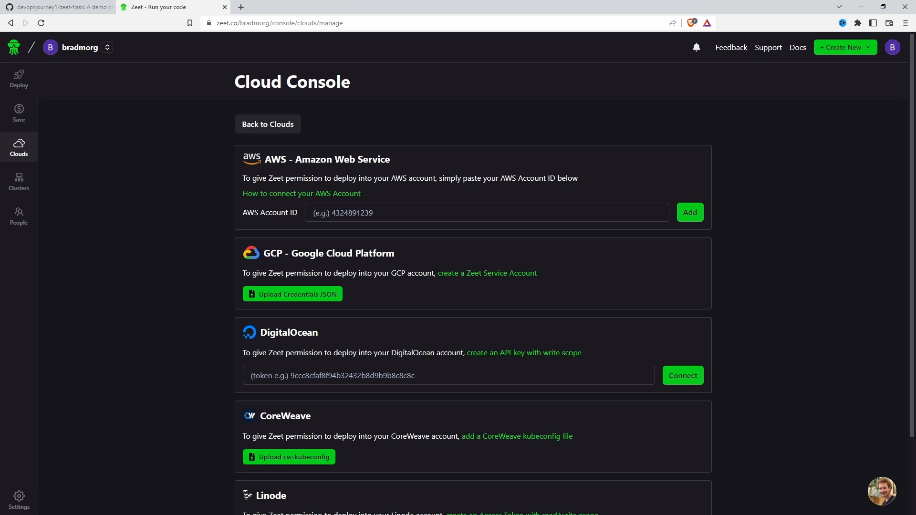
mouse_move(200, 202)
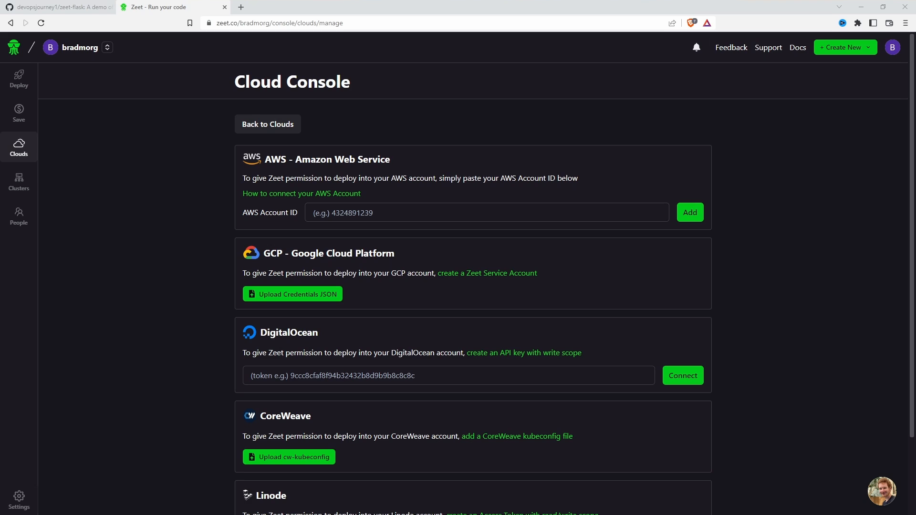
type("688062348185")
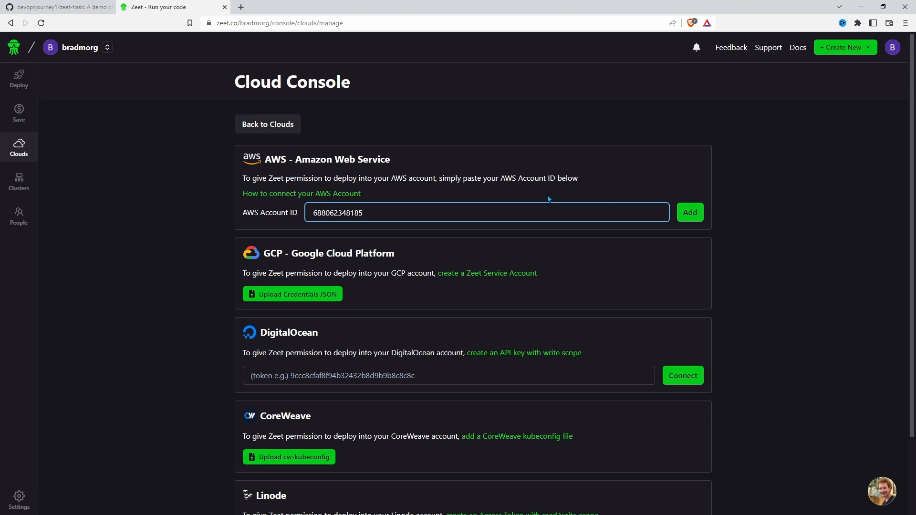
left_click(689, 212)
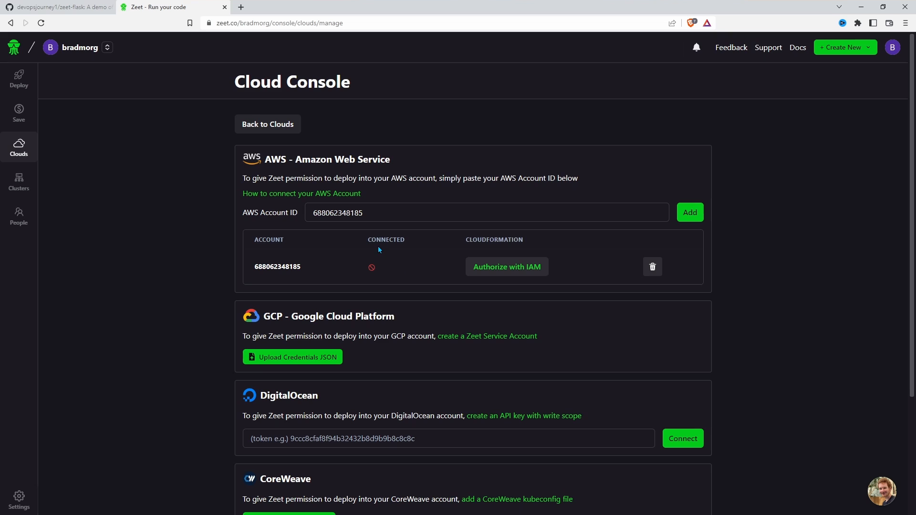
mouse_move(358, 257)
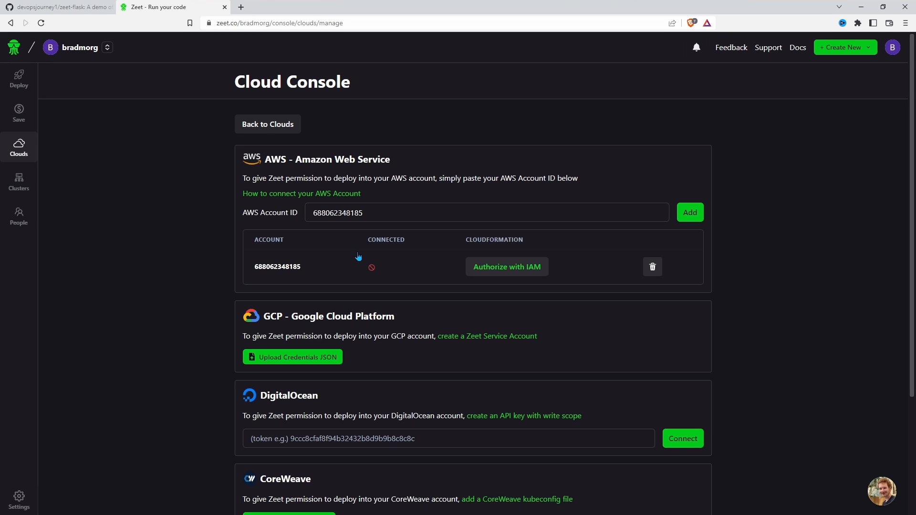
mouse_move(506, 268)
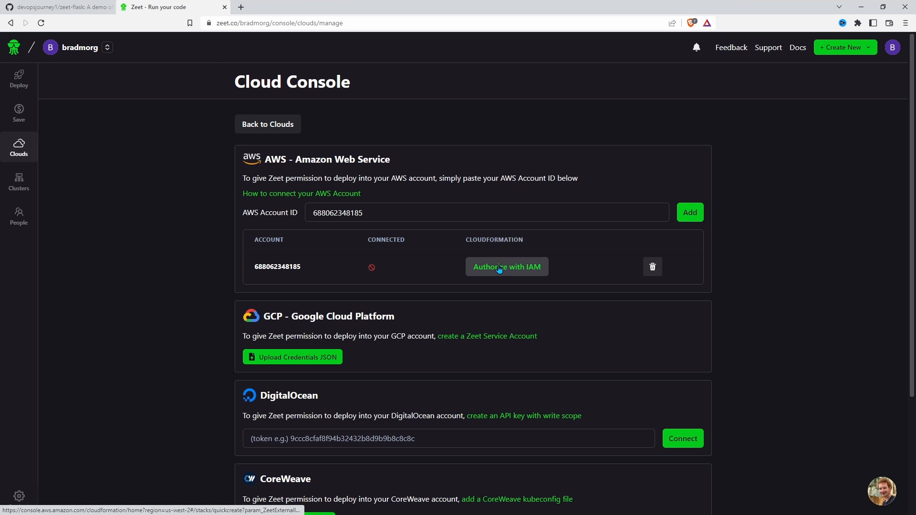
Create the zeet-connect CloudFormation stack with IAM custom-name resources acknowledged.
left_click(506, 267)
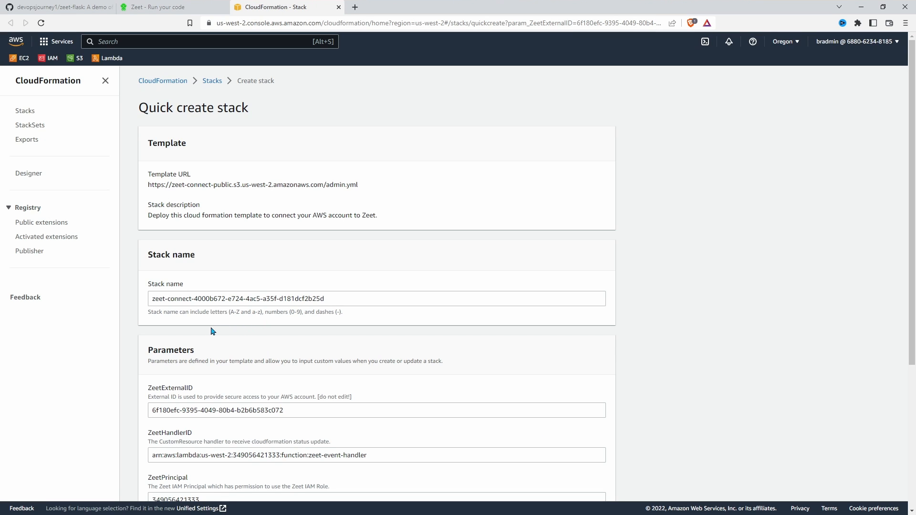
mouse_move(381, 176)
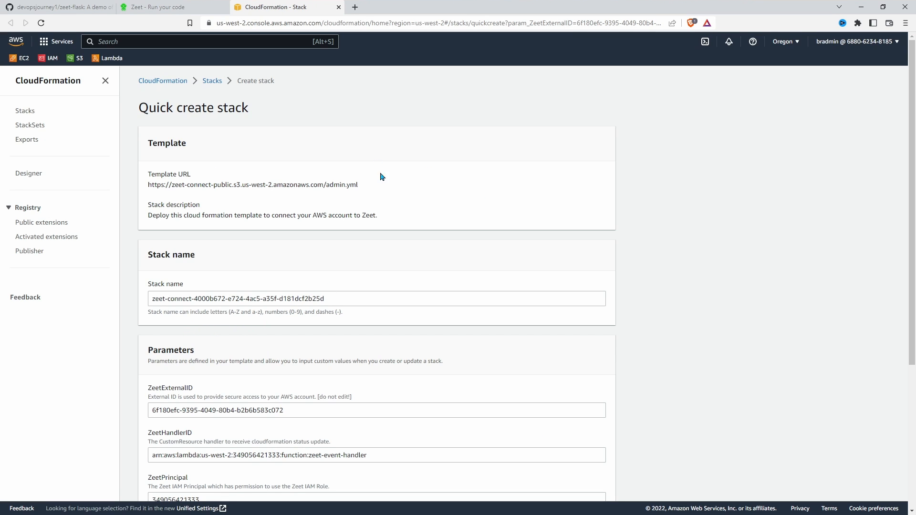
mouse_move(257, 209)
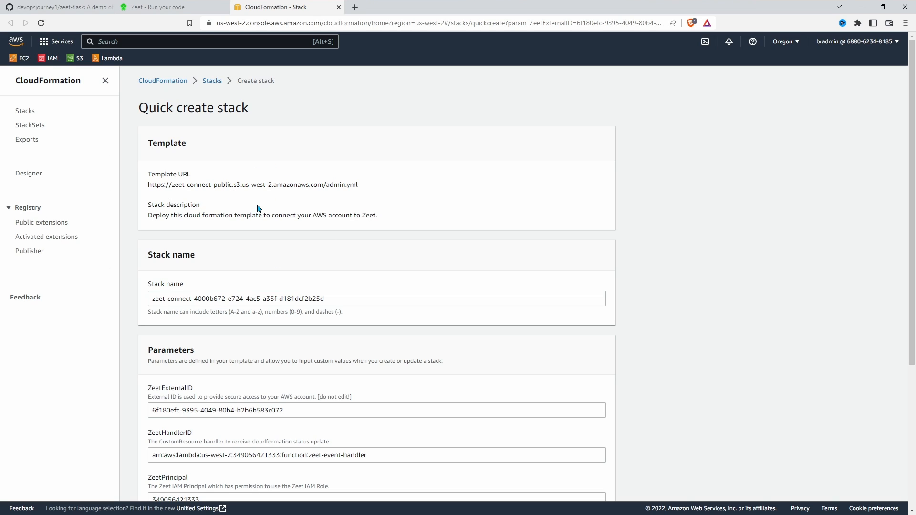
mouse_move(179, 231)
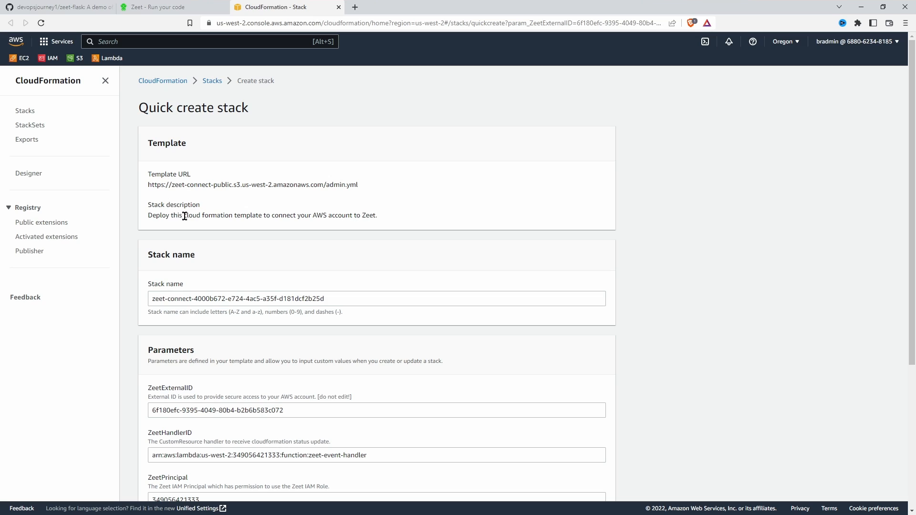
mouse_move(326, 213)
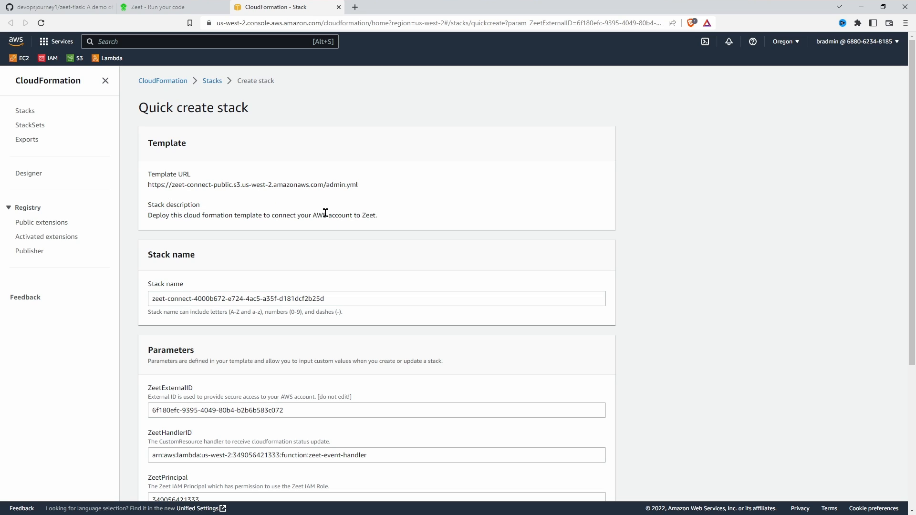
mouse_move(402, 224)
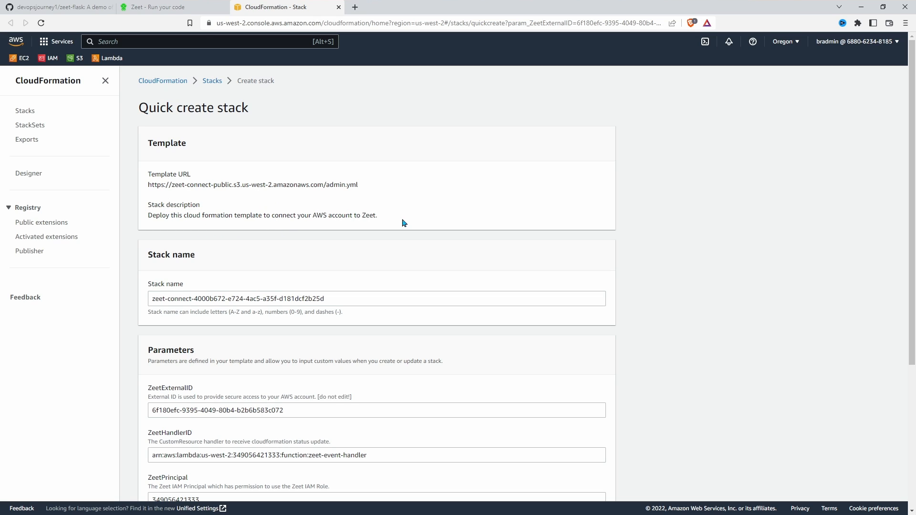
scroll("down", 3)
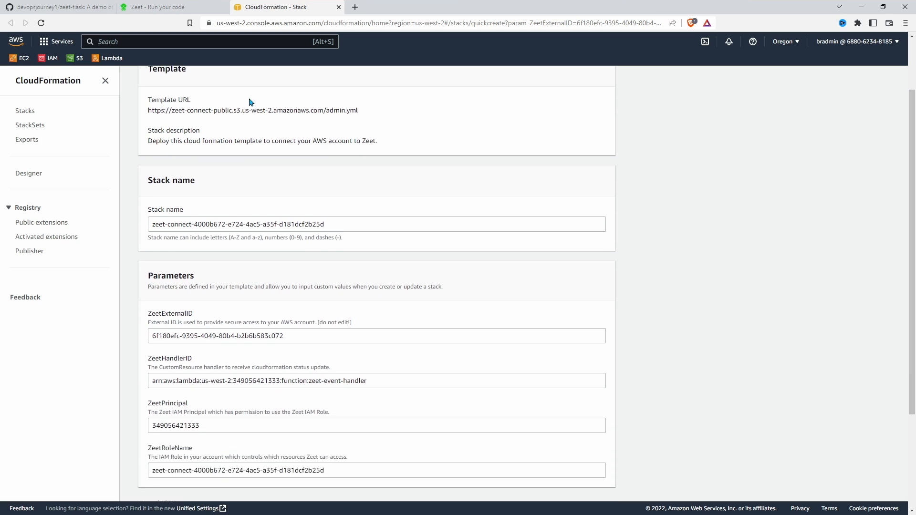
scroll("down", 3)
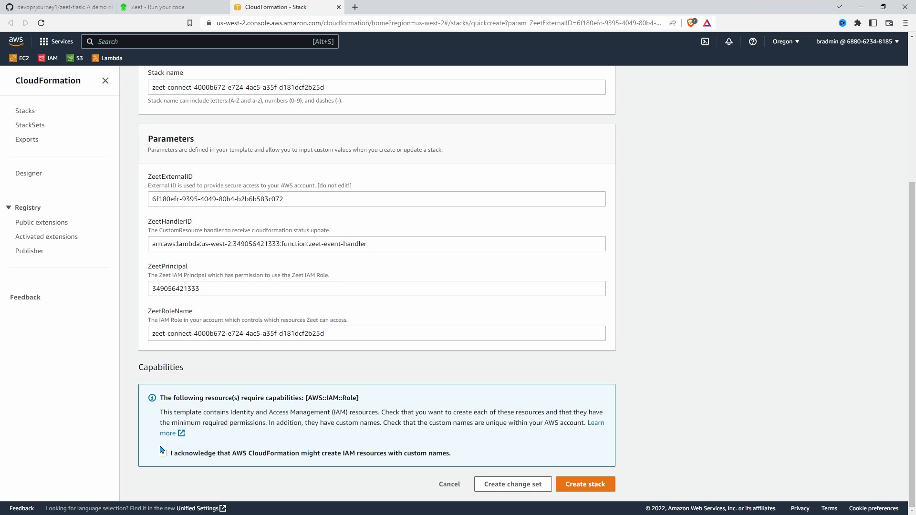
left_click(164, 454)
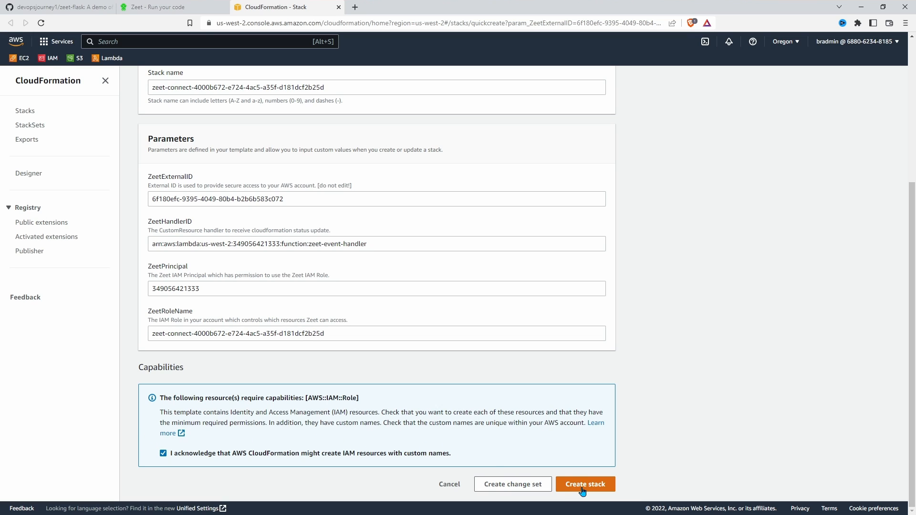
left_click(584, 483)
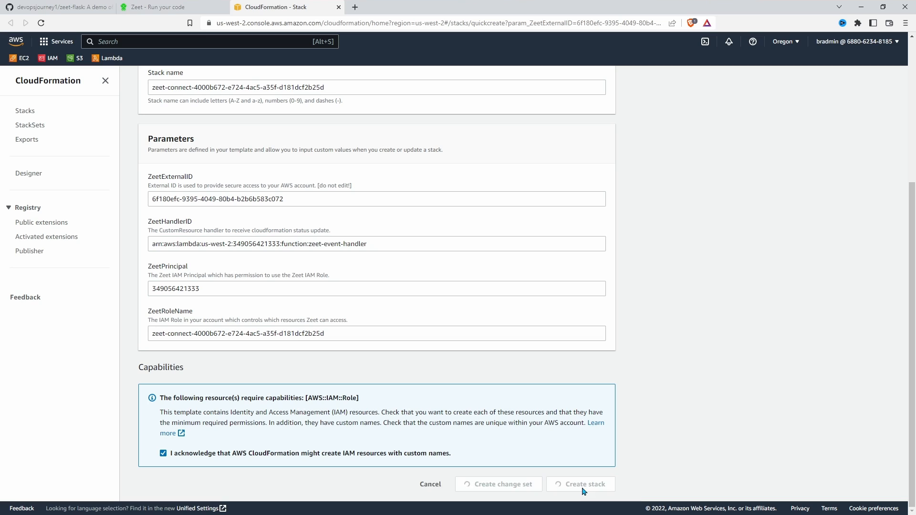
left_click(581, 484)
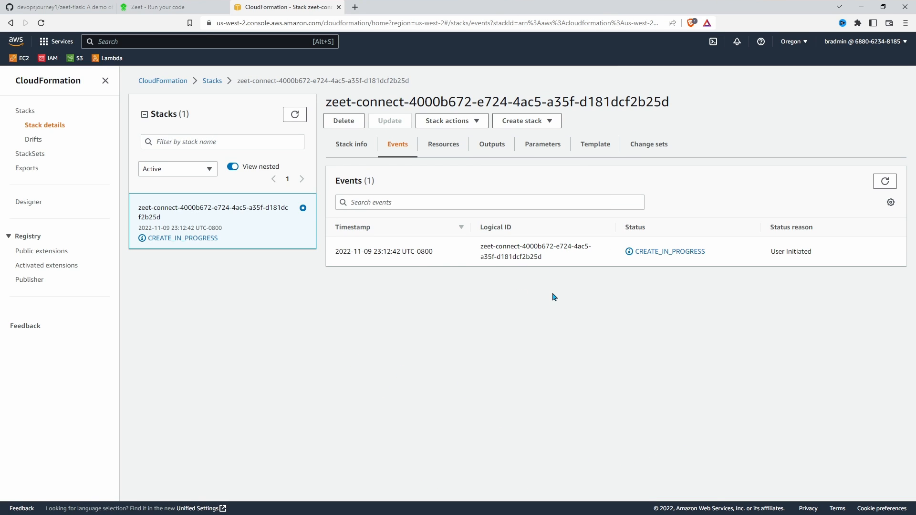
mouse_move(459, 290)
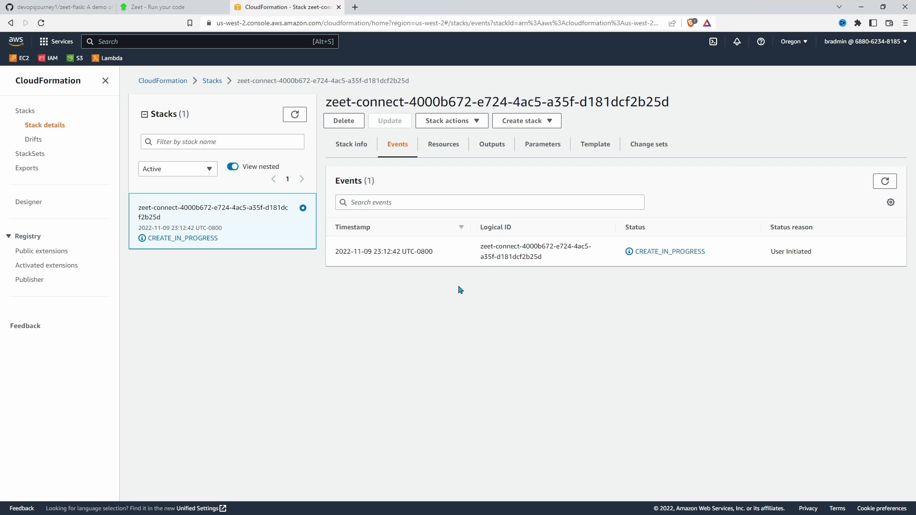
mouse_move(225, 130)
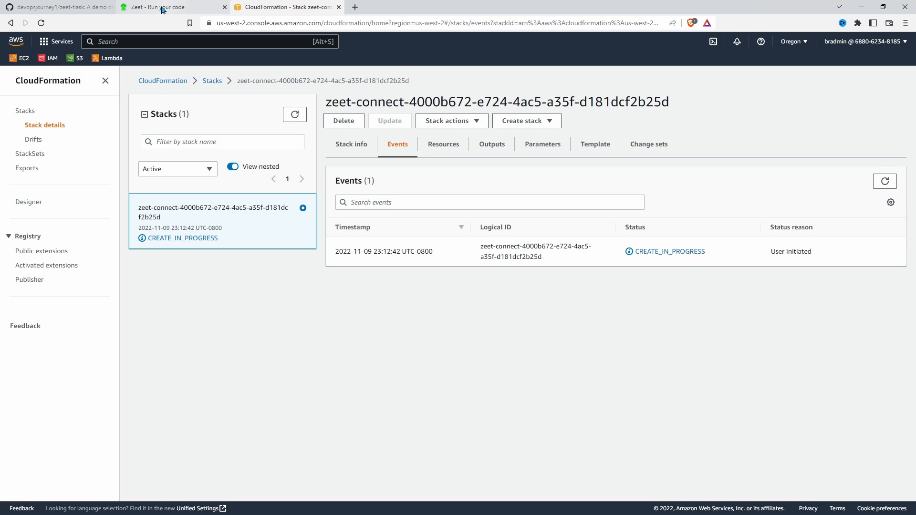
Refresh the AWS account row in Zeet's Cloud Console so it shows Connected.
left_click(157, 7)
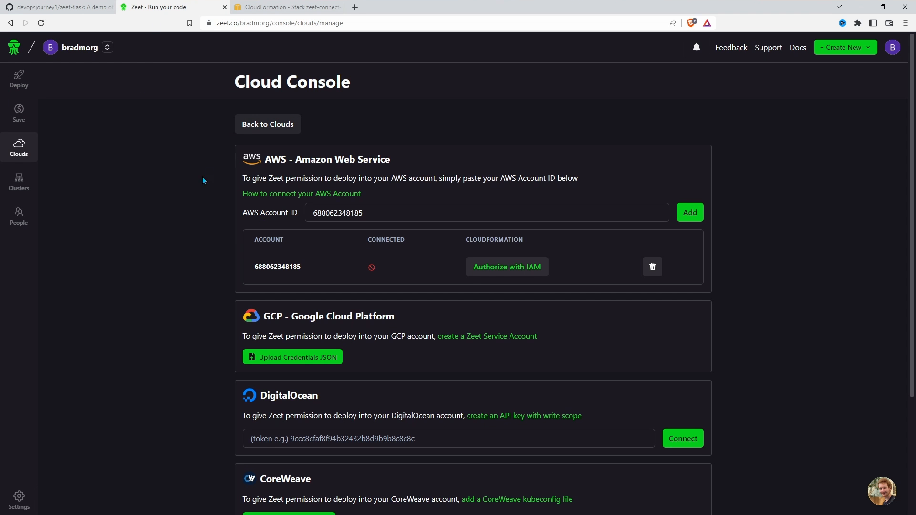
mouse_move(305, 275)
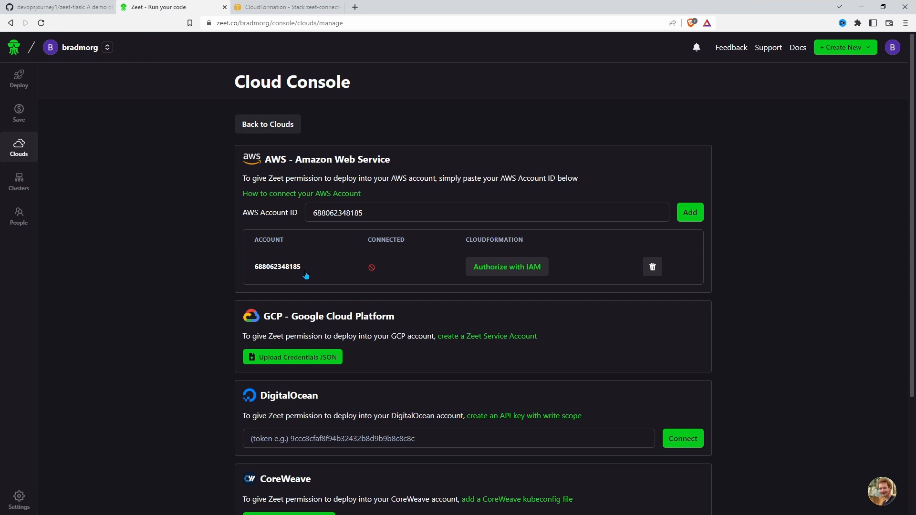
left_click(507, 267)
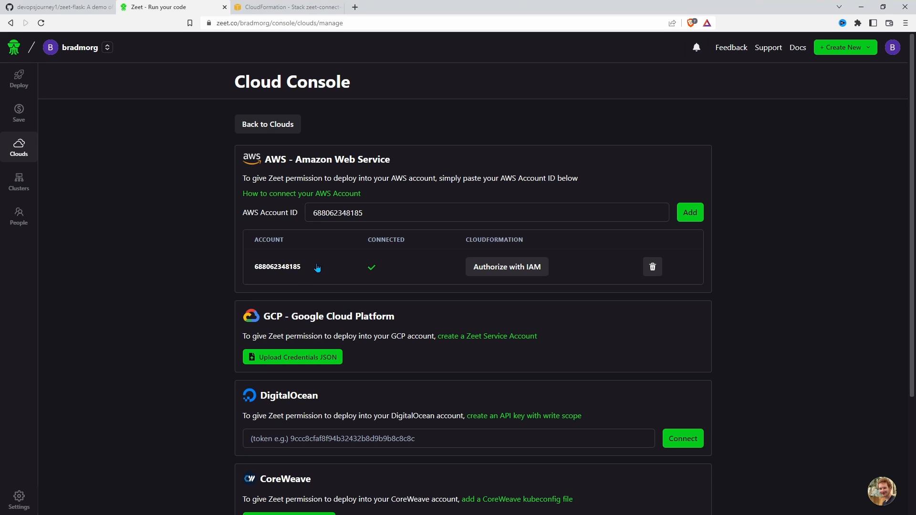
mouse_move(341, 281)
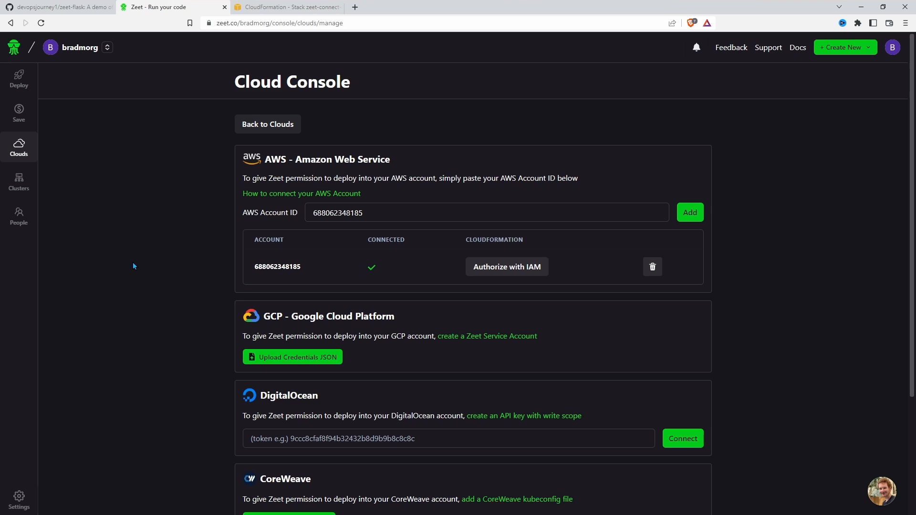
mouse_move(102, 113)
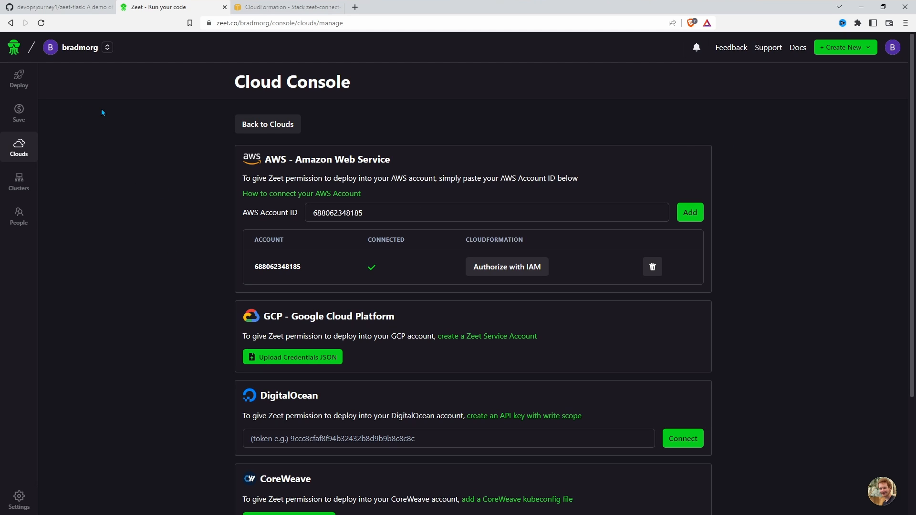
mouse_move(19, 79)
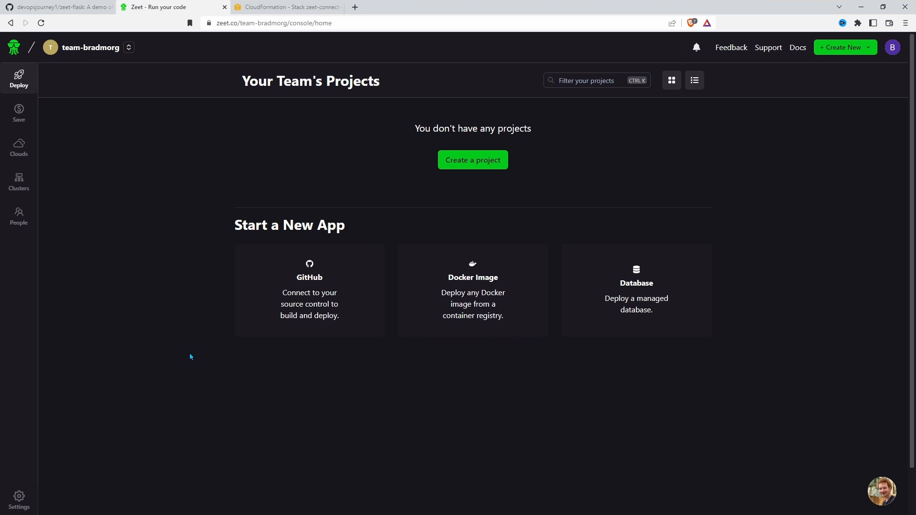
mouse_move(303, 310)
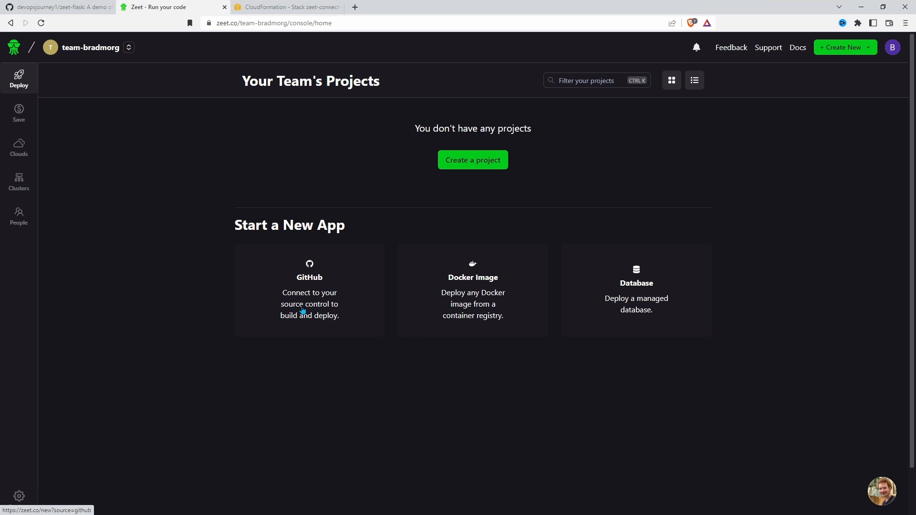
Start a new app from GitHub under Your Team's Projects.
left_click(310, 290)
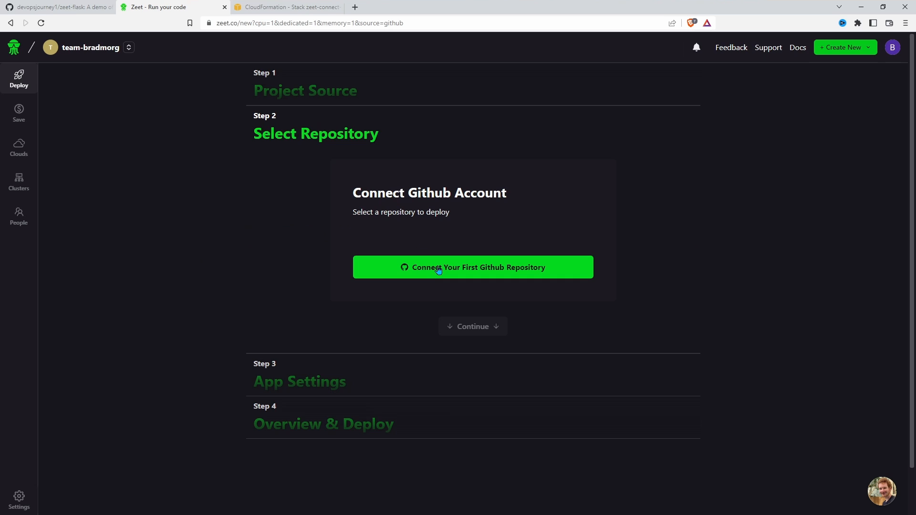
mouse_move(424, 269)
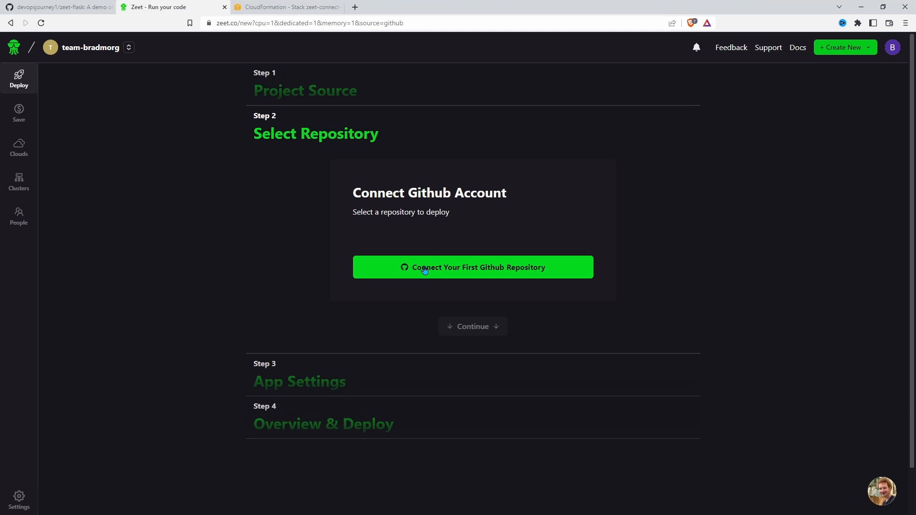
Install the zeet-co GitHub app with access limited to only the zeet-flask repository.
left_click(472, 267)
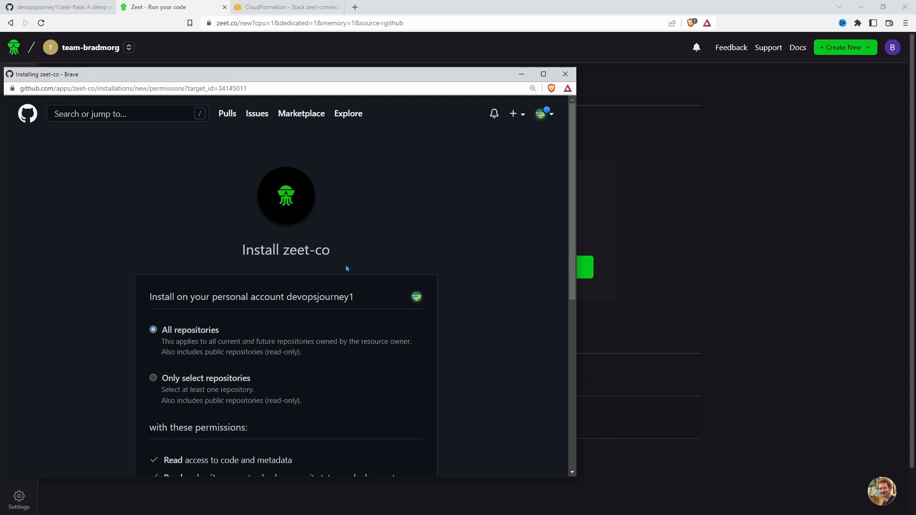
scroll("down", 3)
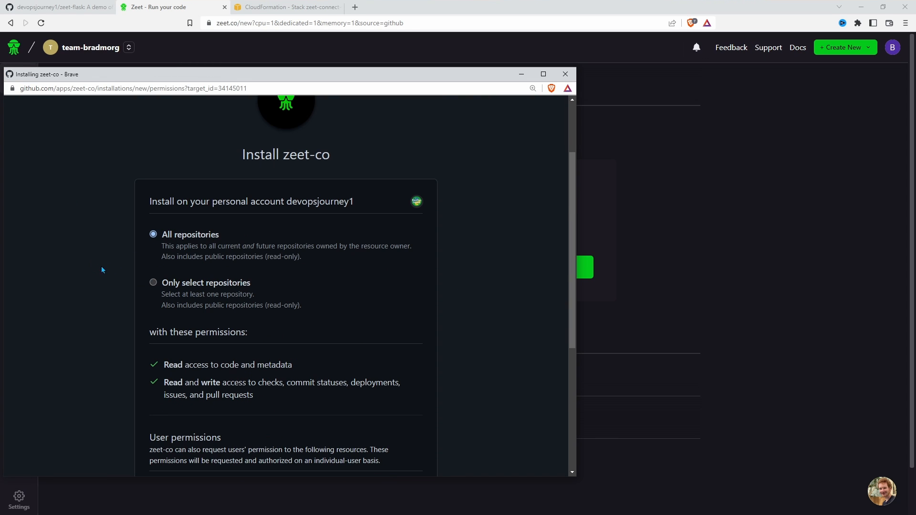
left_click(153, 283)
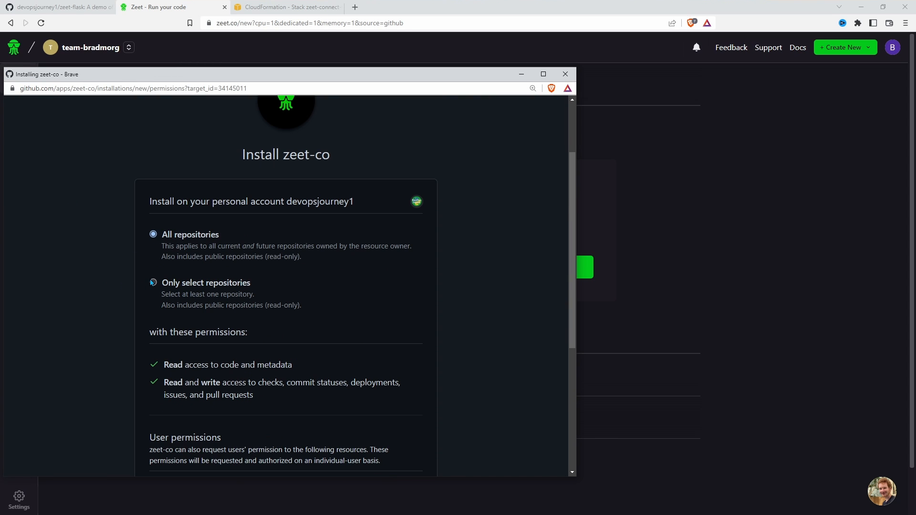
left_click(152, 283)
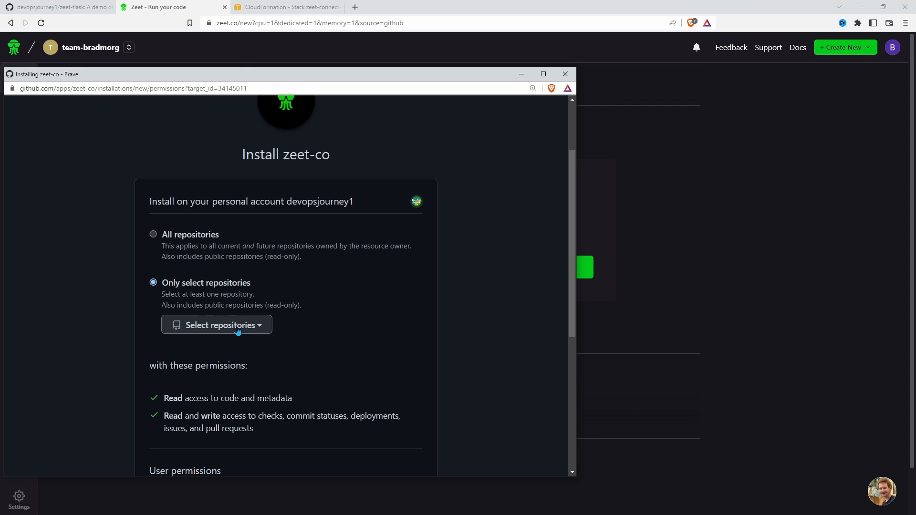
left_click(217, 325)
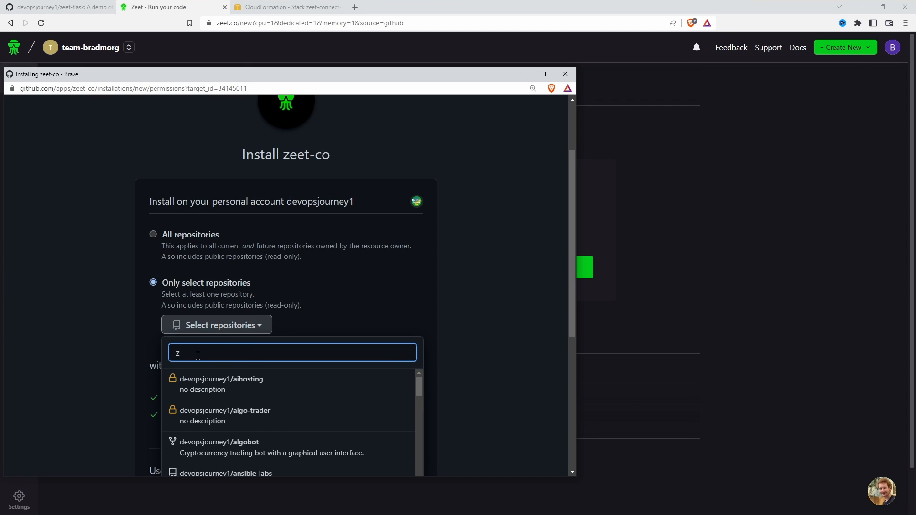
type("eet")
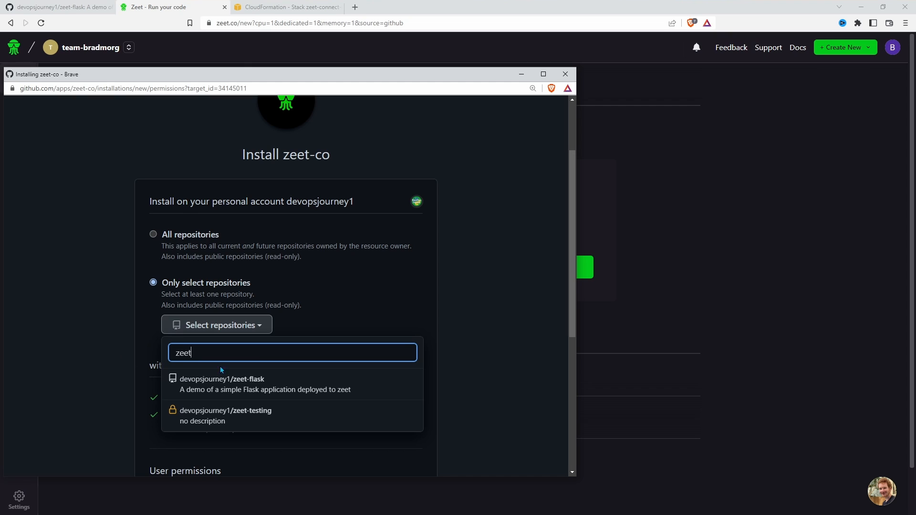
left_click(222, 379)
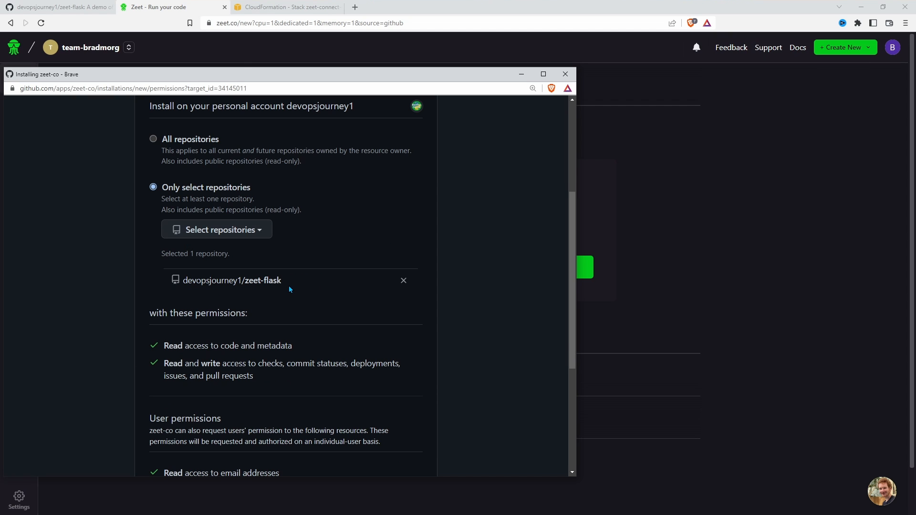
mouse_move(271, 299)
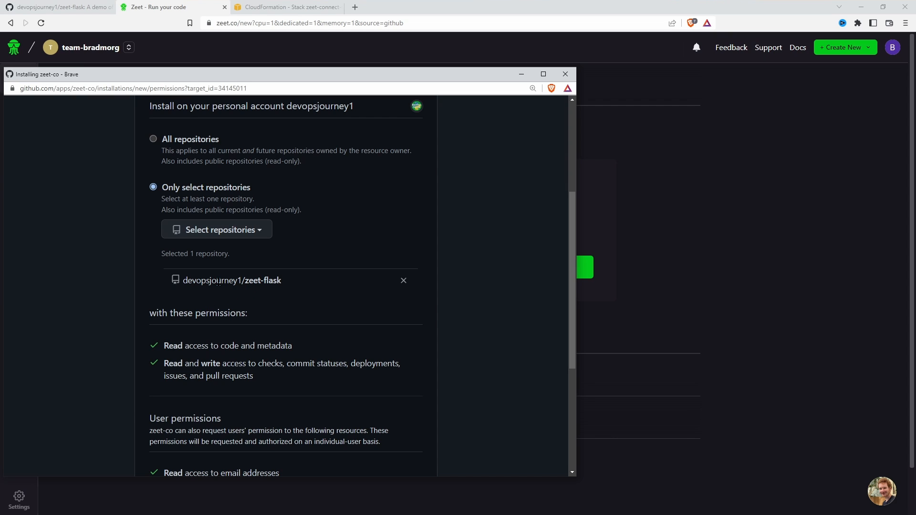
scroll("down", 3)
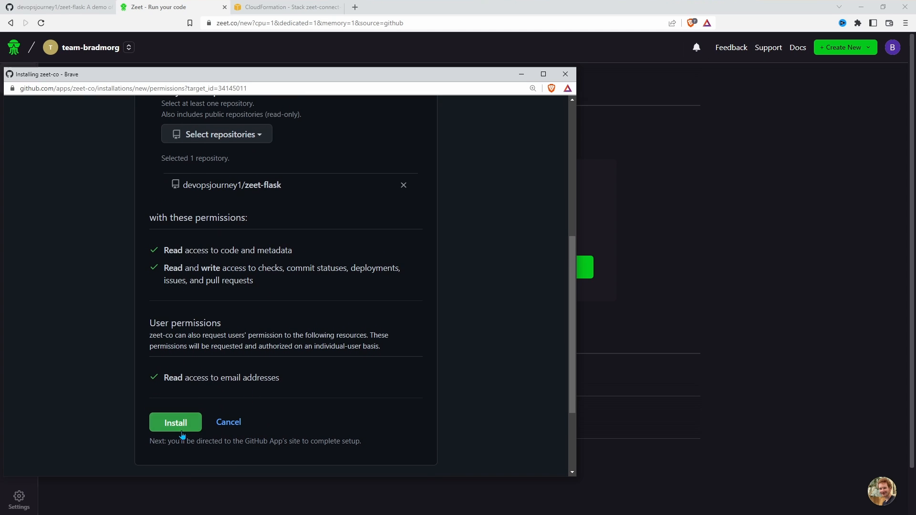
left_click(176, 422)
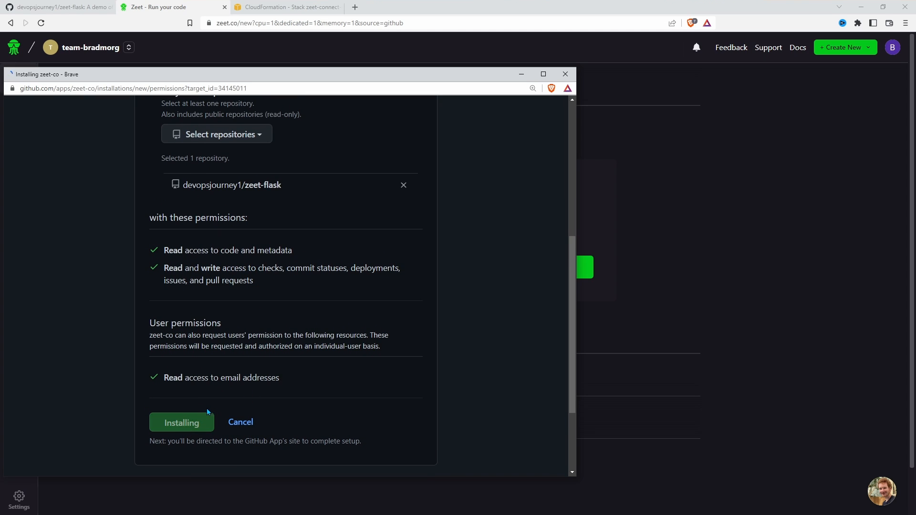
Choose Deploy next to zeet-flask to advance the wizard to App Settings.
left_click(181, 423)
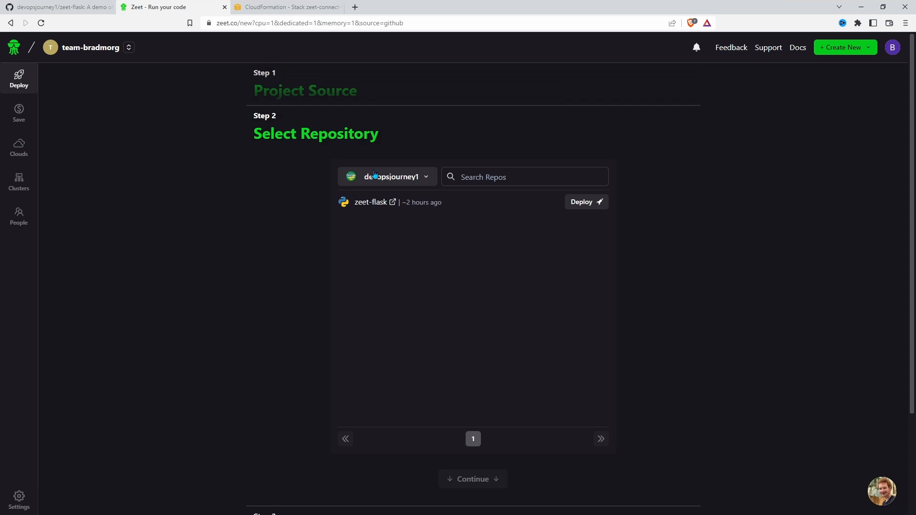
mouse_move(391, 202)
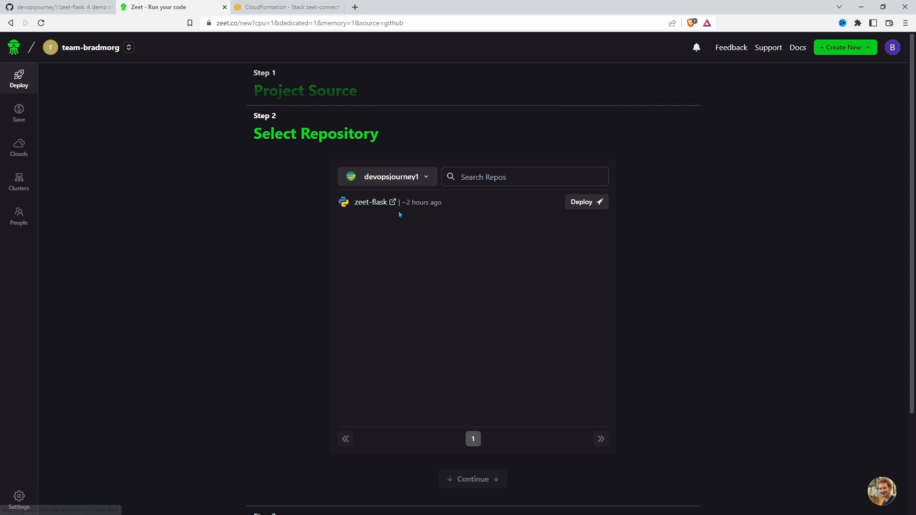
mouse_move(533, 216)
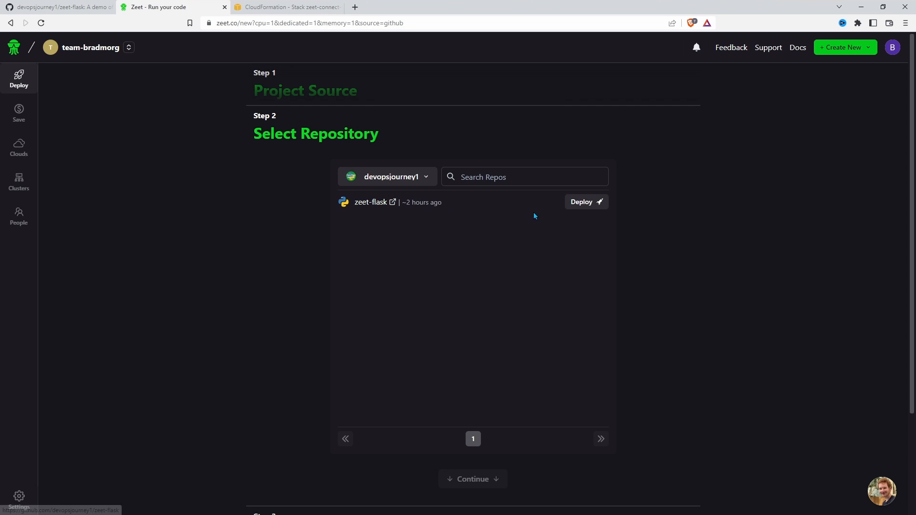
left_click(583, 202)
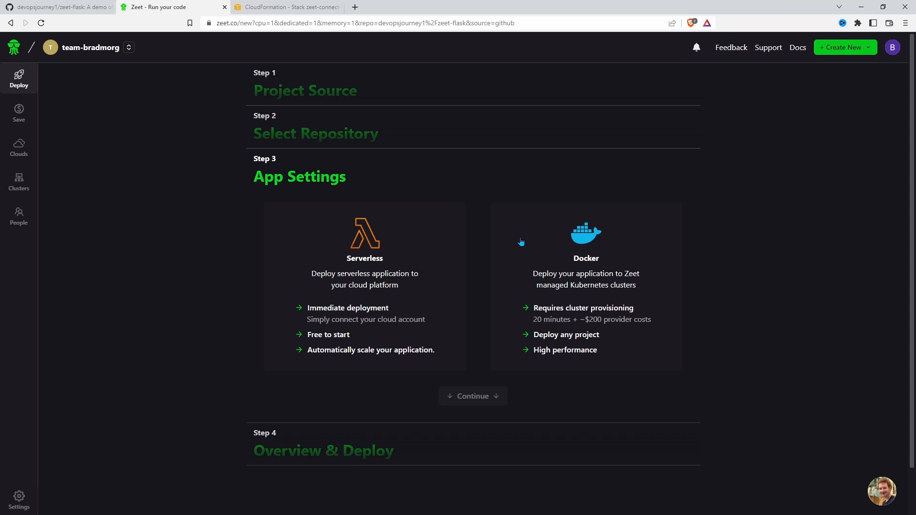
mouse_move(384, 186)
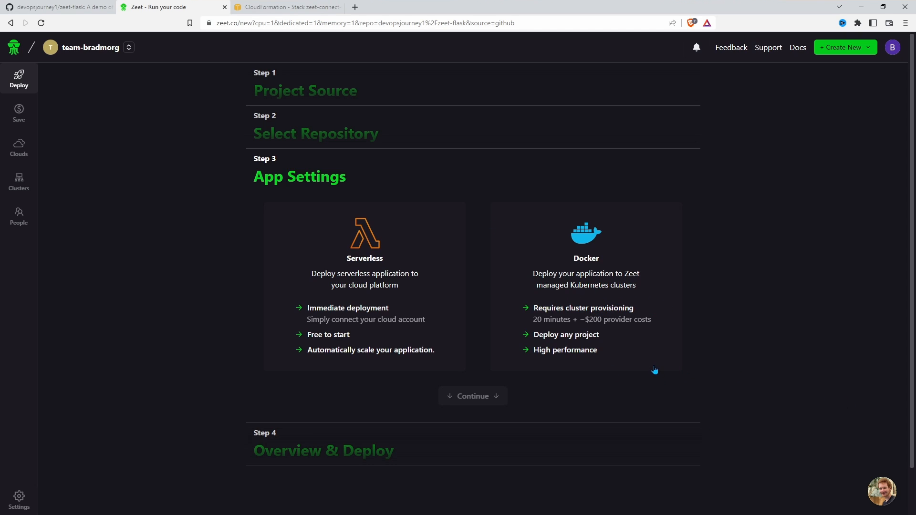
mouse_move(535, 347)
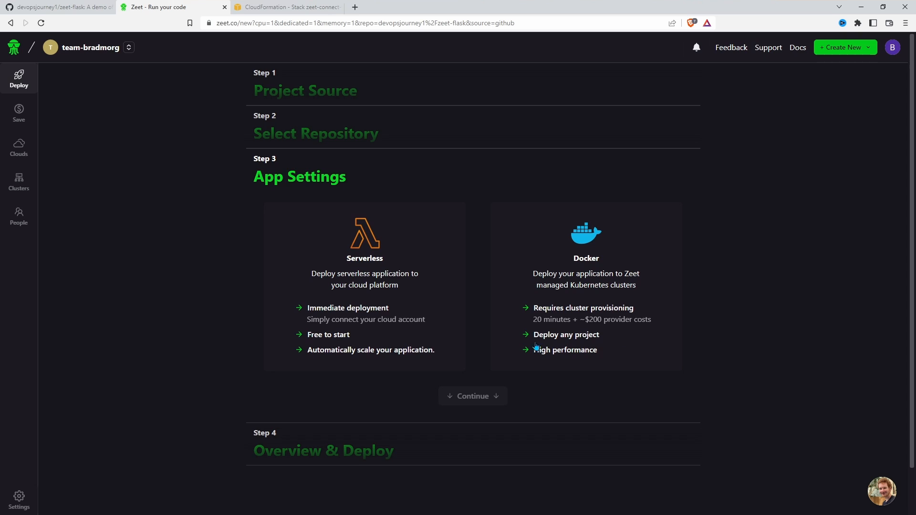
mouse_move(469, 361)
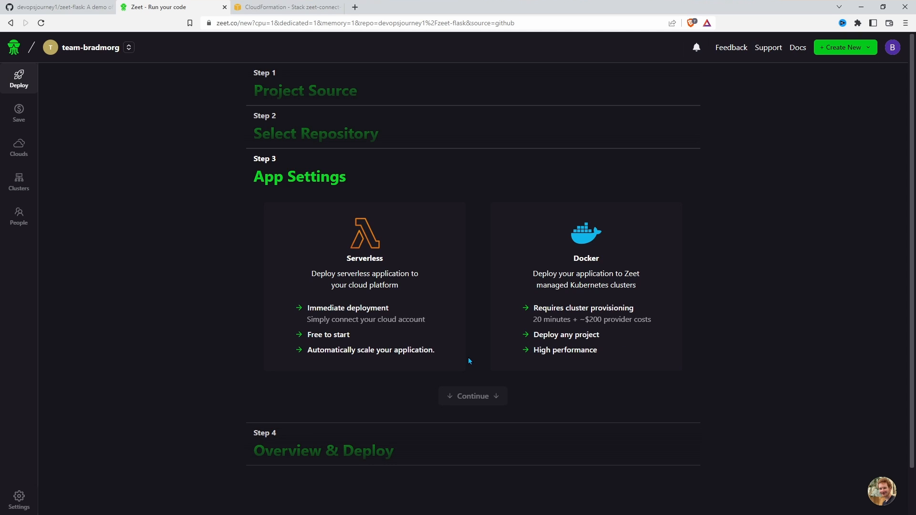
mouse_move(643, 295)
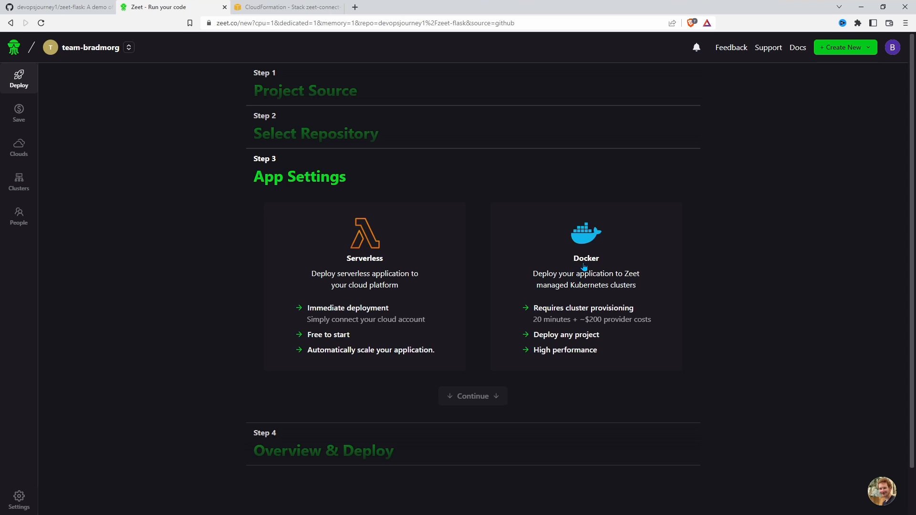
mouse_move(316, 281)
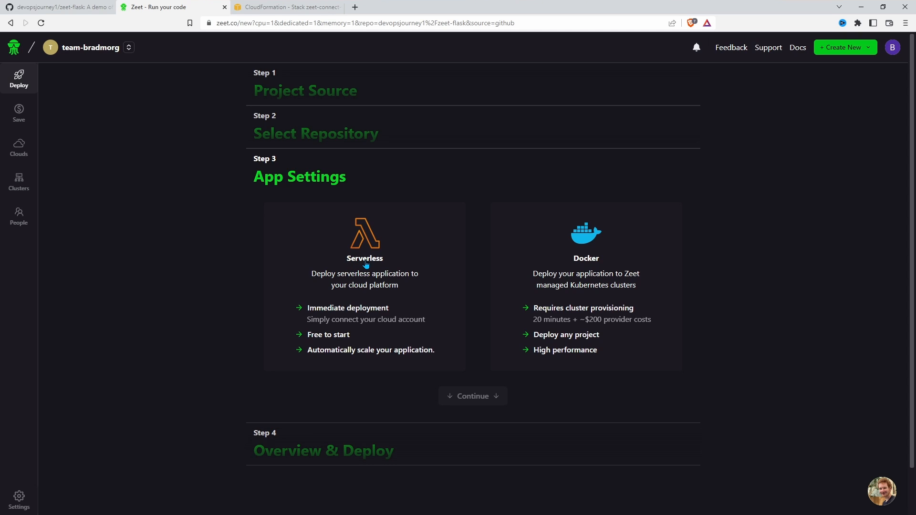
Configure zeet-flask as Serverless HTTP Web Service on port 3000 and reach Overview & Deploy.
left_click(363, 243)
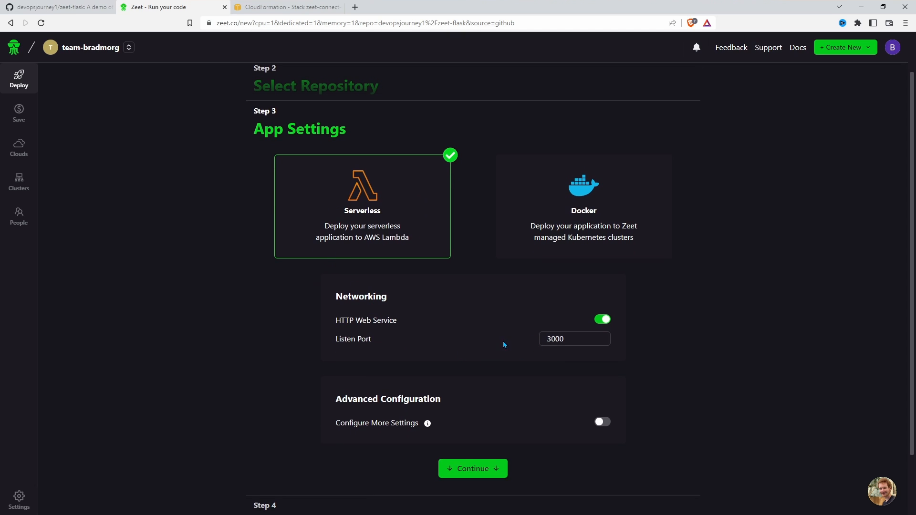
mouse_move(410, 349)
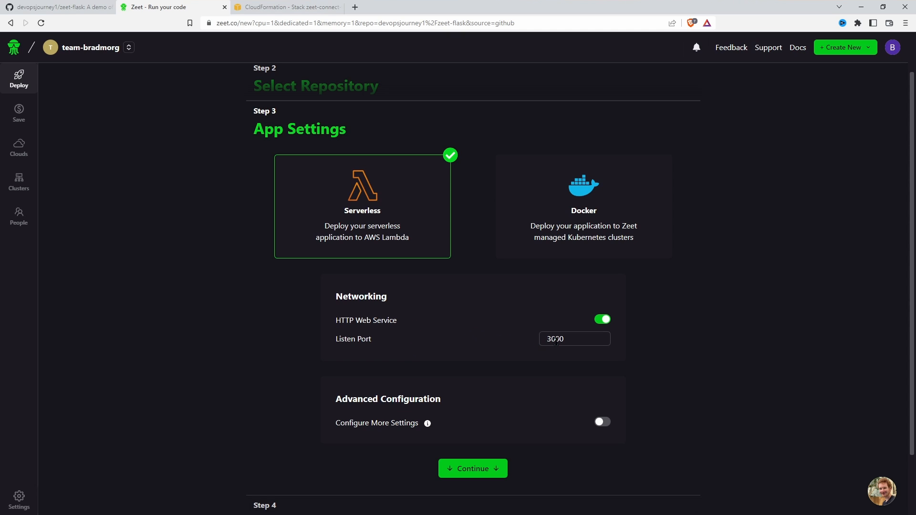
left_click(574, 339)
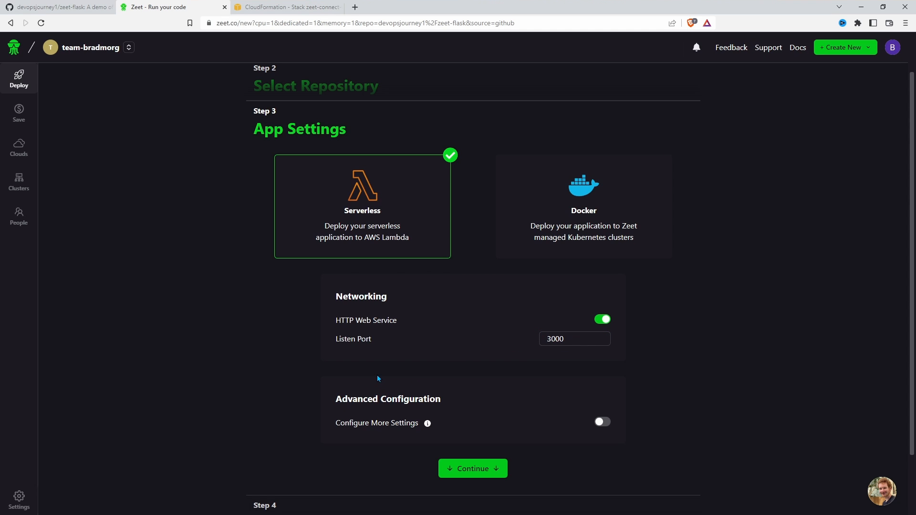
mouse_move(439, 386)
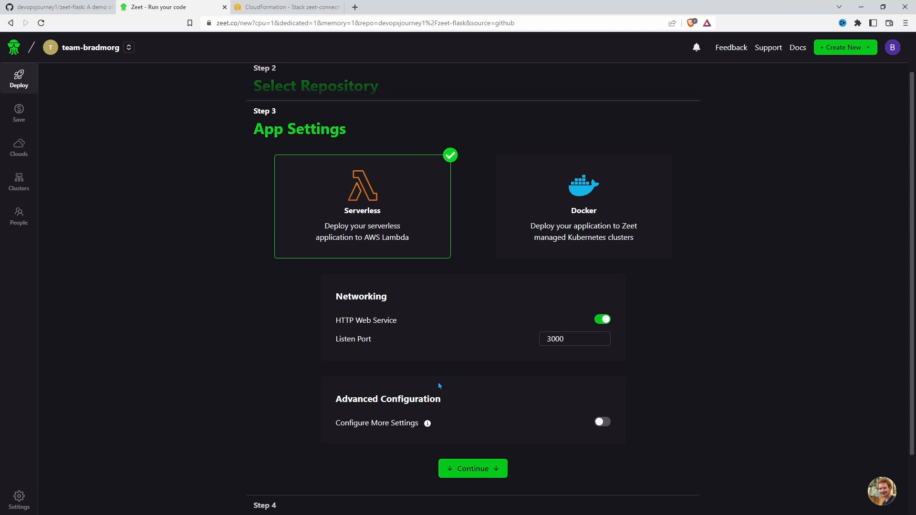
left_click(472, 468)
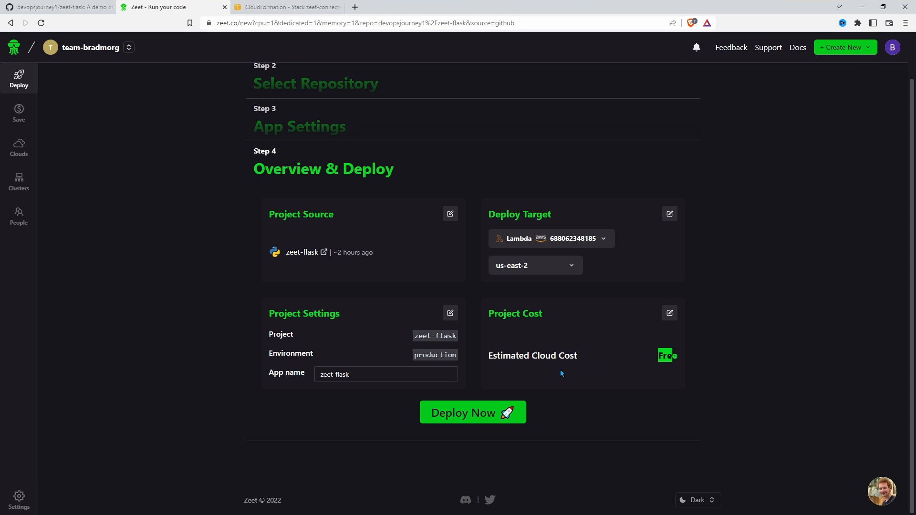
mouse_move(608, 358)
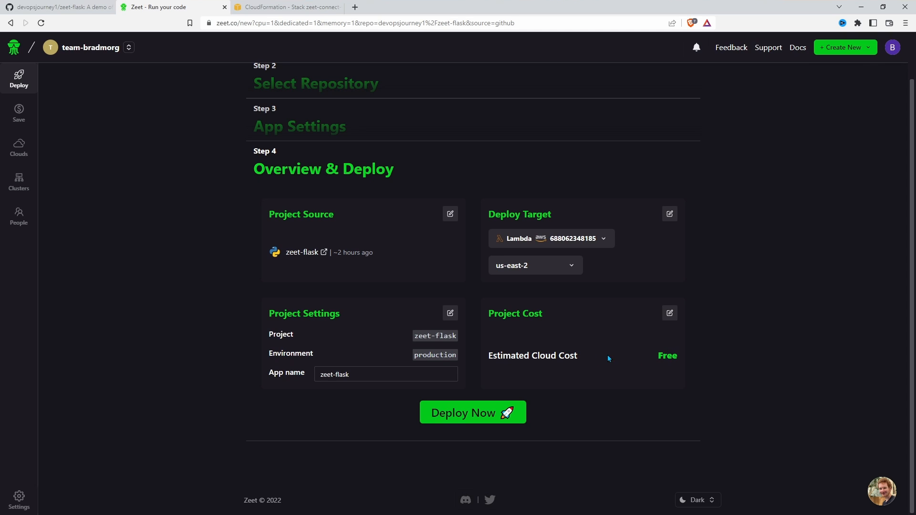
mouse_move(449, 347)
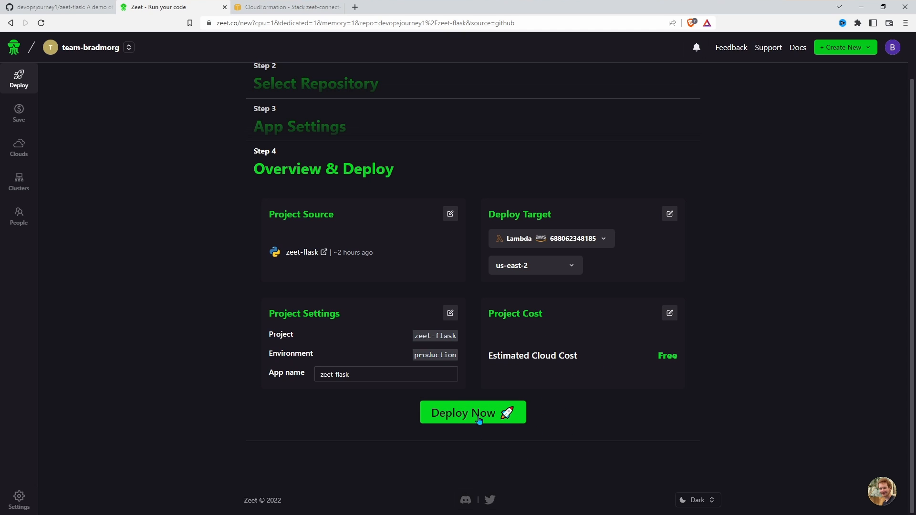
Start the zeet-flask production deploy with Deploy Now and watch the build logs push the image.
left_click(473, 412)
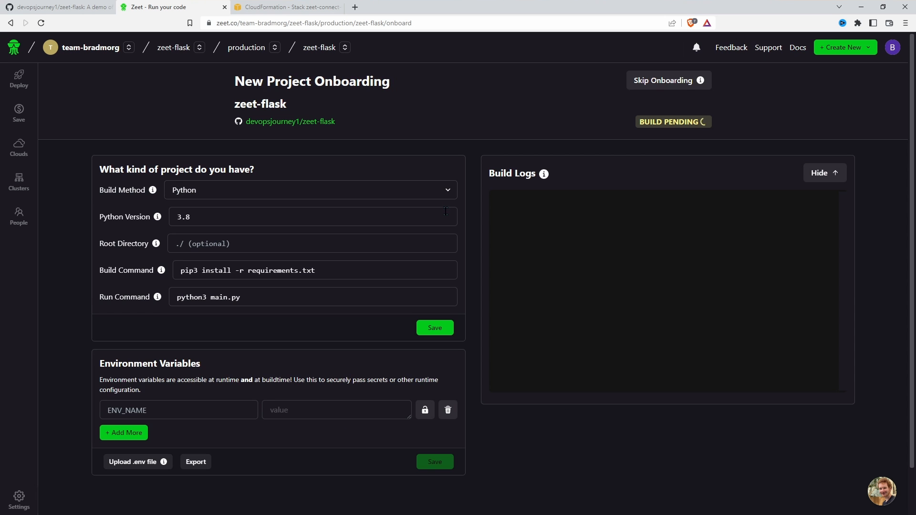
mouse_move(477, 238)
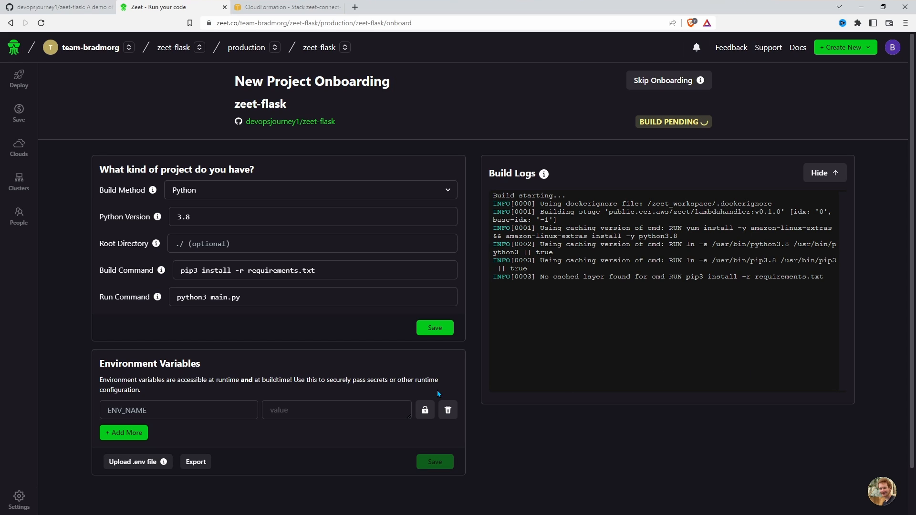
left_click(319, 270)
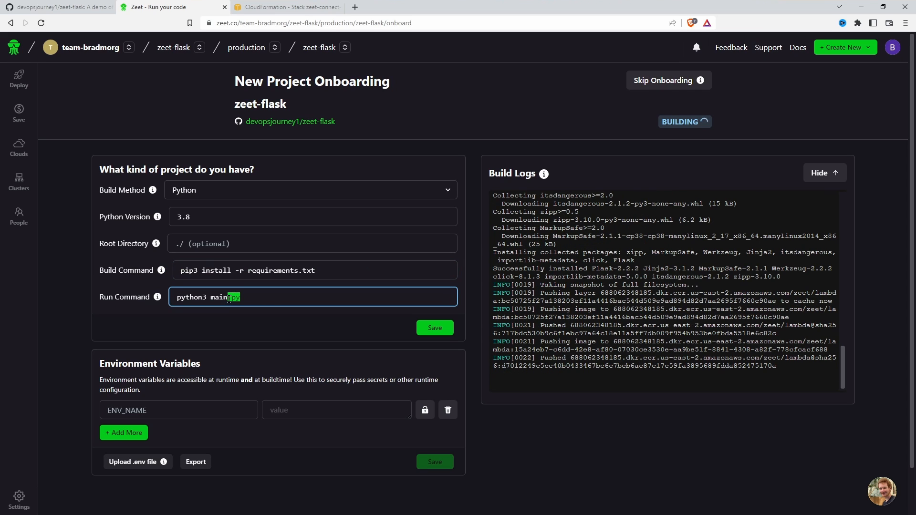
double_click(220, 298)
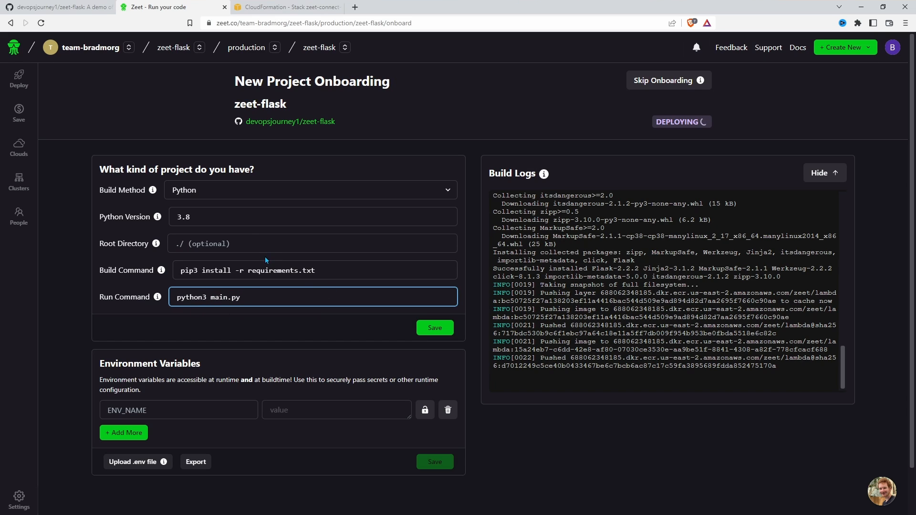
left_click(312, 189)
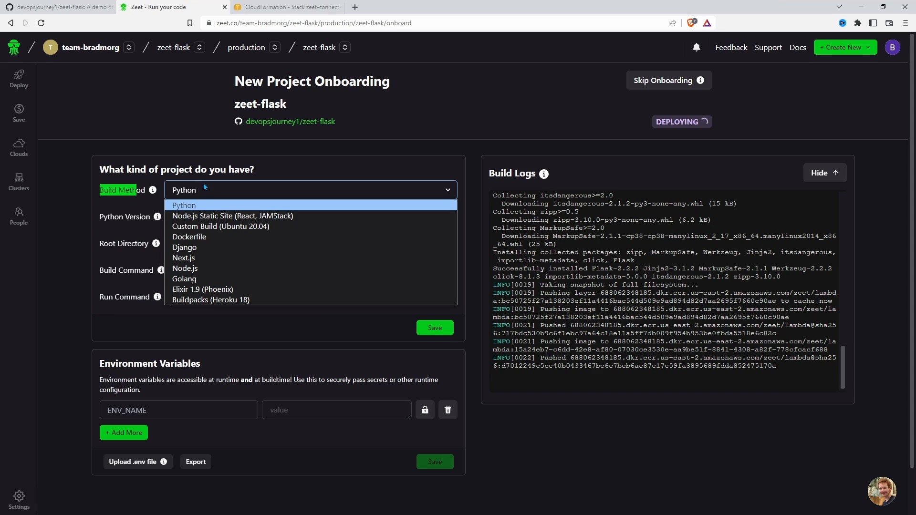
mouse_move(212, 239)
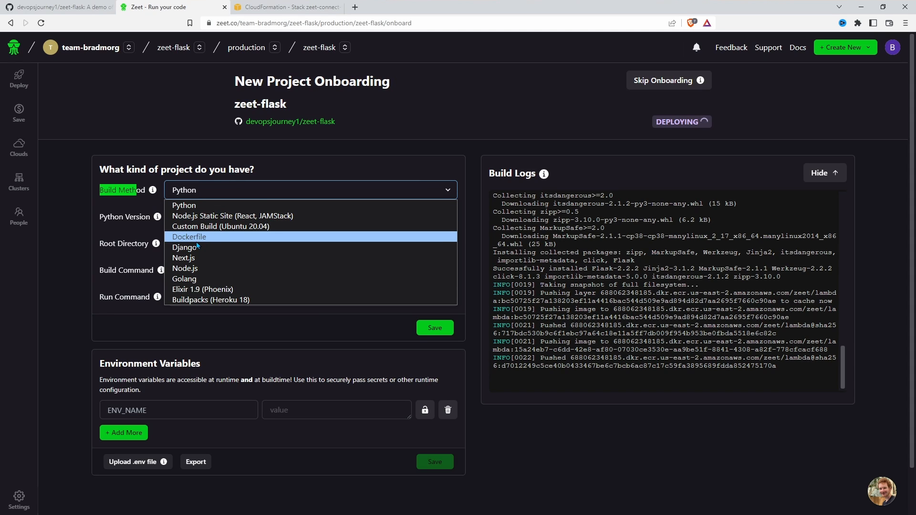
mouse_move(204, 241)
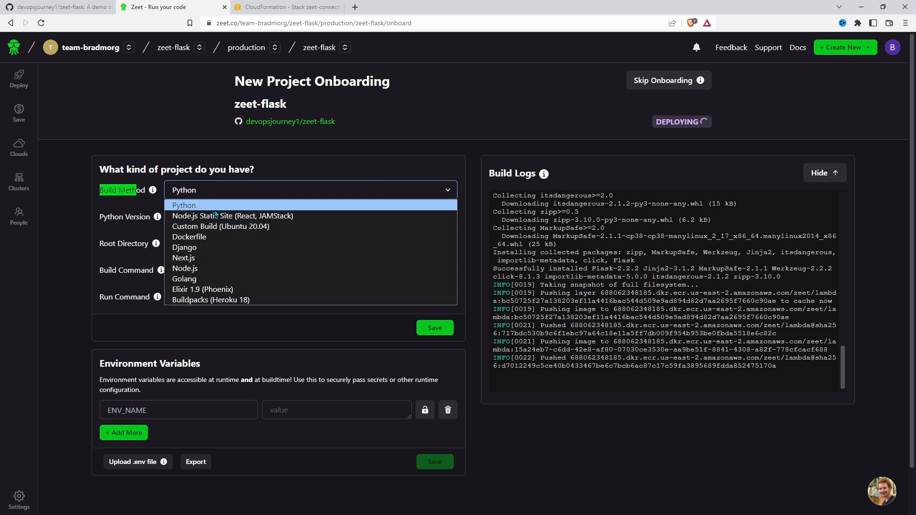
mouse_move(220, 227)
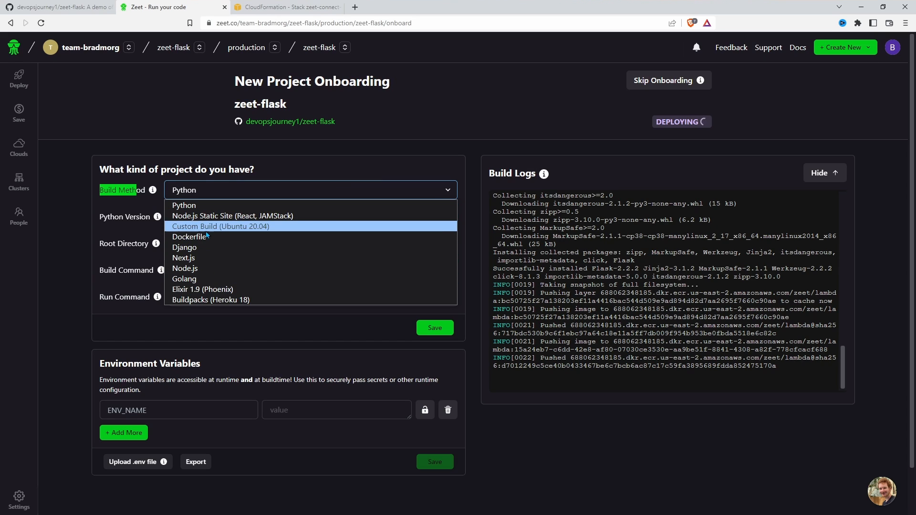
mouse_move(210, 271)
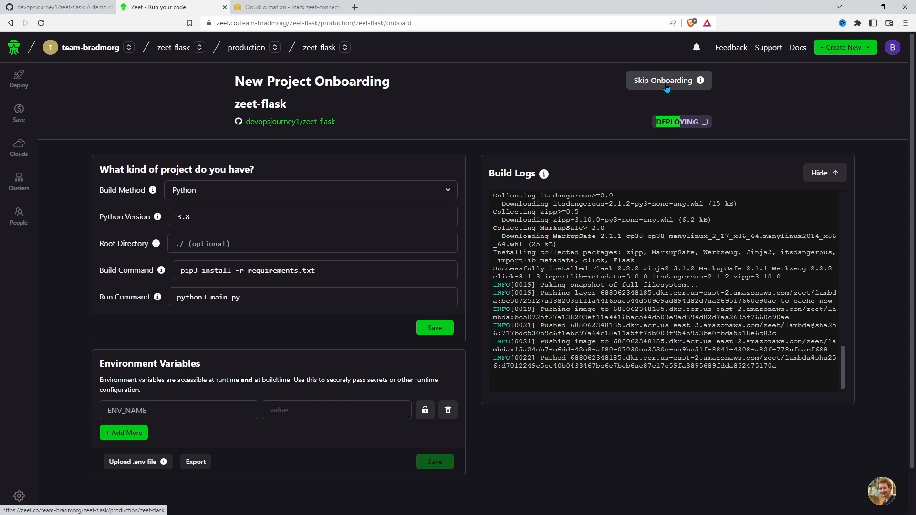
Skip onboarding to the zeet-flask overview and scroll the deploy logs until the stack completes.
left_click(662, 80)
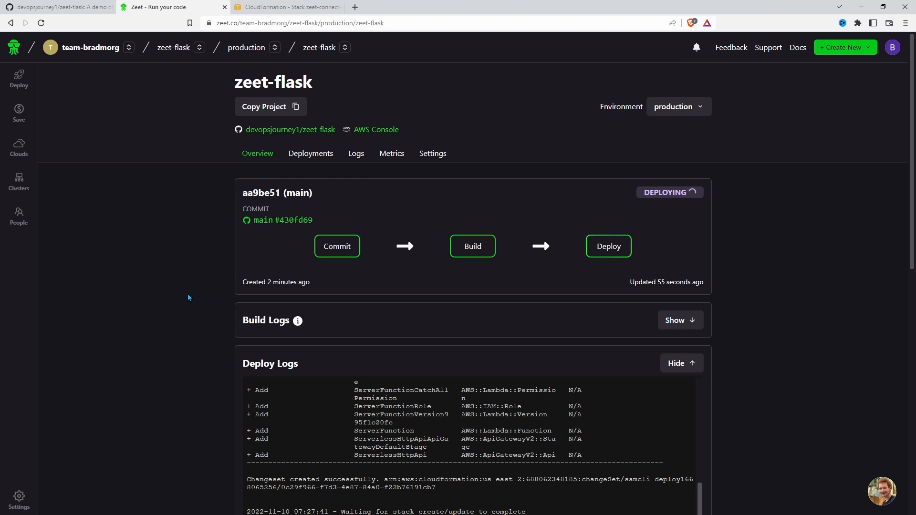
mouse_move(116, 270)
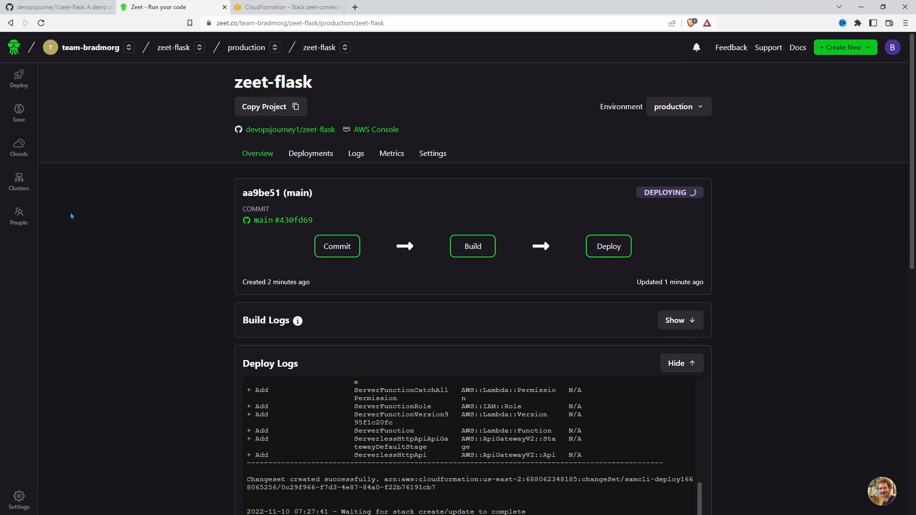
mouse_move(275, 235)
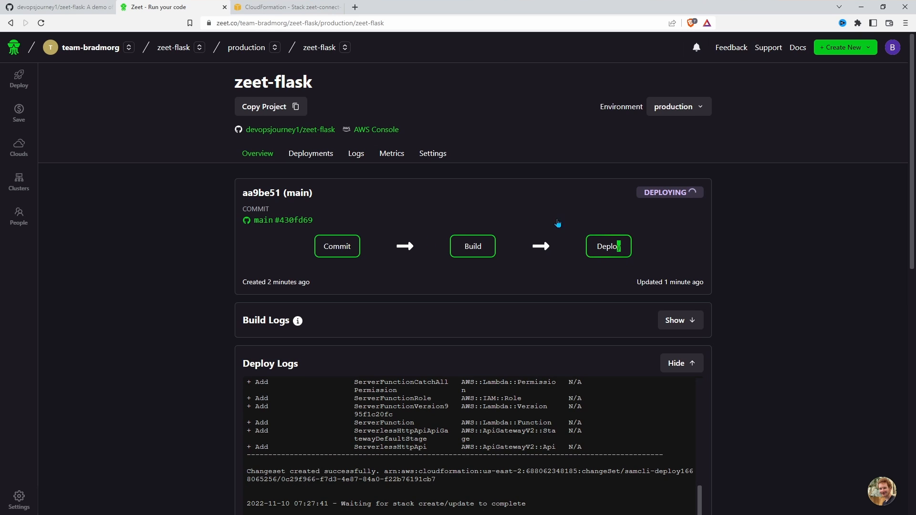
scroll("down", 3)
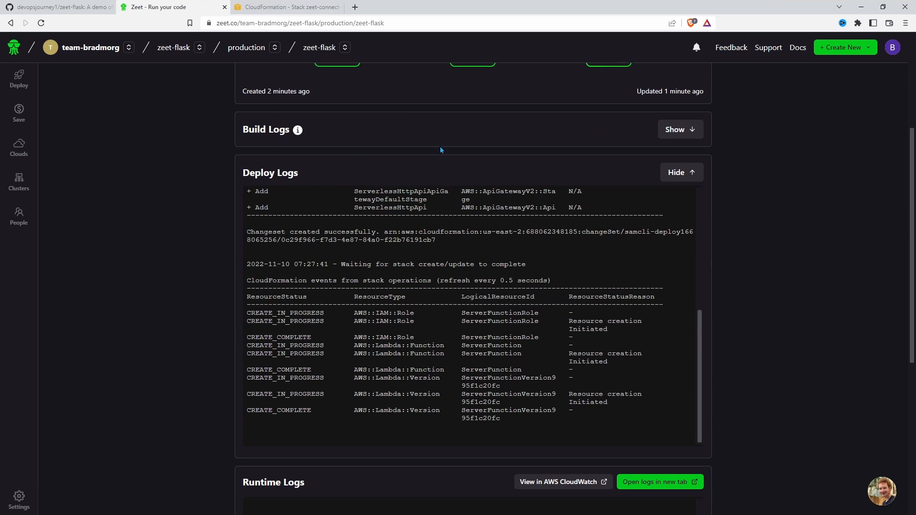
scroll("up", 3)
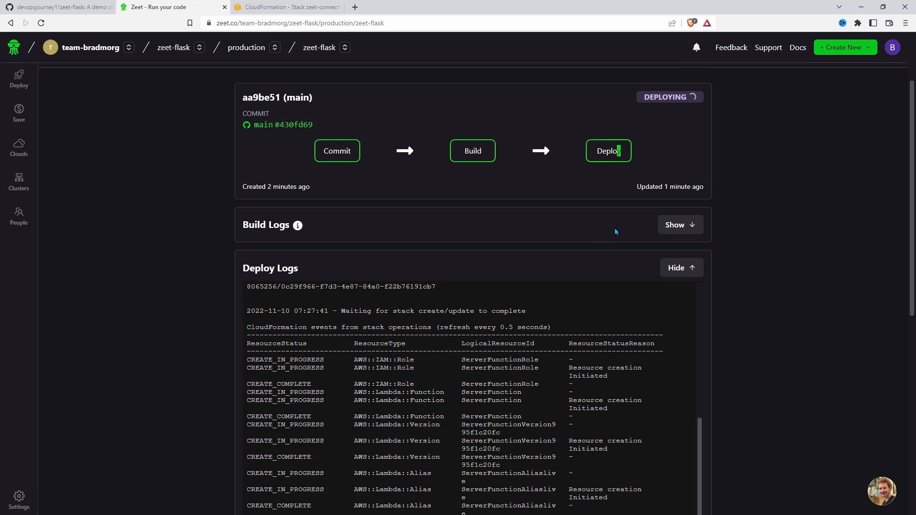
scroll("down", 3)
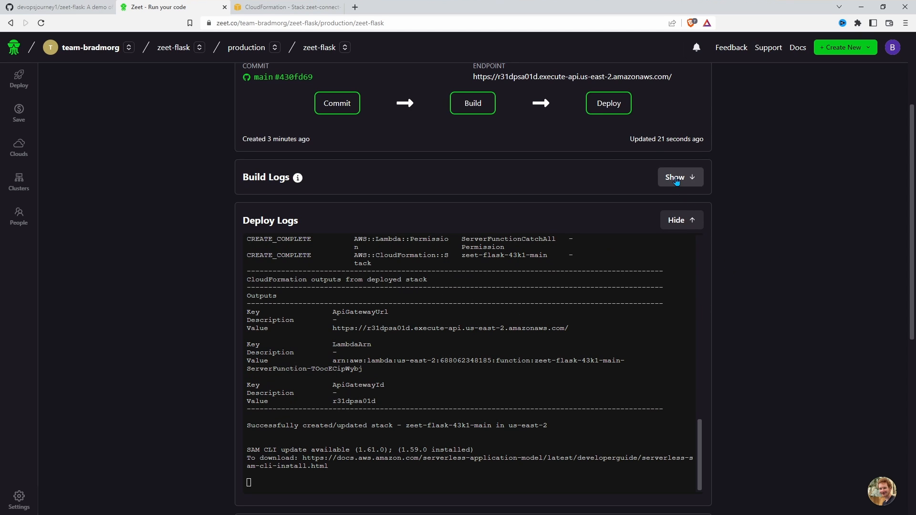
Reveal the build logs, mark the pushed-image lines, and scroll back to the DEPLOYED overview with its endpoint.
left_click(679, 178)
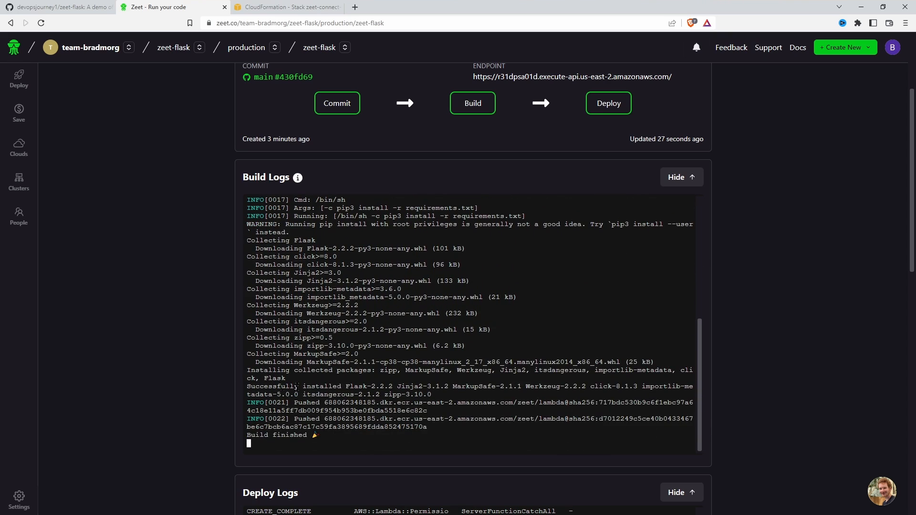
left_click_drag(295, 403, 529, 403)
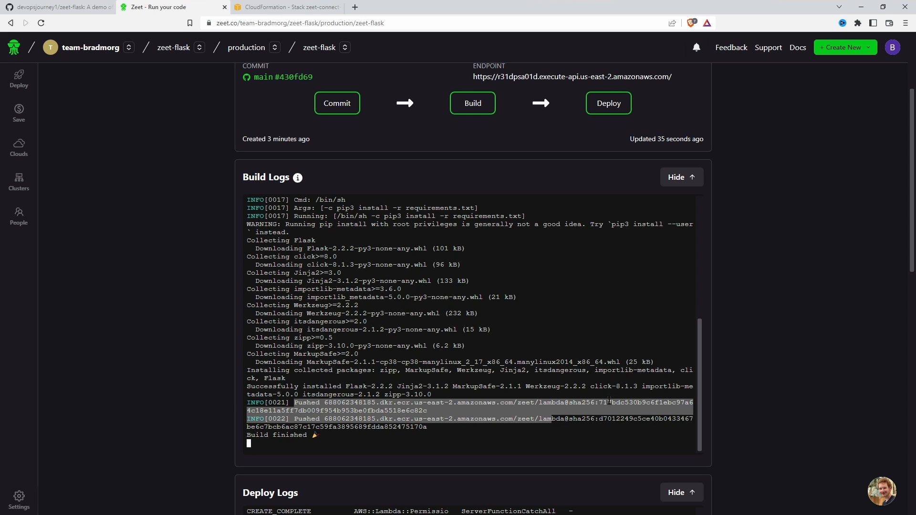
scroll("down", 3)
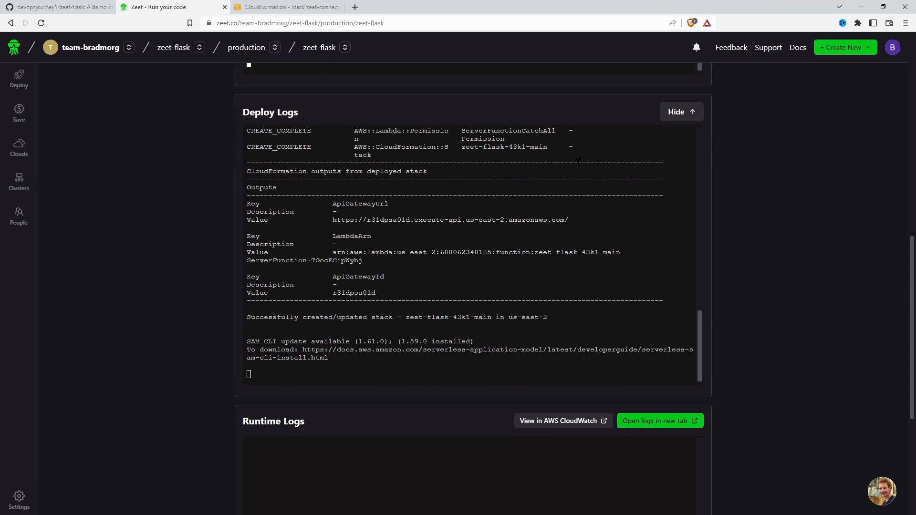
scroll("down", 3)
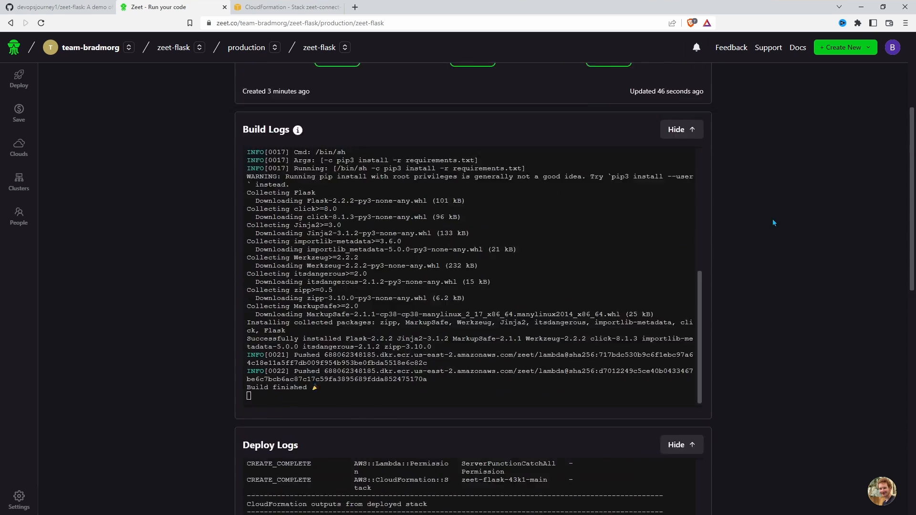
scroll("up", 3)
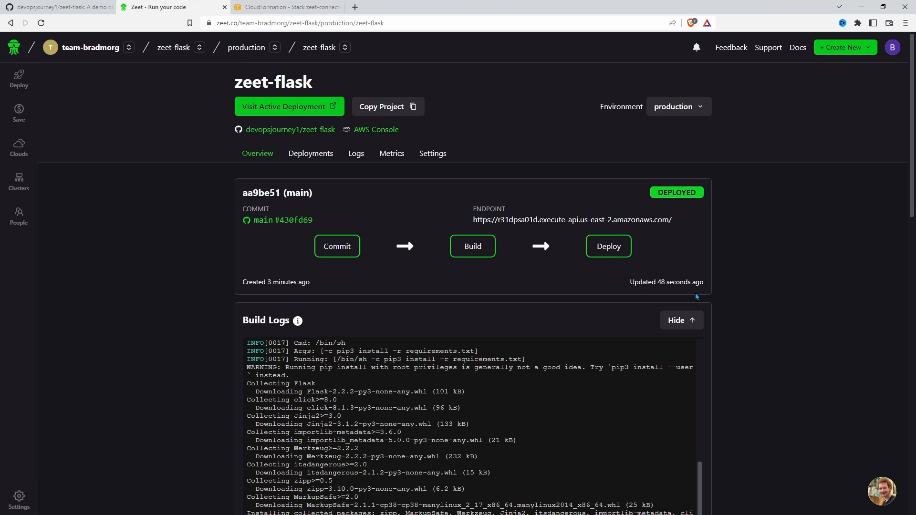
scroll("down", 3)
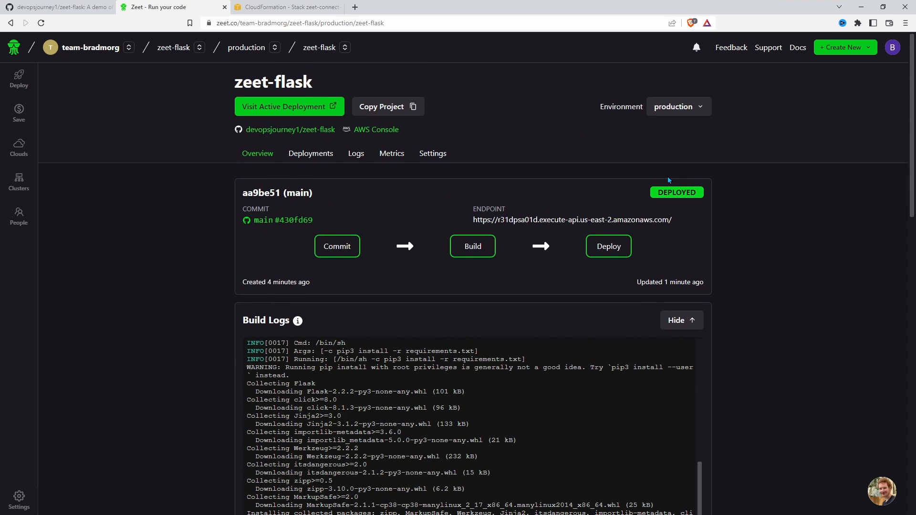
mouse_move(752, 226)
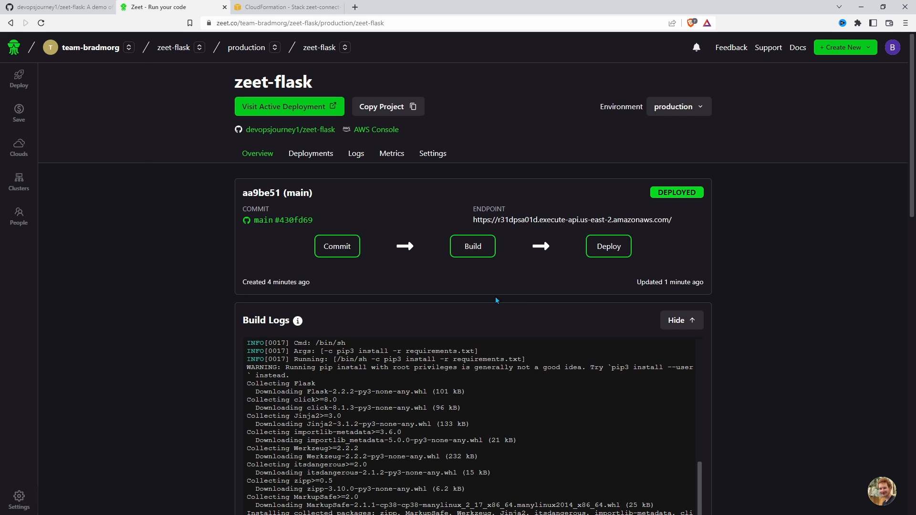
mouse_move(524, 211)
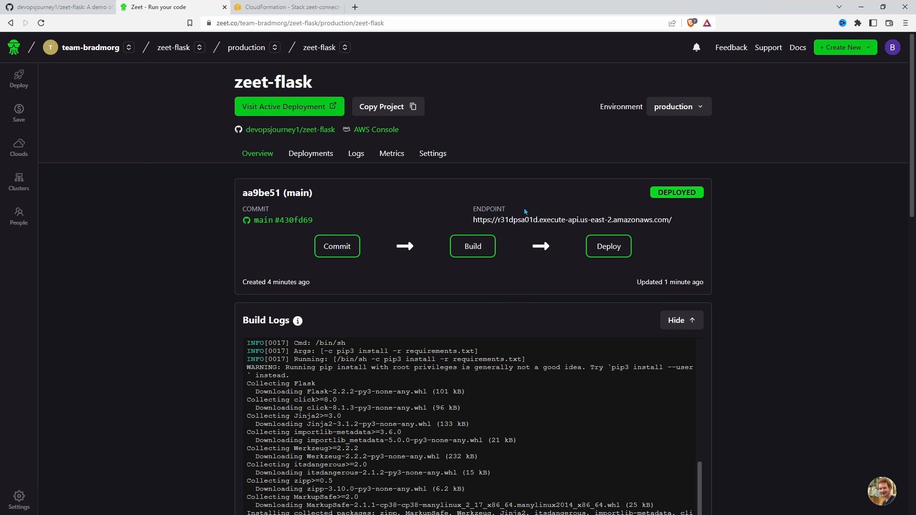
mouse_move(523, 217)
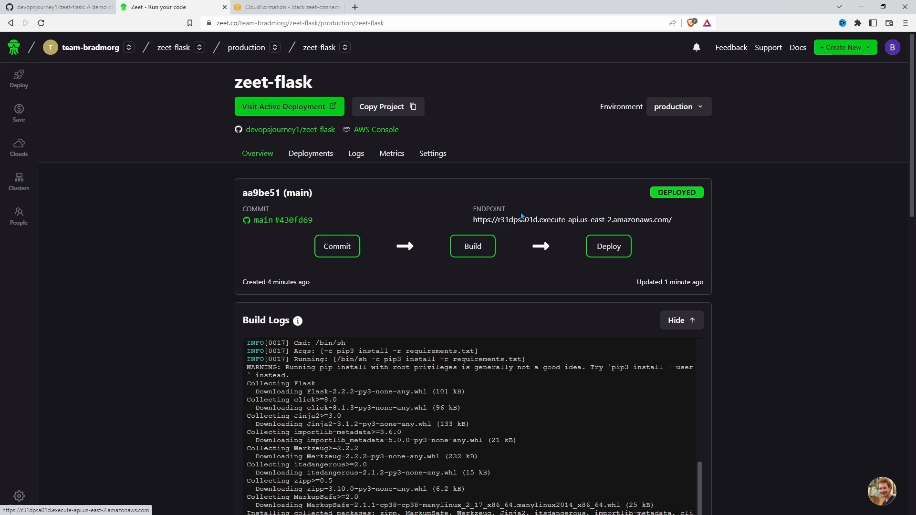
Open the live zeet-flask endpoint in a new tab, then return to the Zeet project.
left_click(58, 6)
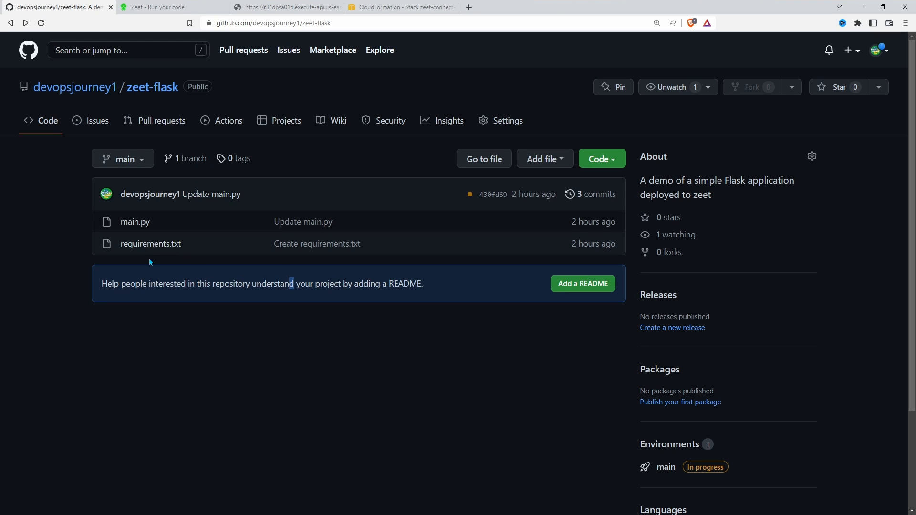
mouse_move(150, 244)
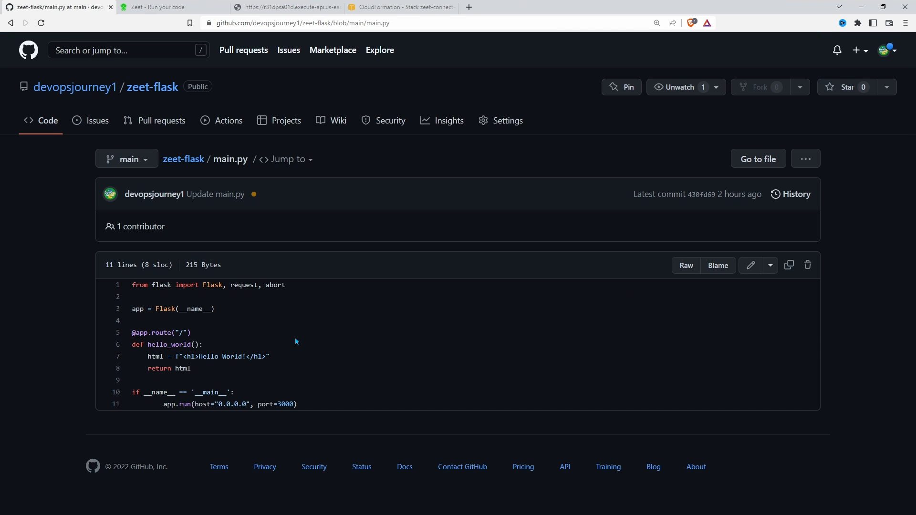
mouse_move(212, 361)
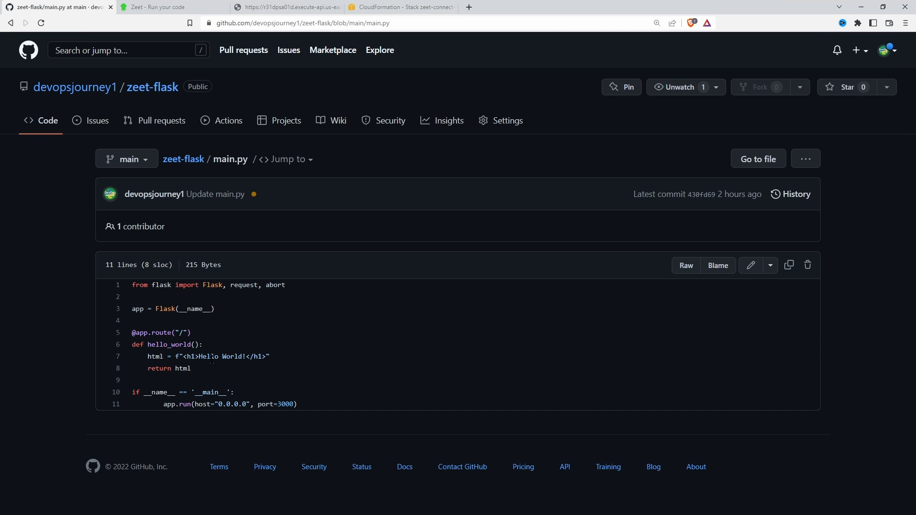
mouse_move(207, 373)
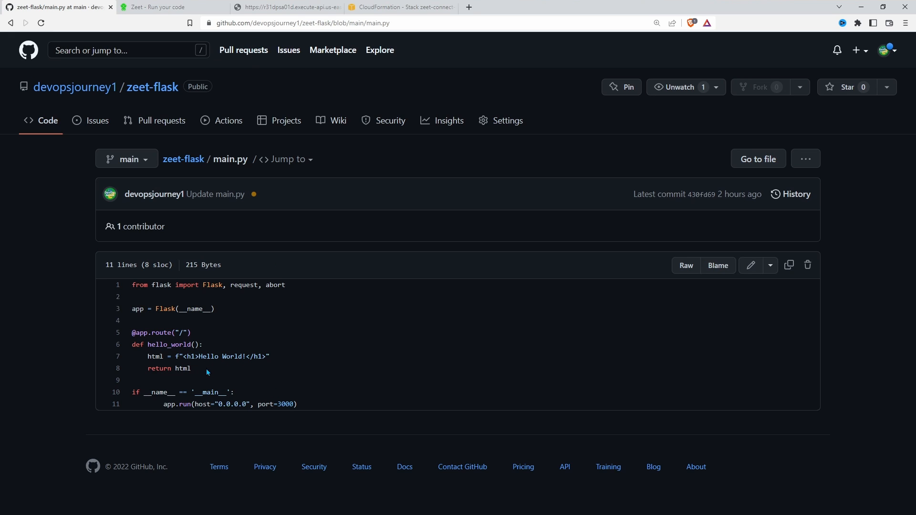
mouse_move(172, 255)
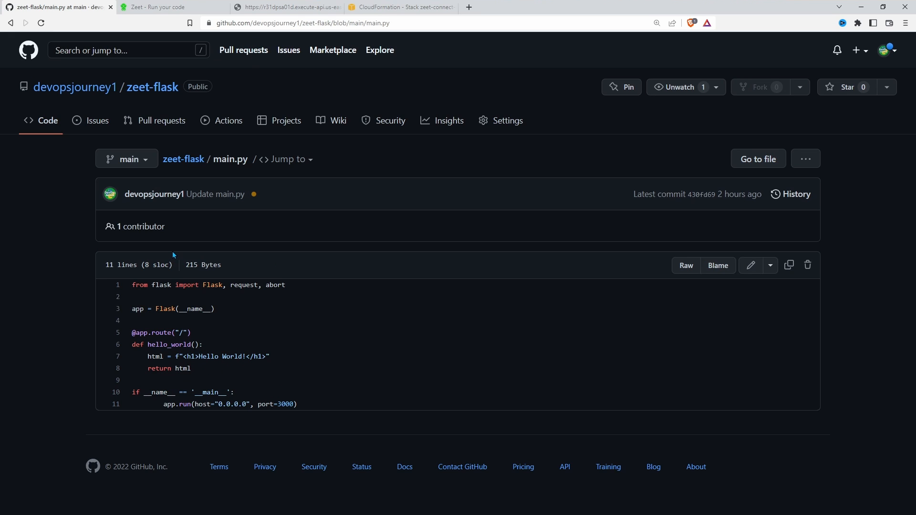
left_click(170, 7)
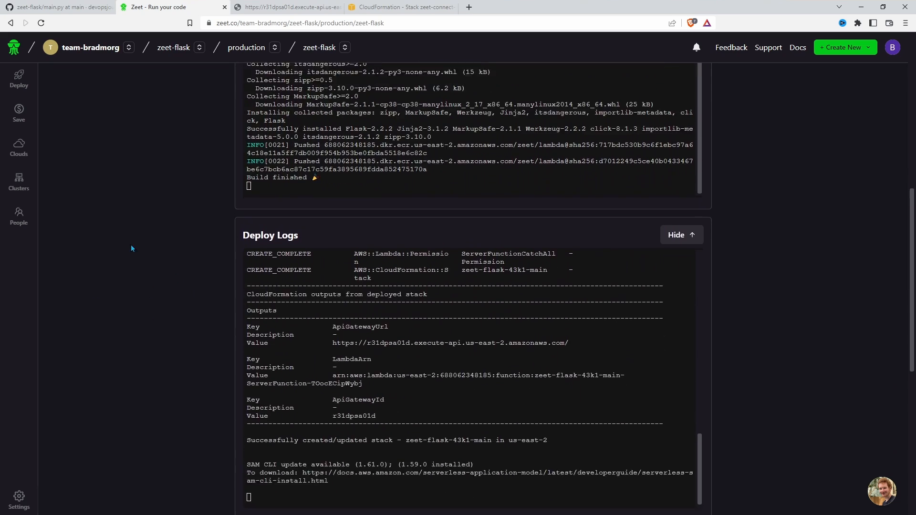
Edit main.py on GitHub, adding 'This application is updated' after Hello World! in the h1.
left_click(58, 7)
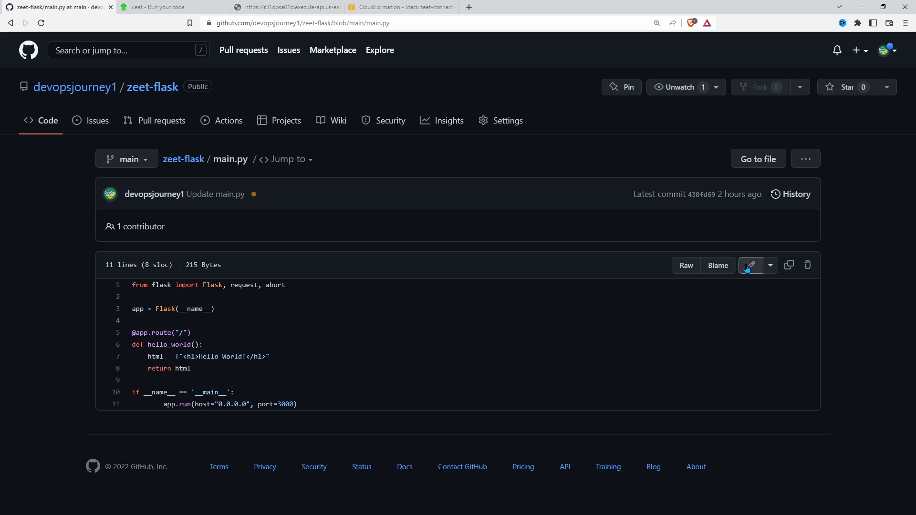
left_click(751, 264)
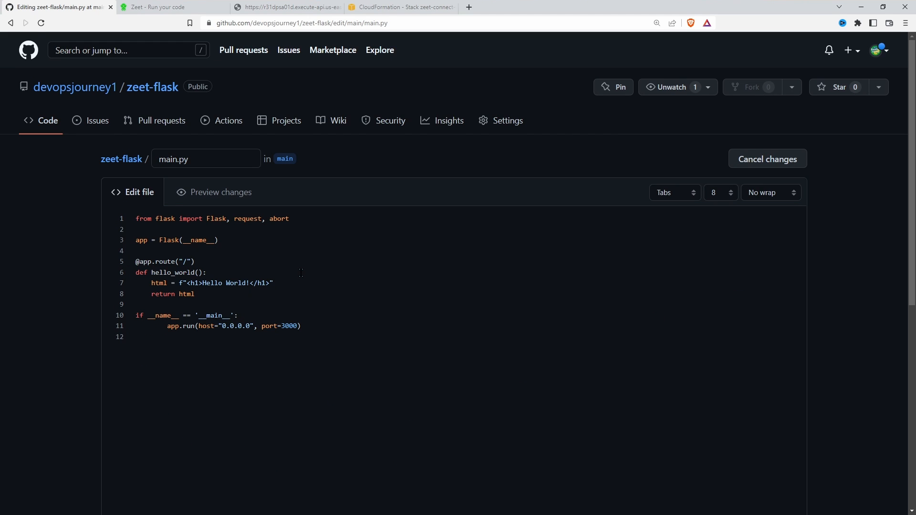
type("This a")
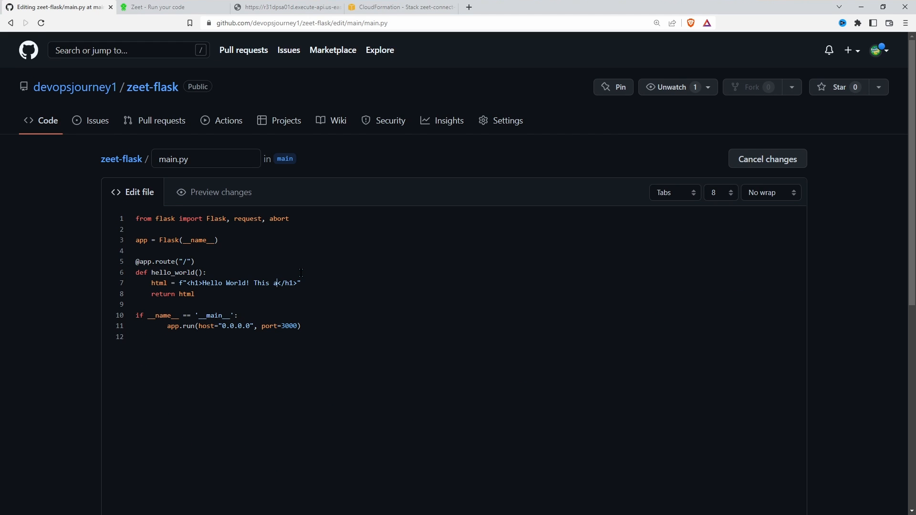
type("pplication is upd")
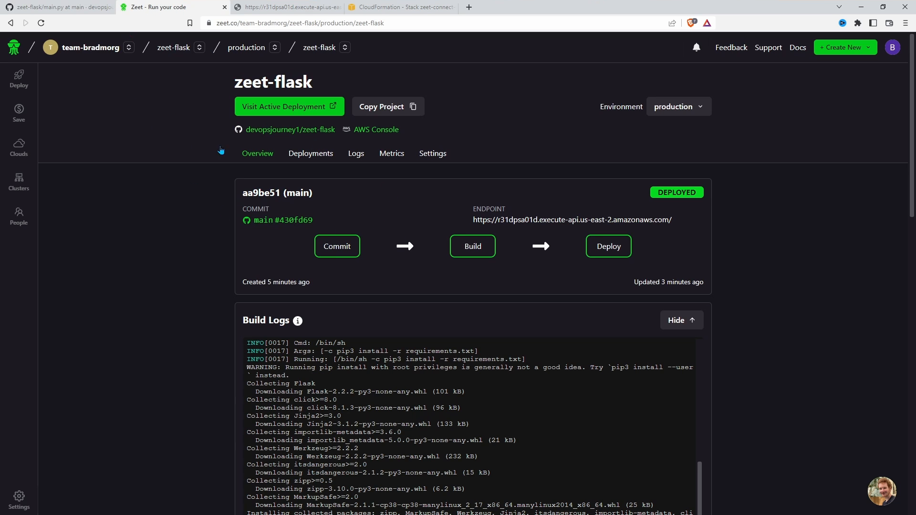
mouse_move(413, 333)
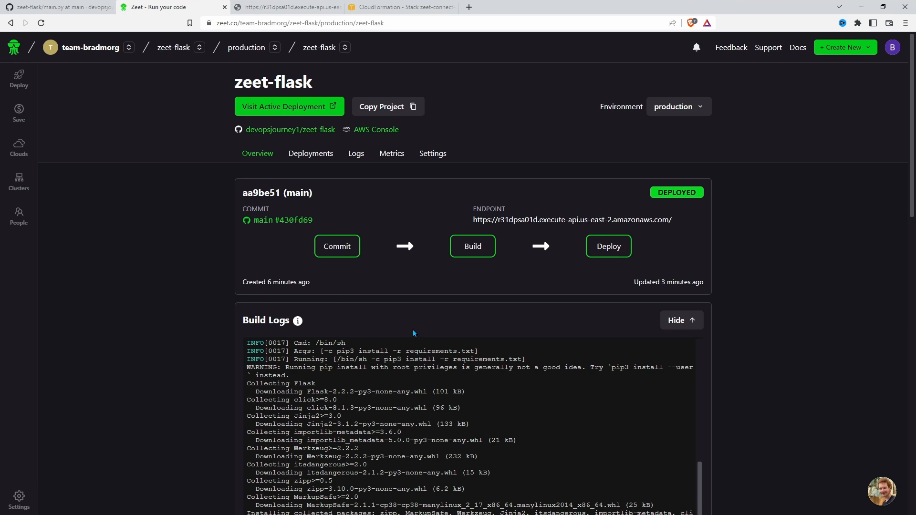
mouse_move(415, 324)
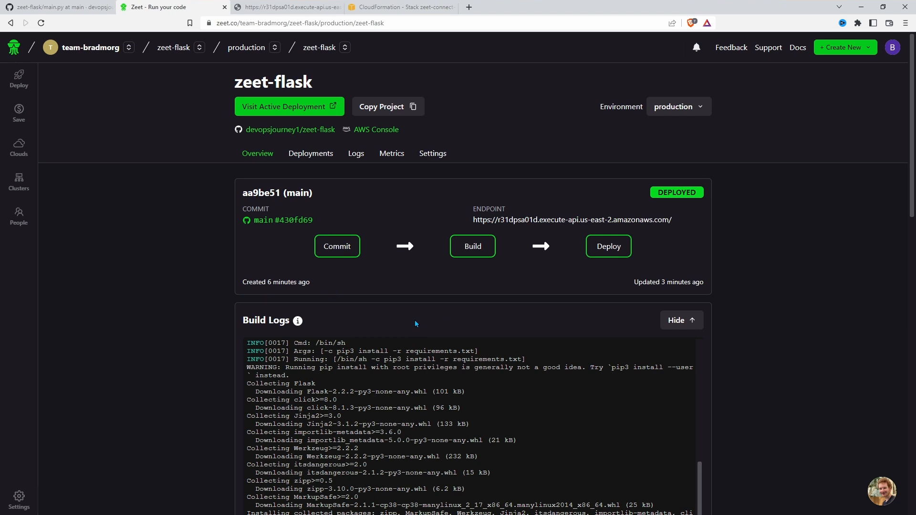
mouse_move(565, 263)
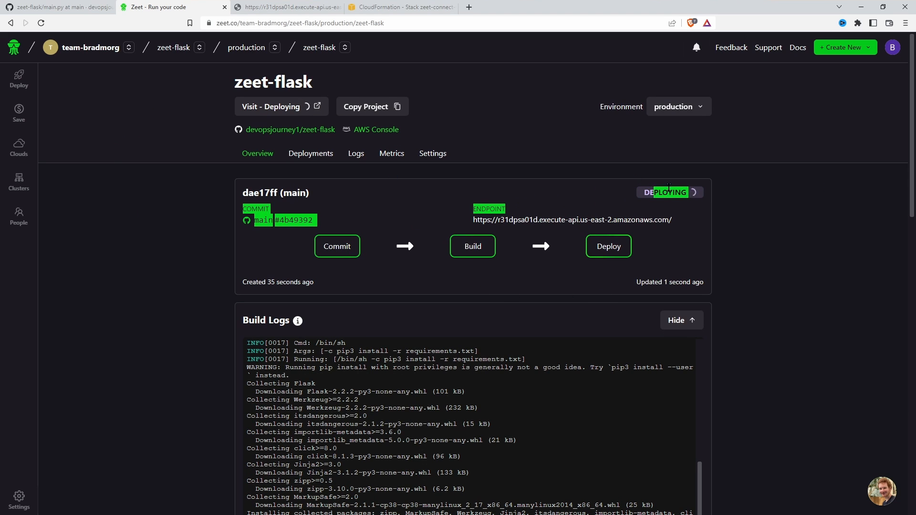
Scroll the Zeet overview to watch the new commit 4b49392 build start deploying.
scroll("down", 3)
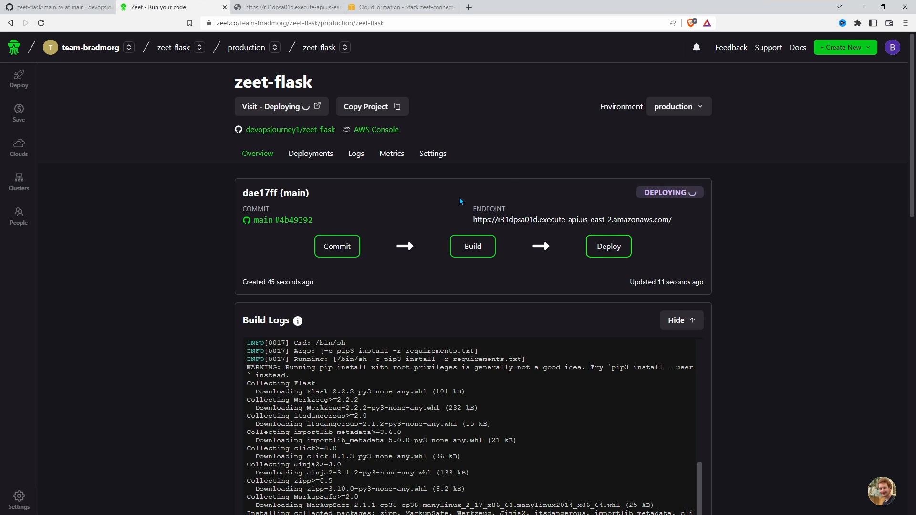
mouse_move(366, 173)
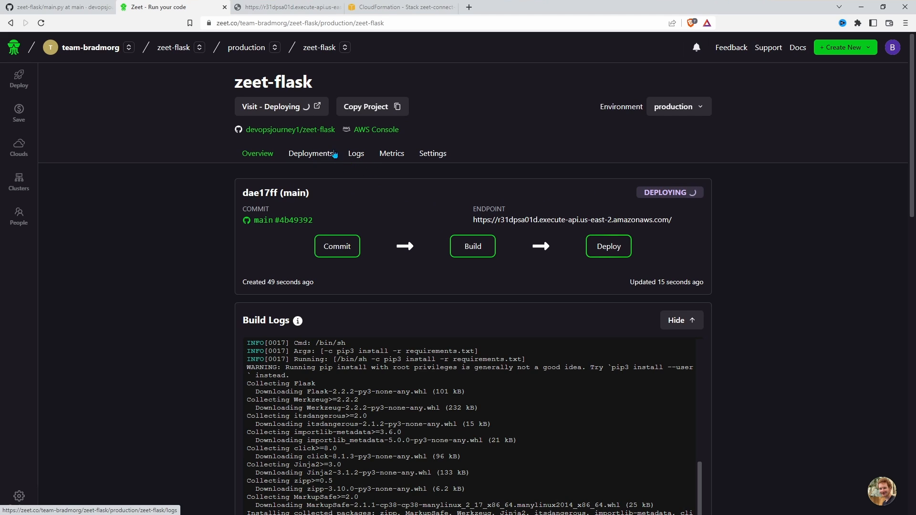
View the deployments list with aa9be51 inactive, the new 4b49392 runtime logs, then the project settings.
left_click(310, 153)
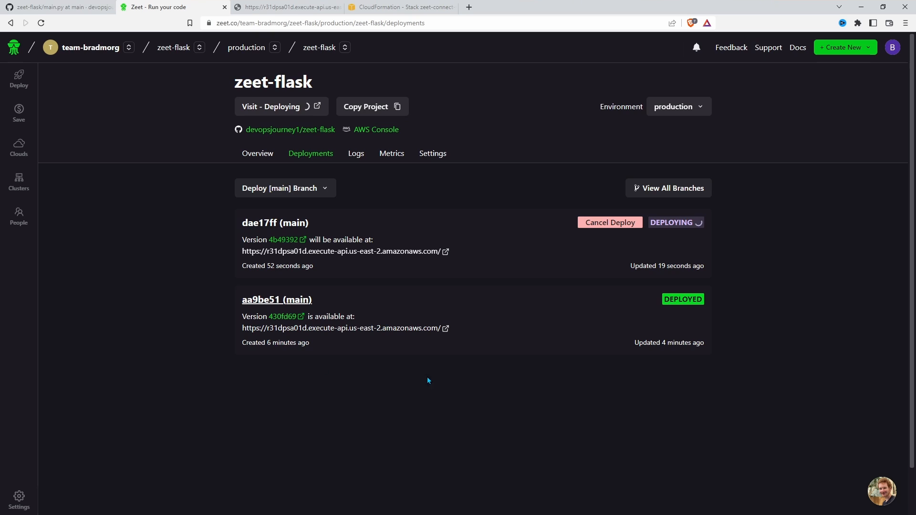
mouse_move(668, 342)
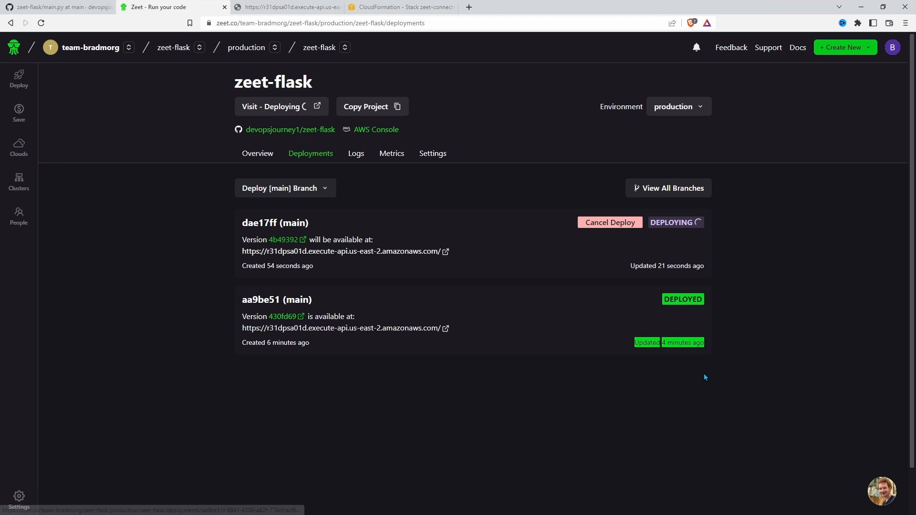
mouse_move(722, 477)
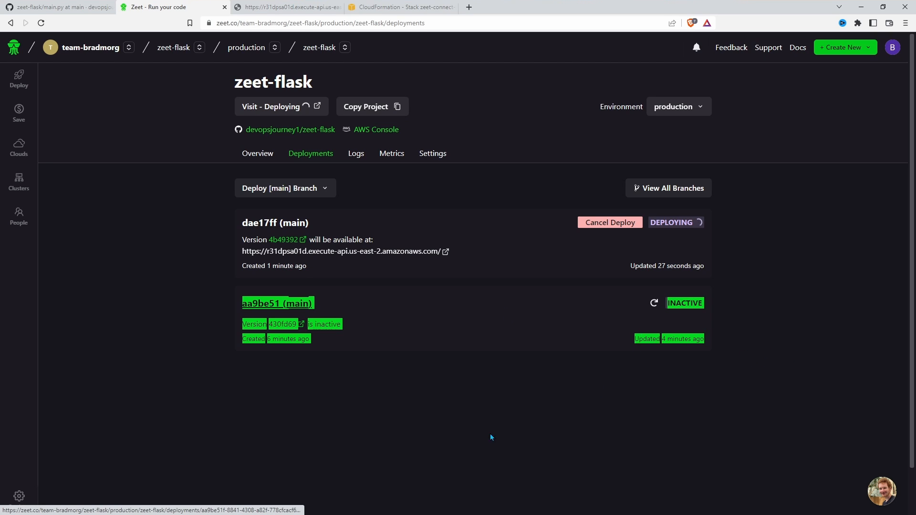
mouse_move(174, 212)
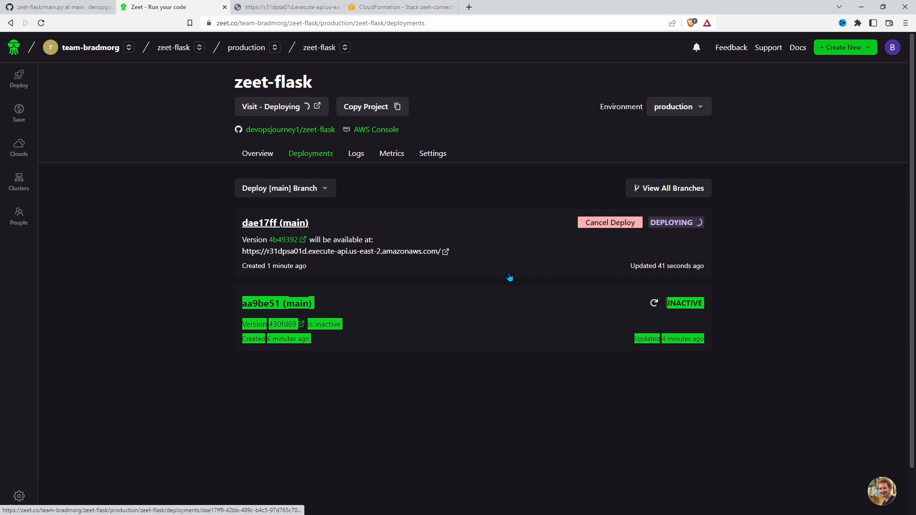
mouse_move(448, 210)
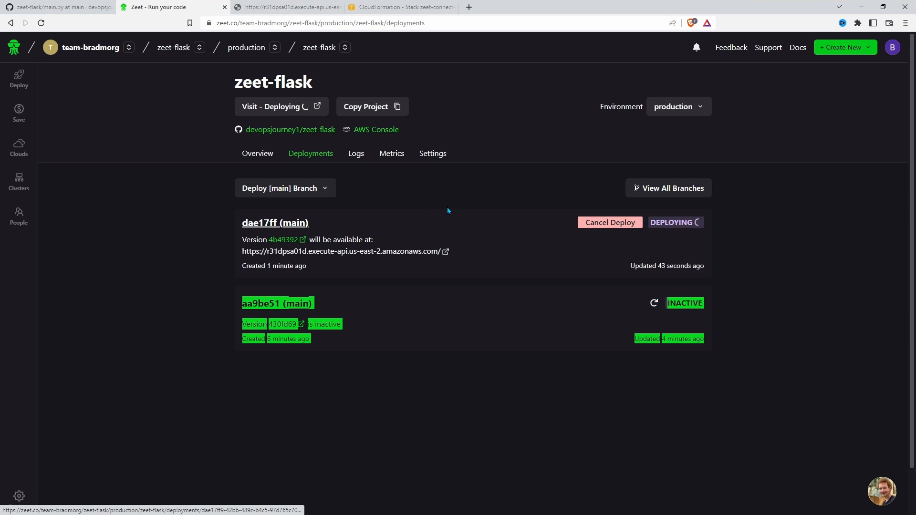
left_click(356, 152)
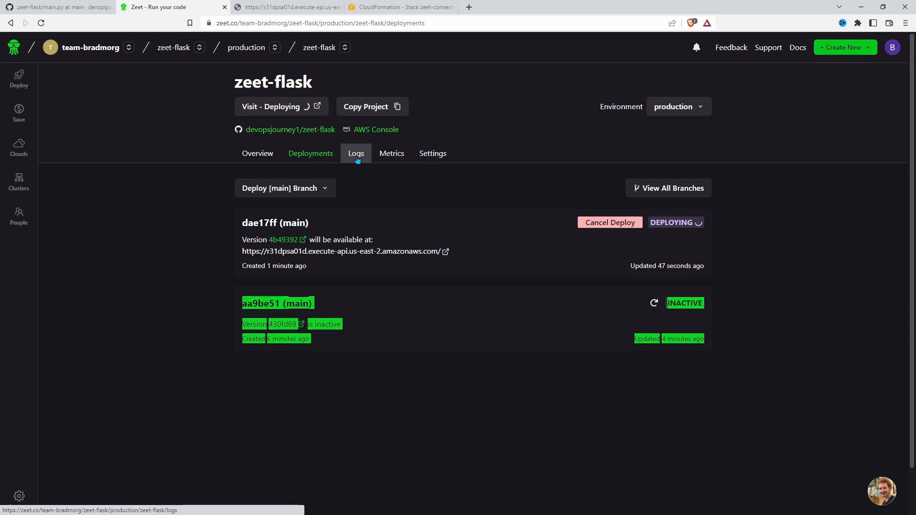
left_click(356, 153)
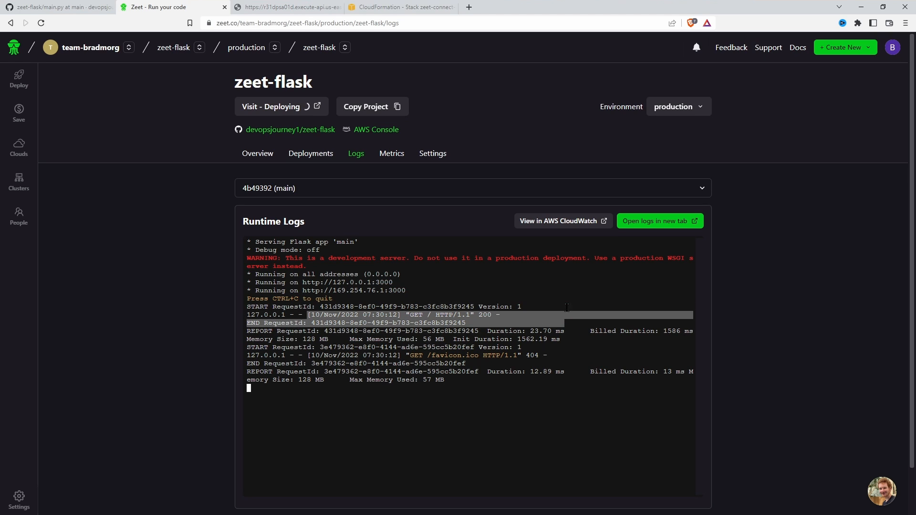
left_click(432, 153)
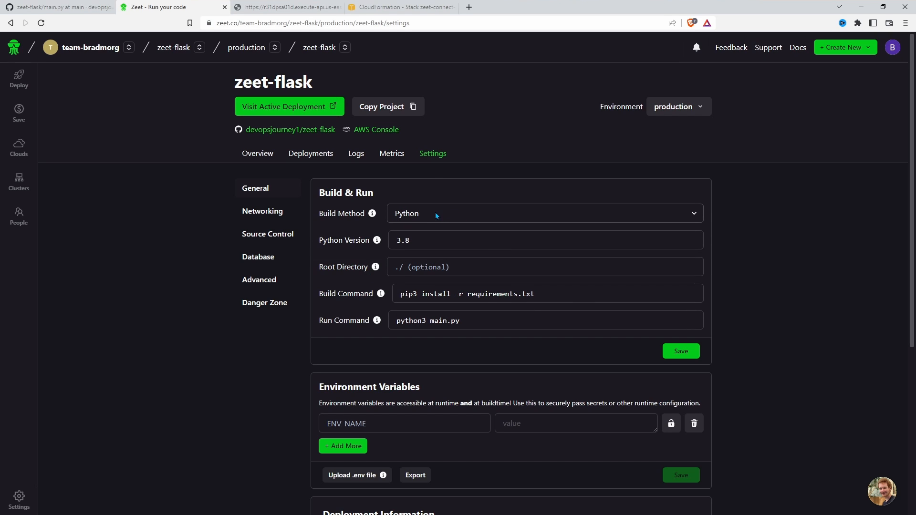
mouse_move(350, 330)
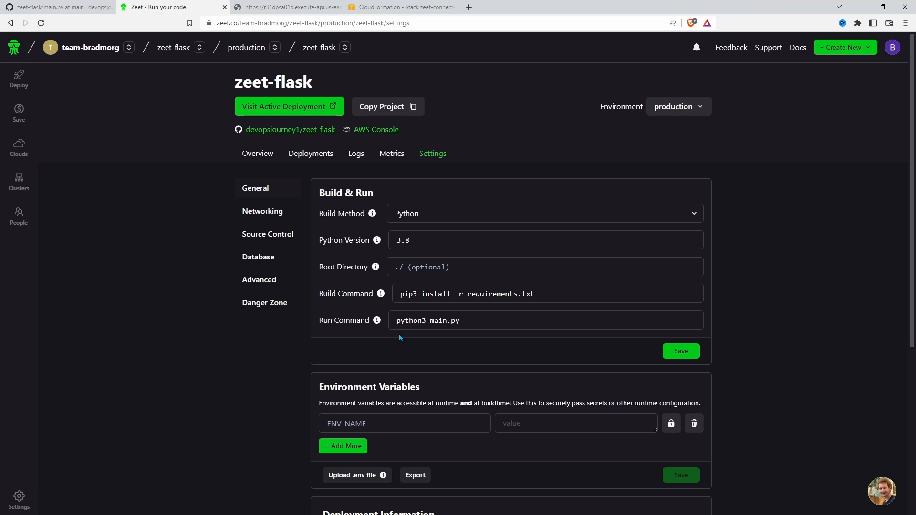
mouse_move(389, 355)
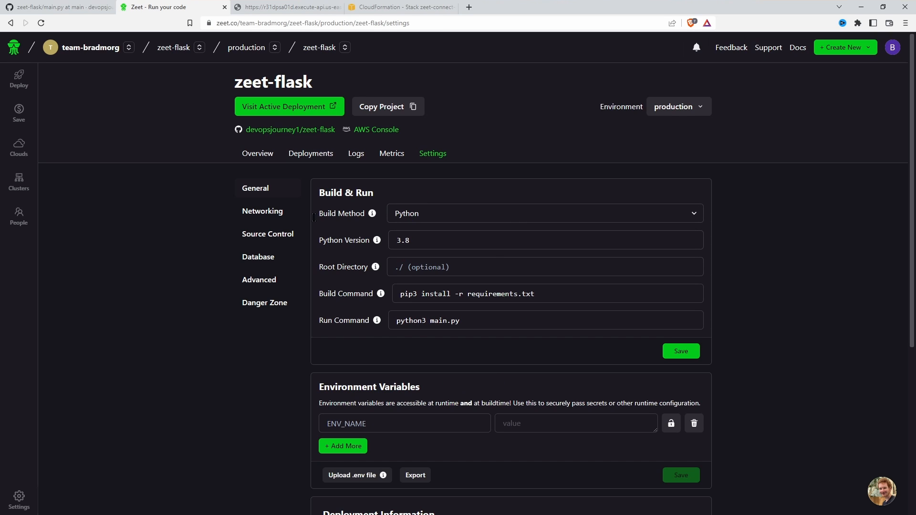
Tour the Networking custom domain field, Database and Danger Zone settings with pause, move and delete options.
left_click(263, 211)
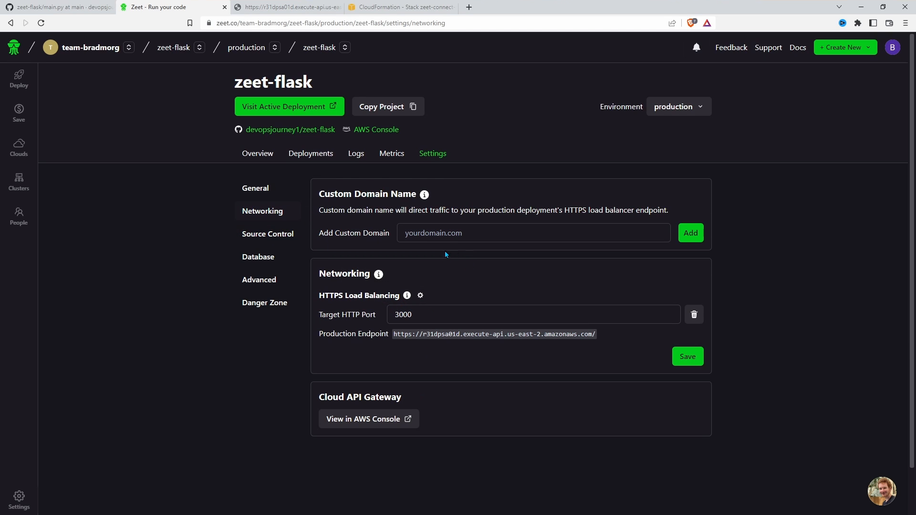
left_click(532, 233)
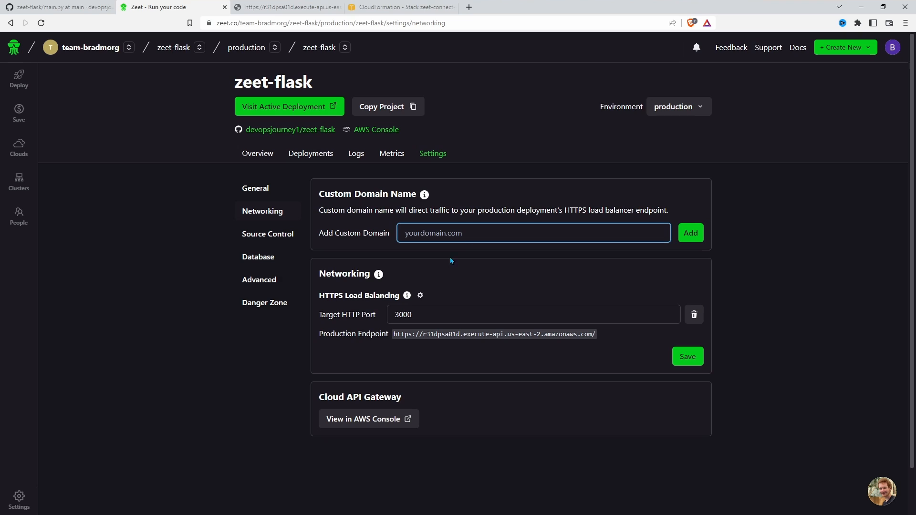
left_click(258, 257)
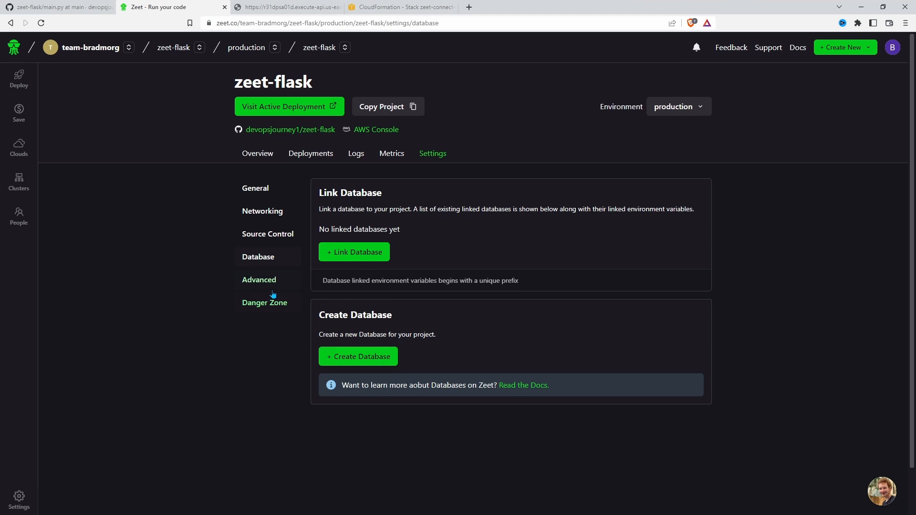
left_click(264, 302)
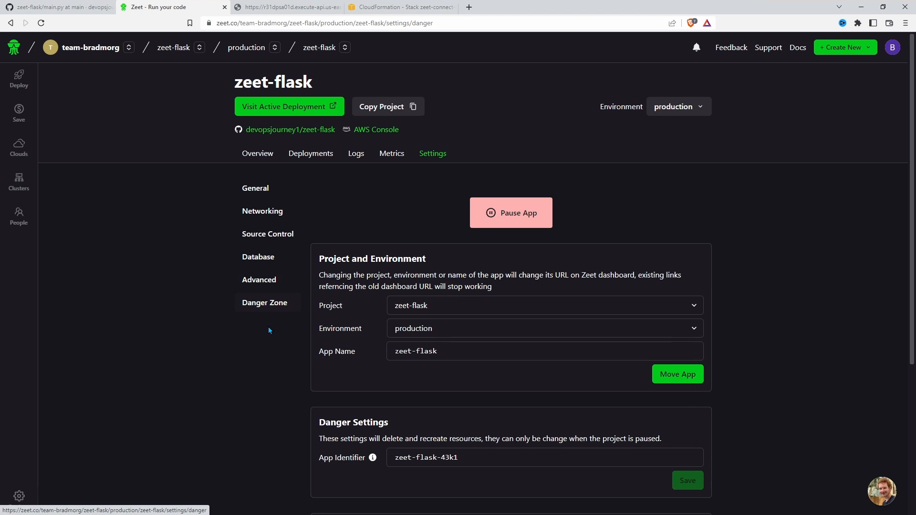
scroll("down", 3)
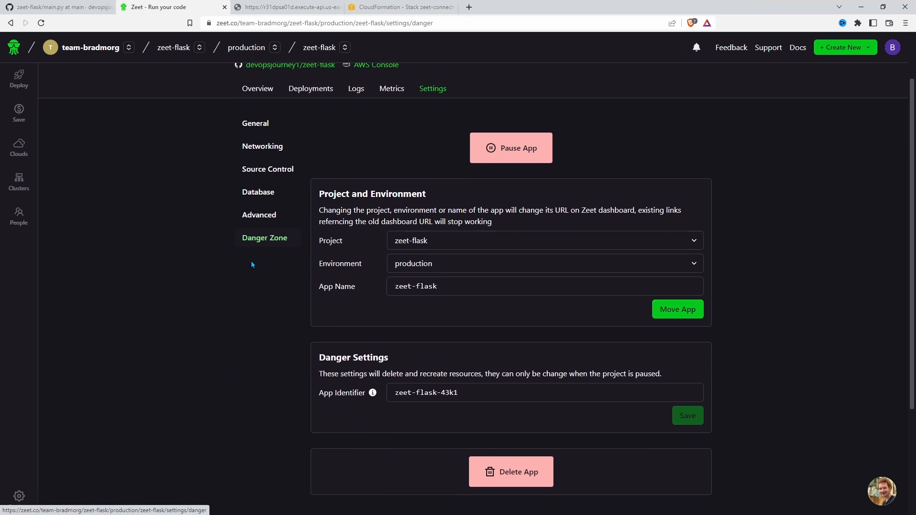
scroll("down", 3)
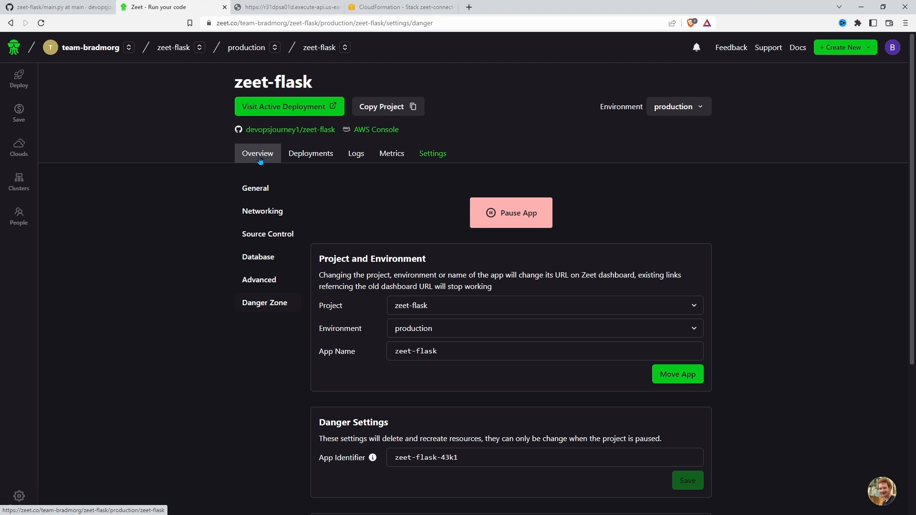
Visit the active production deployment from the overview, serving 'Hello World! This application is updated'.
left_click(257, 153)
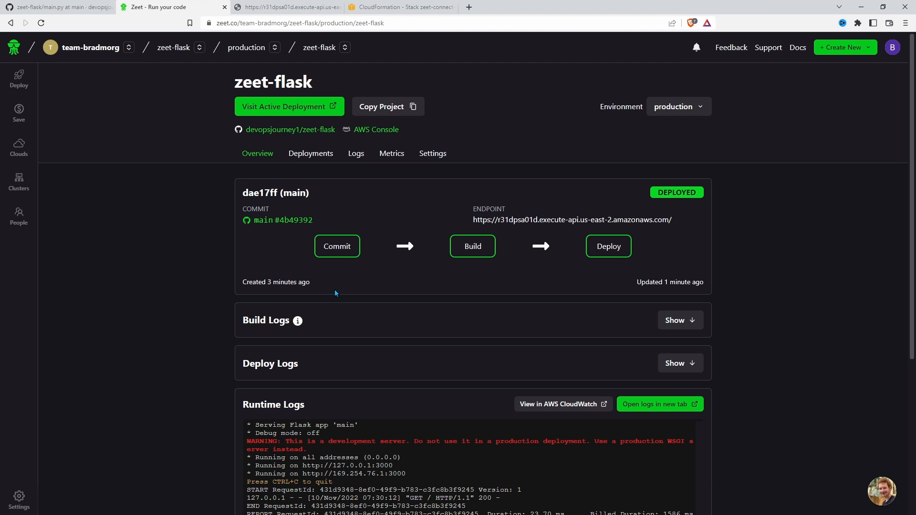
left_click(286, 7)
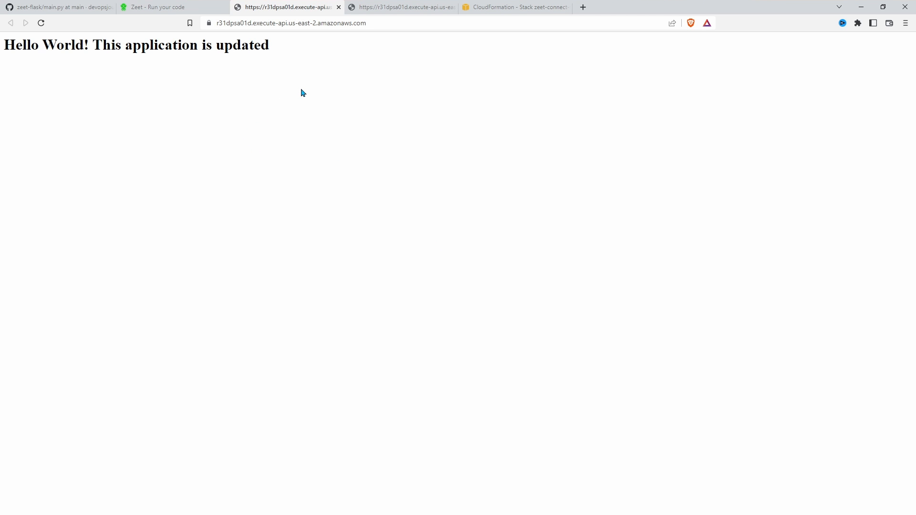
mouse_move(183, 129)
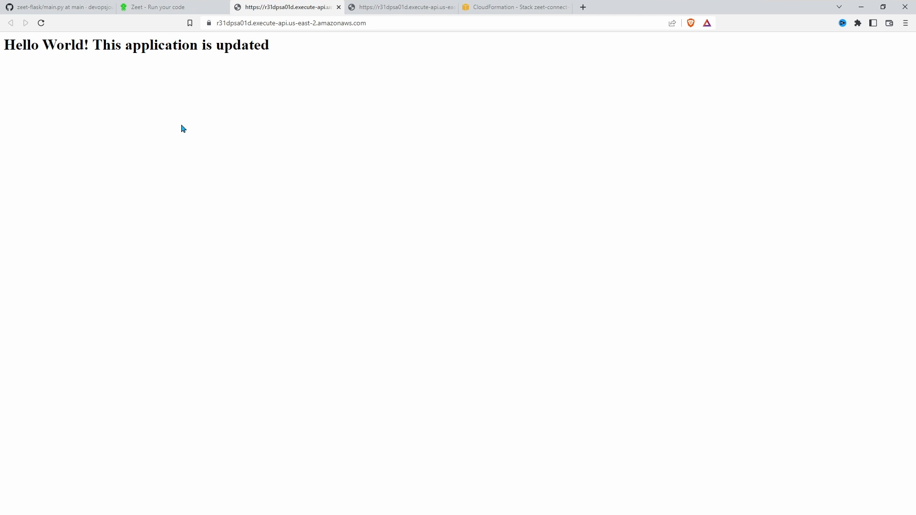
mouse_move(95, 60)
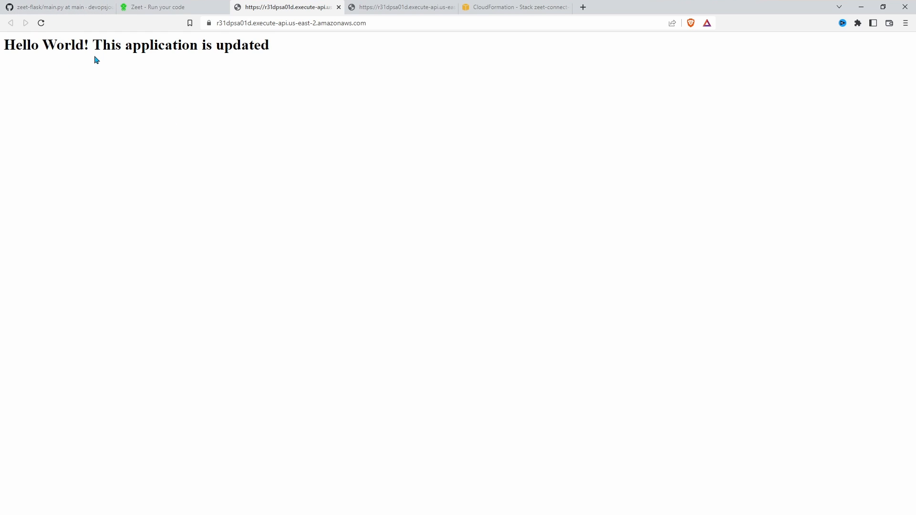
Revisit the live deployment from Zeet, then open the linked GitHub repository's main.py showing commit 4b49392.
left_click(169, 7)
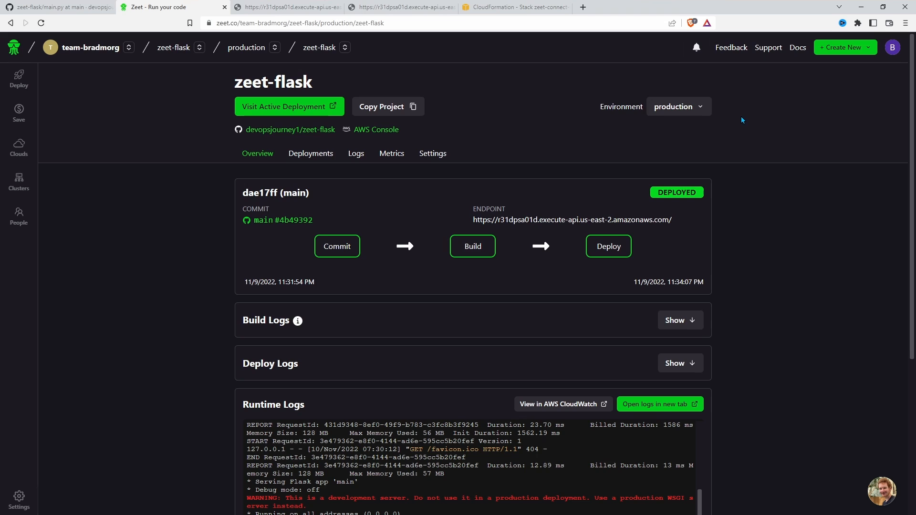
mouse_move(504, 260)
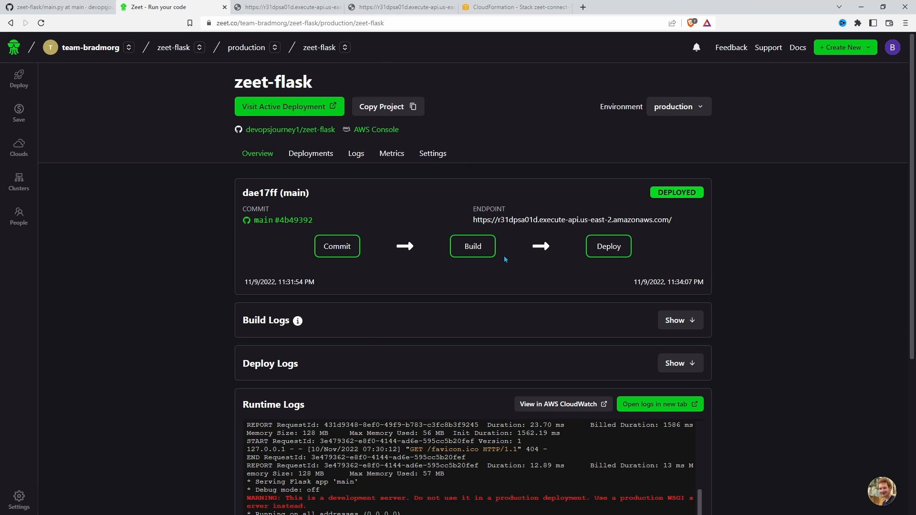
mouse_move(540, 227)
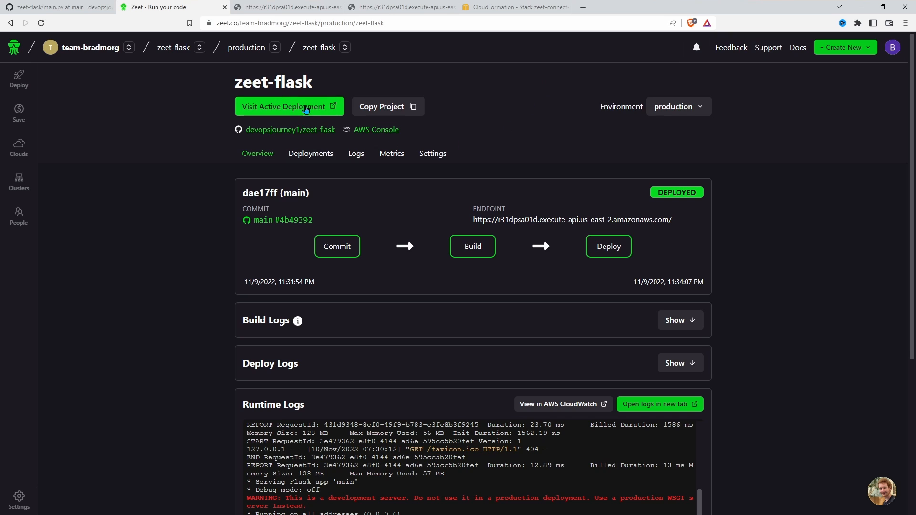
left_click(284, 106)
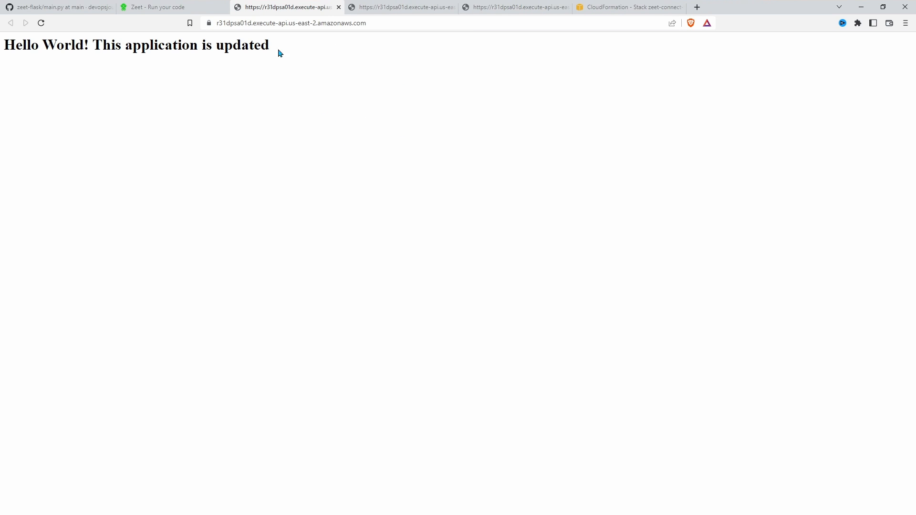
left_click(156, 7)
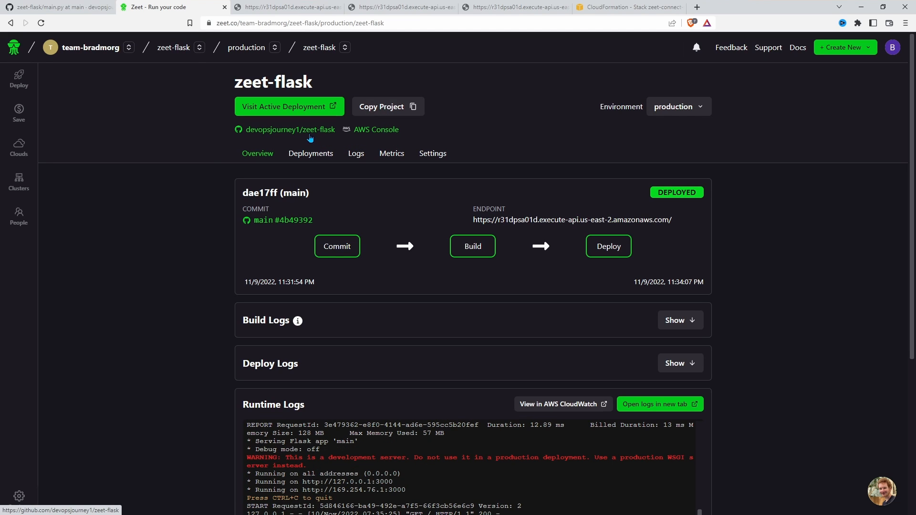
mouse_move(275, 134)
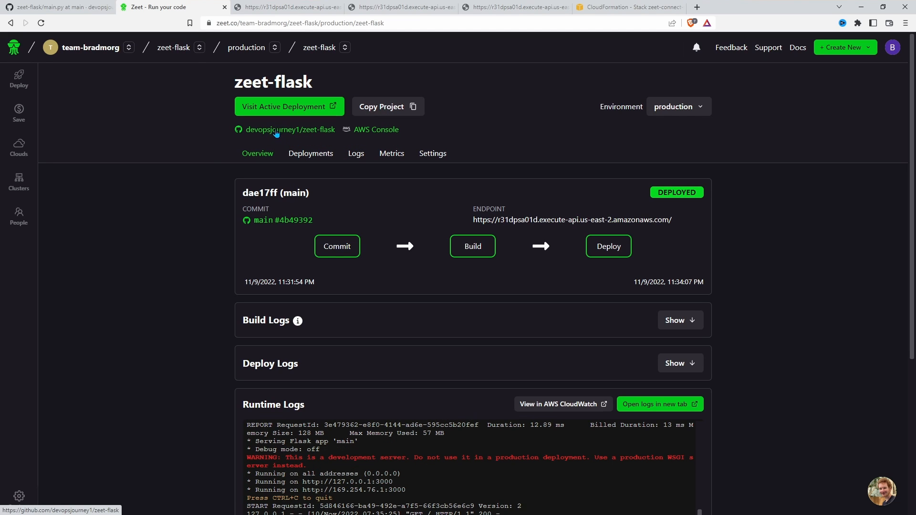
left_click(290, 128)
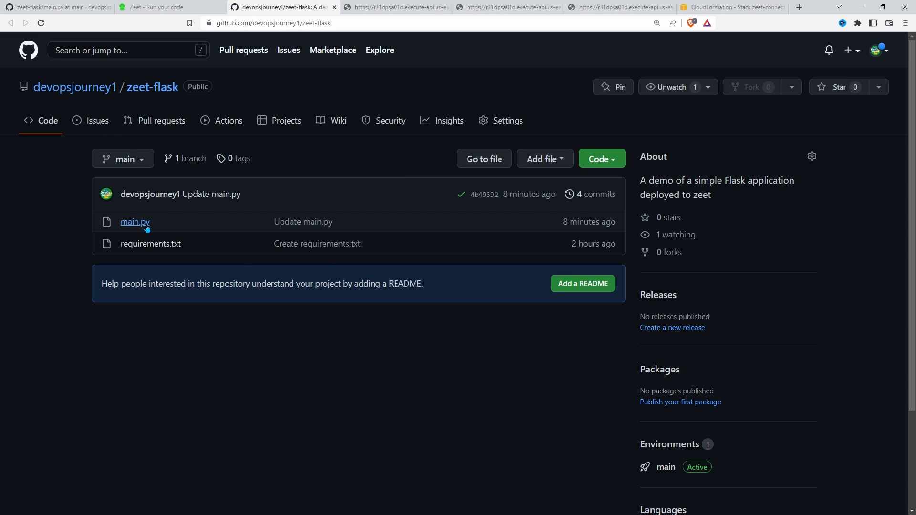
mouse_move(137, 222)
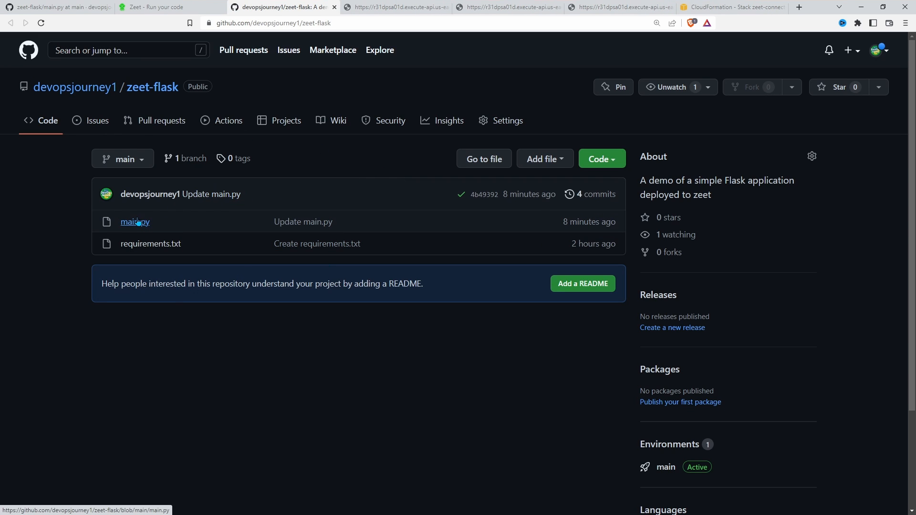
left_click(135, 221)
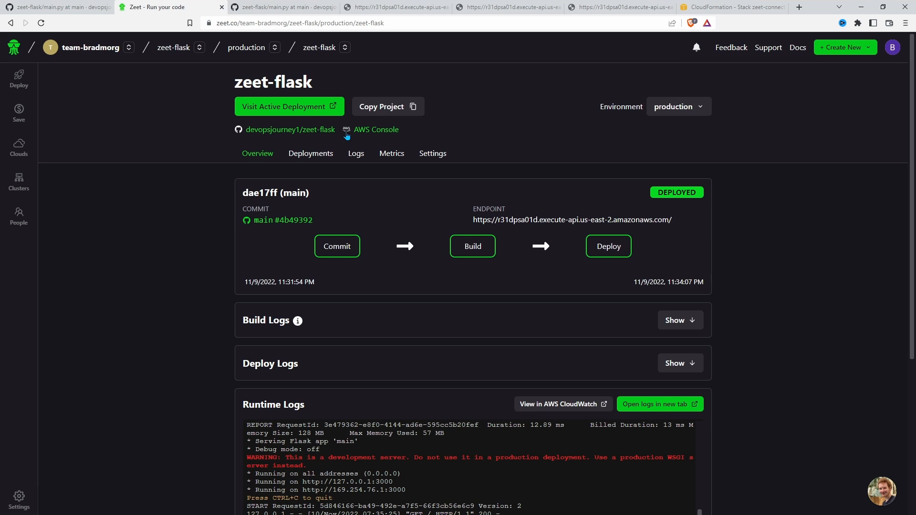
View the zeet-flask Lambda function in the AWS Console, then return to the Zeet overview.
left_click(376, 129)
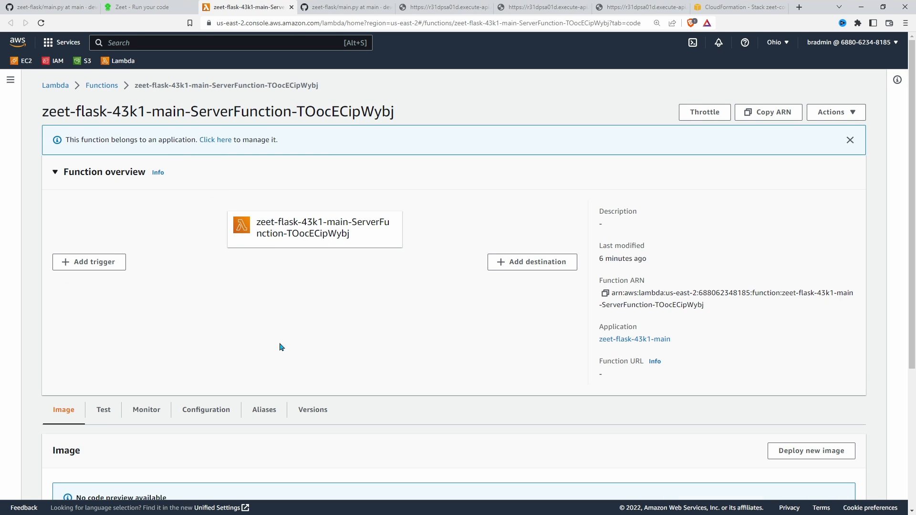
mouse_move(305, 240)
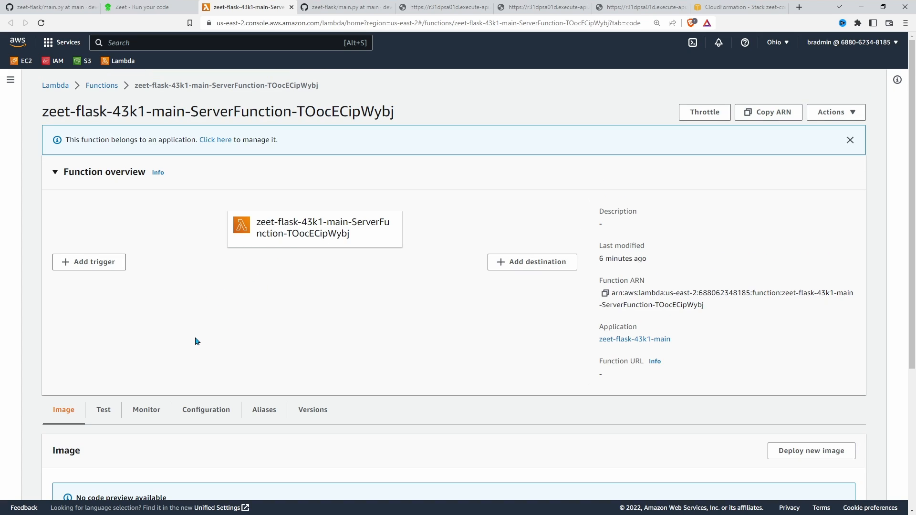
mouse_move(187, 398)
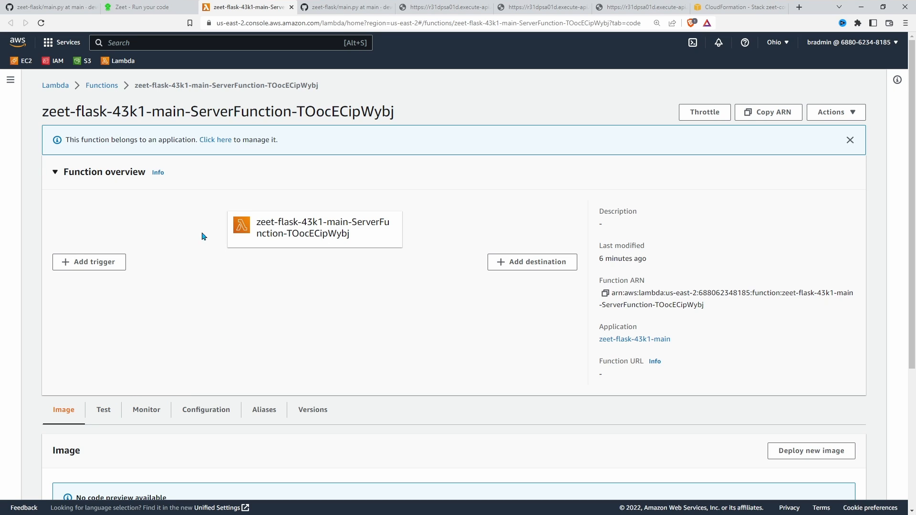
mouse_move(149, 56)
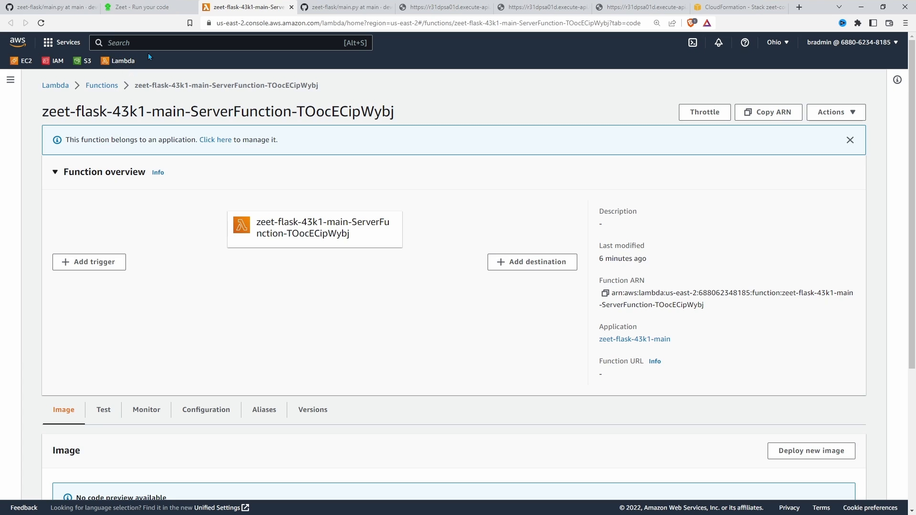
left_click(140, 7)
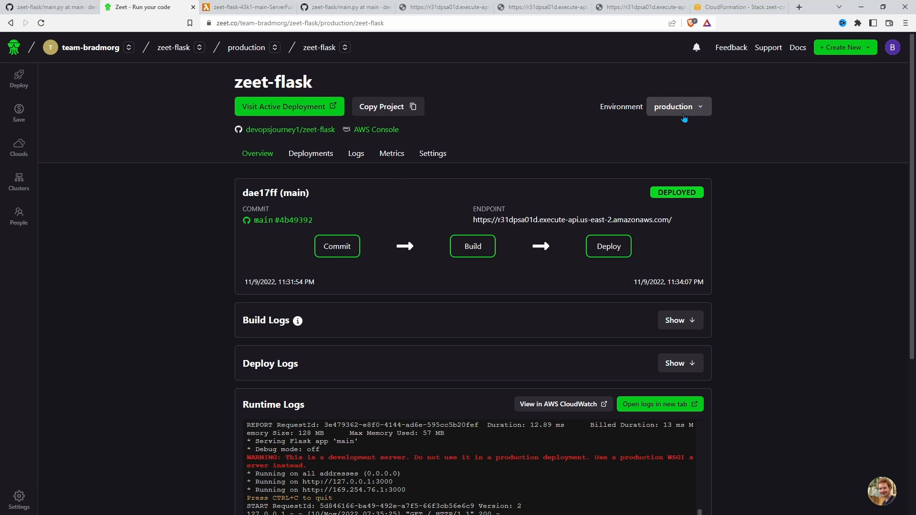
Create a new environment named dev with Copy existing apps enabled, duplicating zeet-flask into it.
left_click(677, 106)
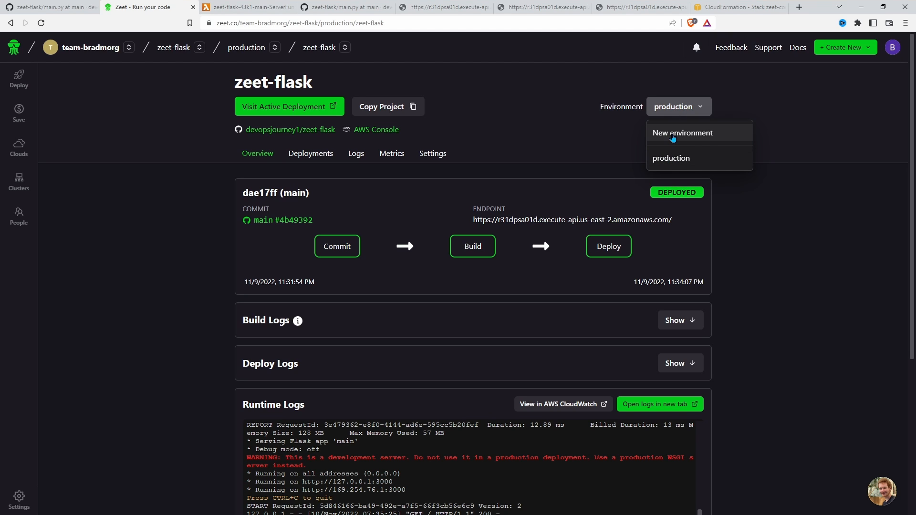
left_click(682, 133)
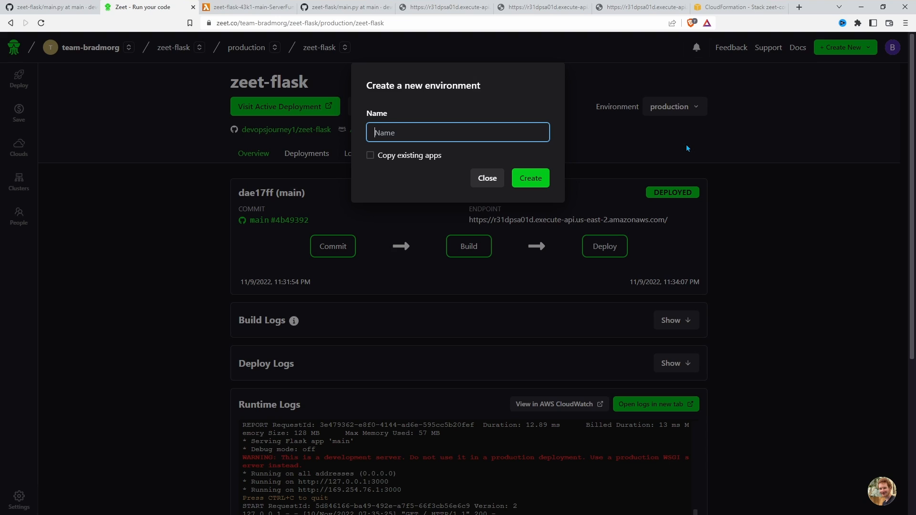
type("dev")
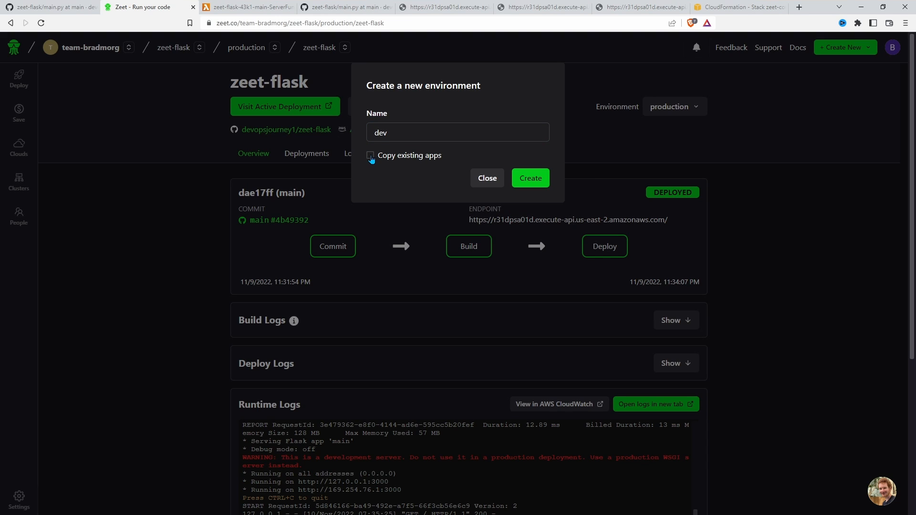
left_click(371, 155)
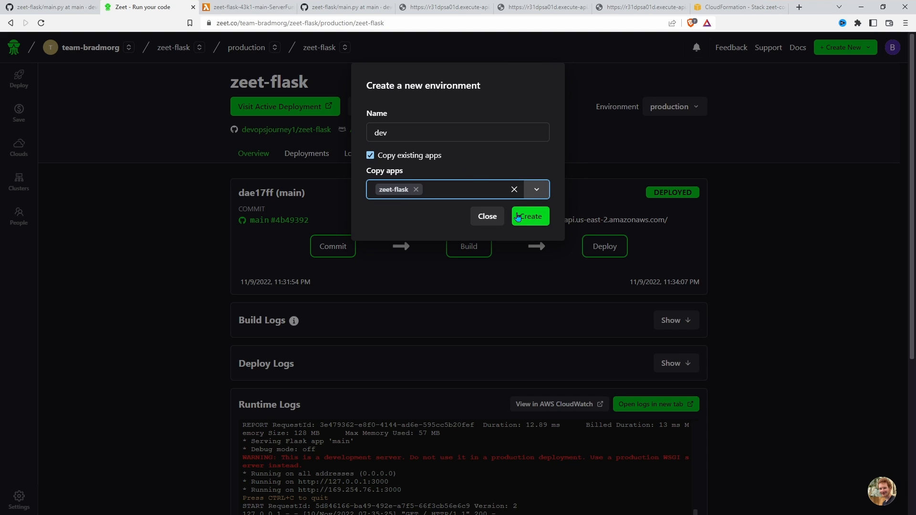
left_click(529, 216)
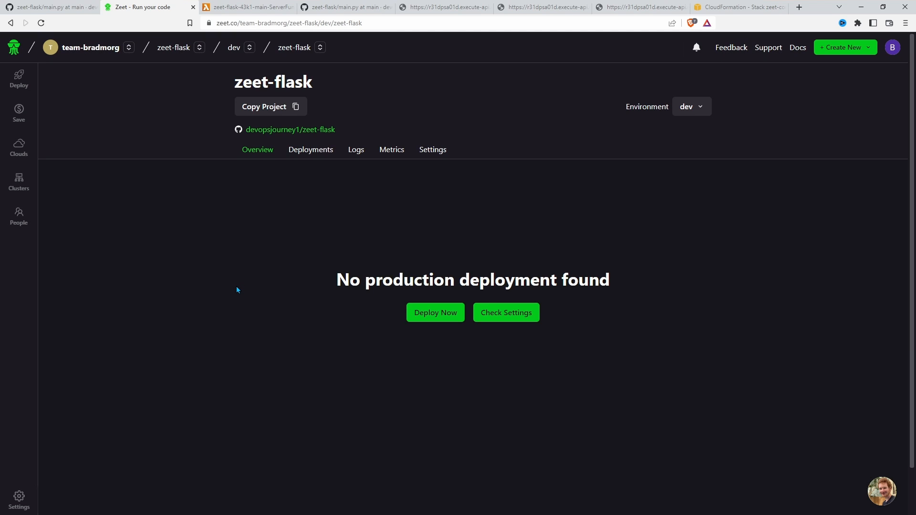
mouse_move(443, 324)
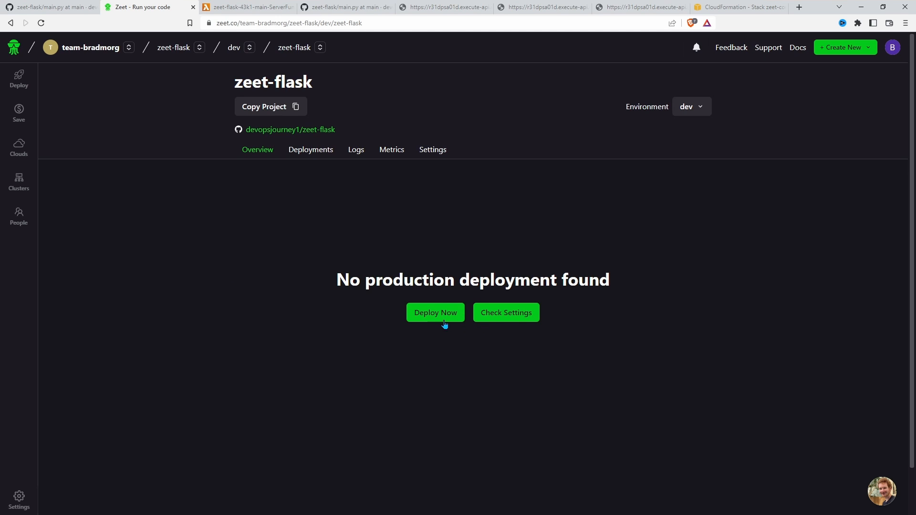
Save the dev copy's Python Build & Run settings on the General settings page.
left_click(432, 150)
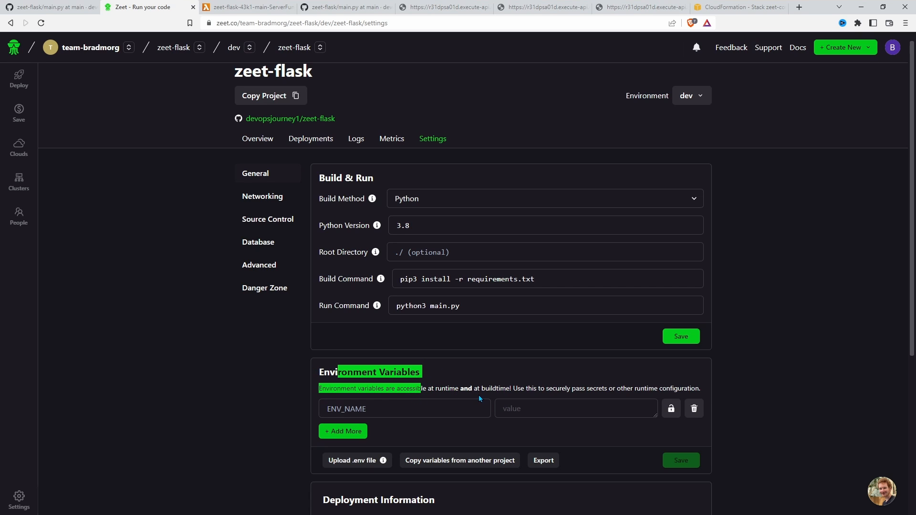
mouse_move(635, 353)
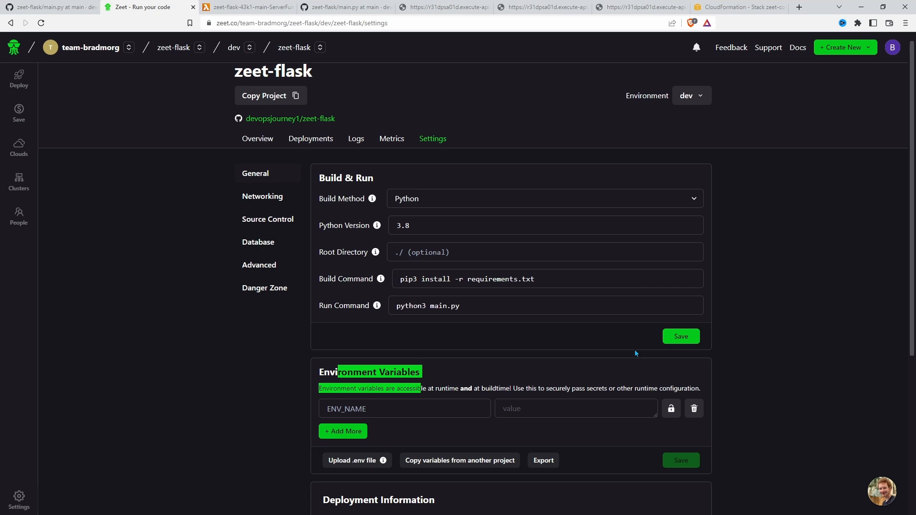
scroll("down", 3)
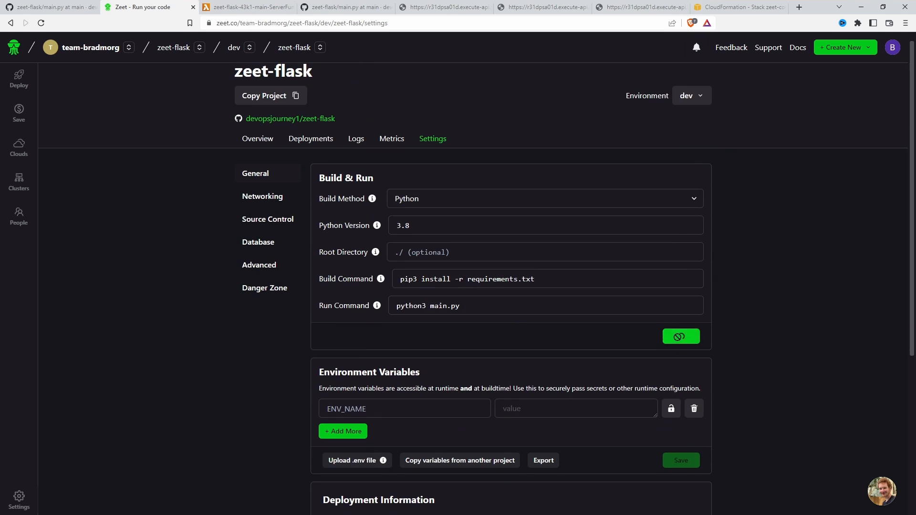
left_click(680, 335)
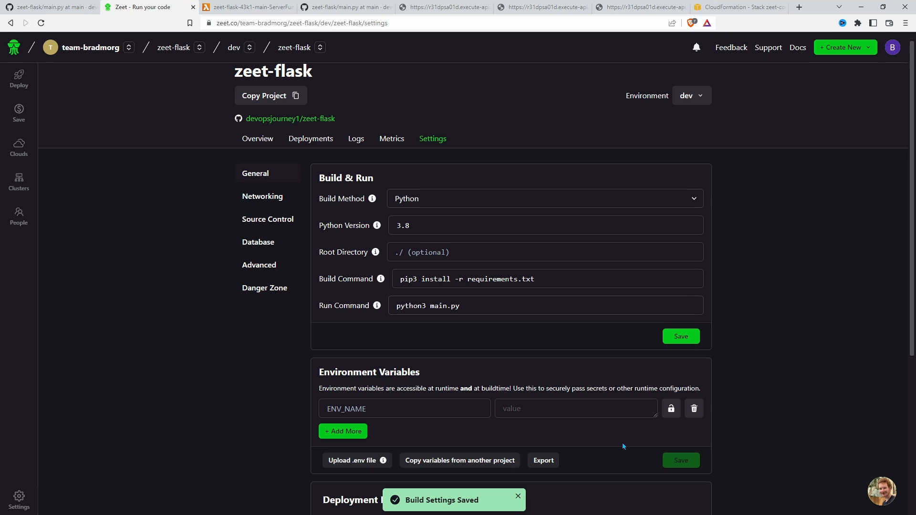
mouse_move(267, 139)
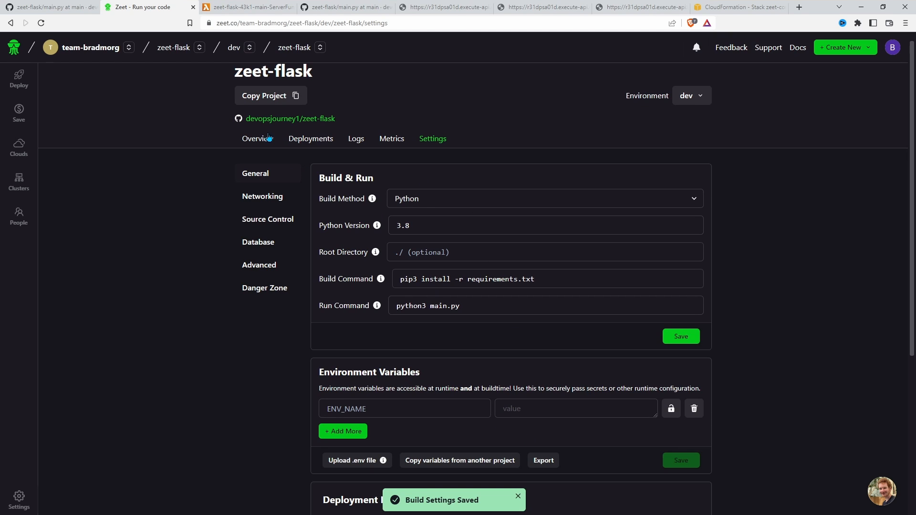
View the dev overview building commit 4b49392, briefly checking the deployed production environment.
left_click(256, 138)
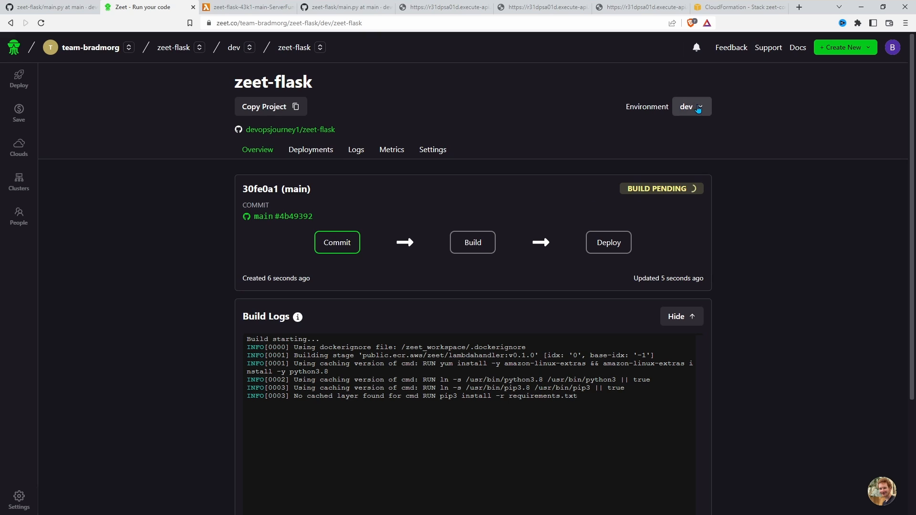
left_click(691, 106)
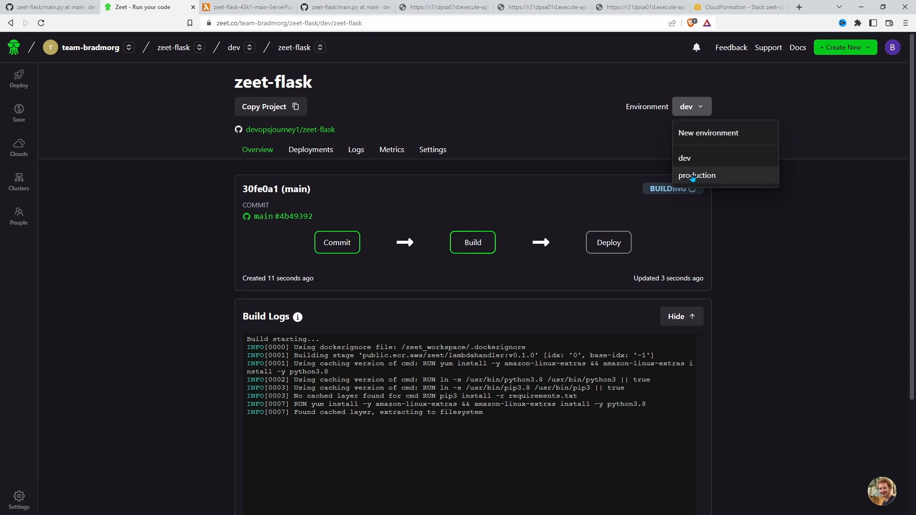
left_click(697, 176)
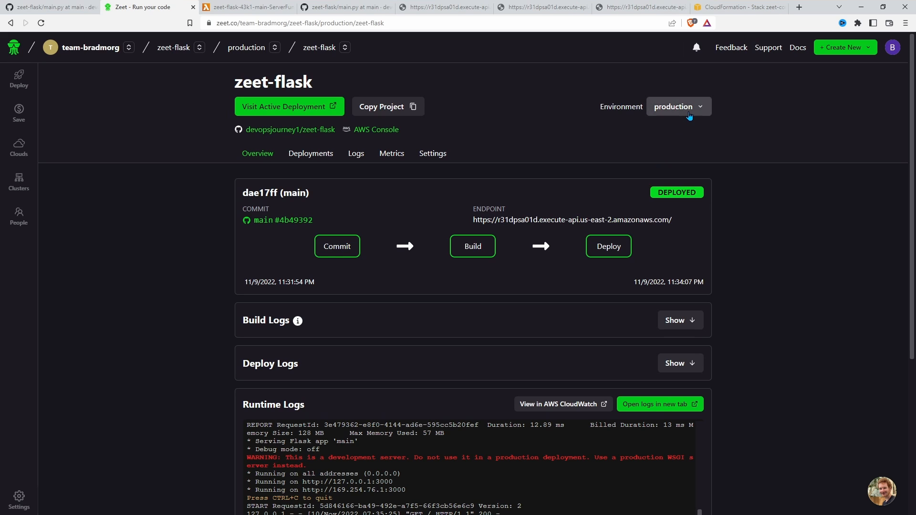
left_click(677, 105)
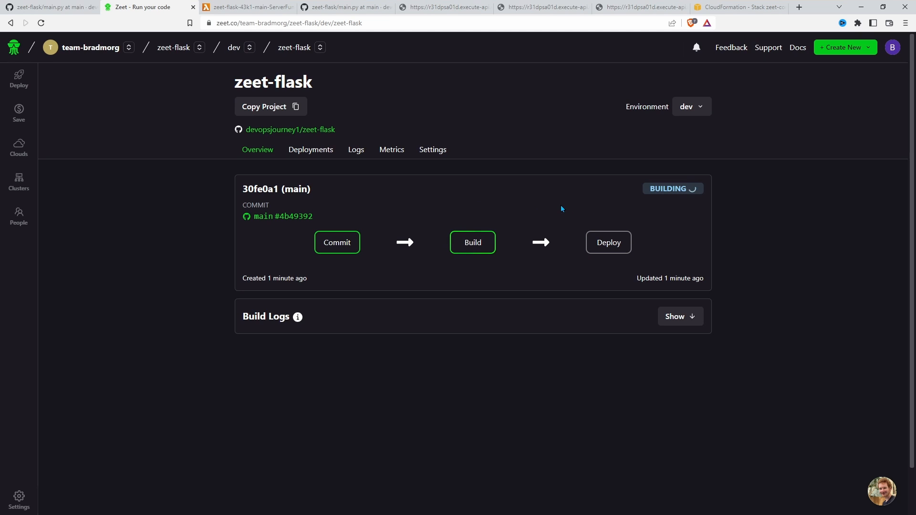
mouse_move(131, 222)
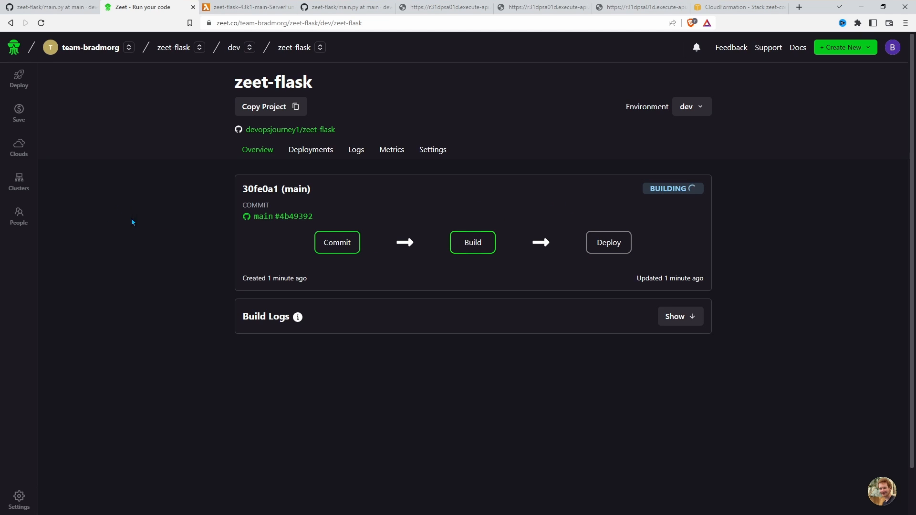
Visit the team People page, then the Clusters Console and its Manage Clusters options.
left_click(18, 214)
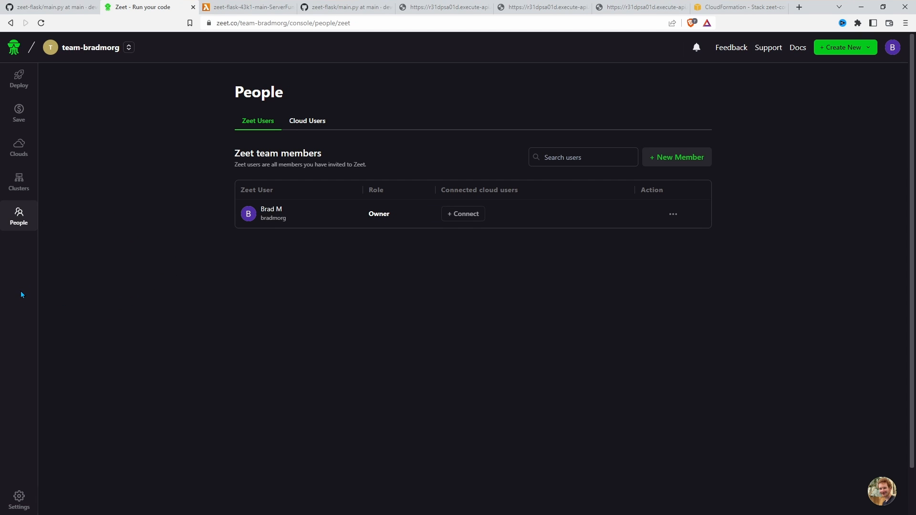
mouse_move(639, 202)
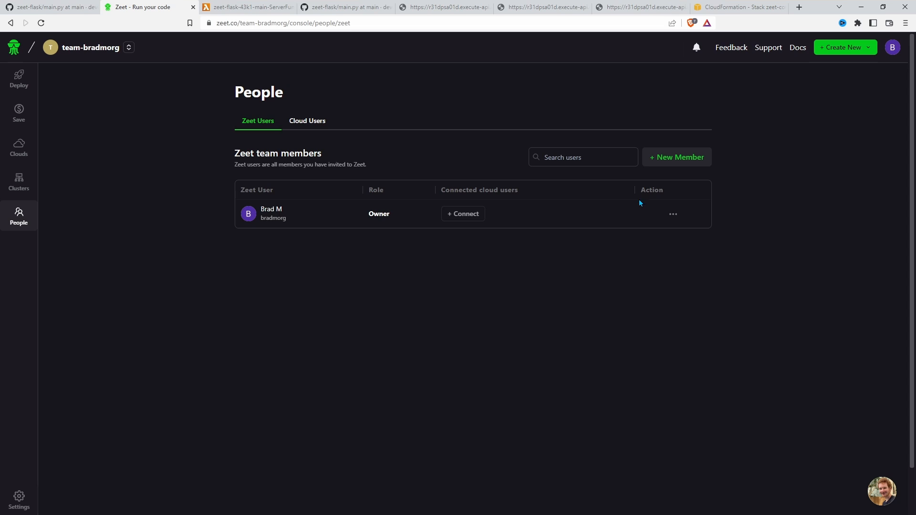
mouse_move(425, 243)
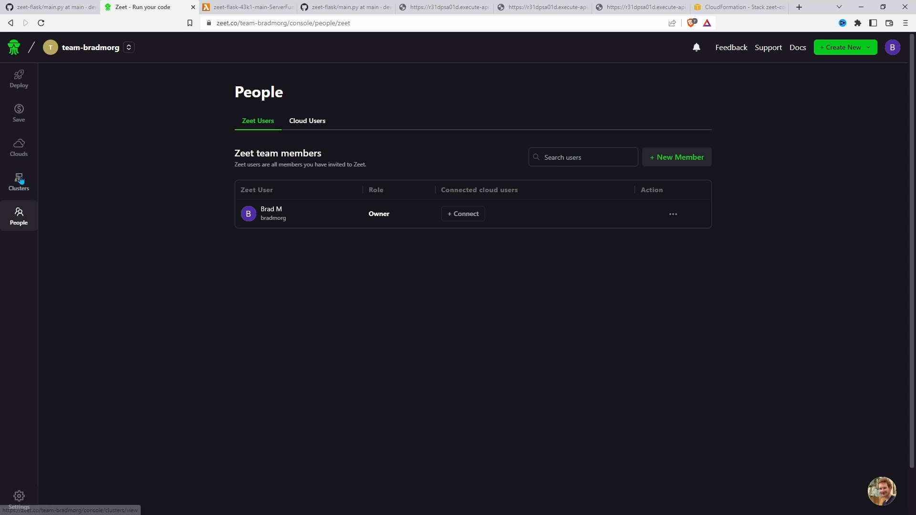
left_click(18, 182)
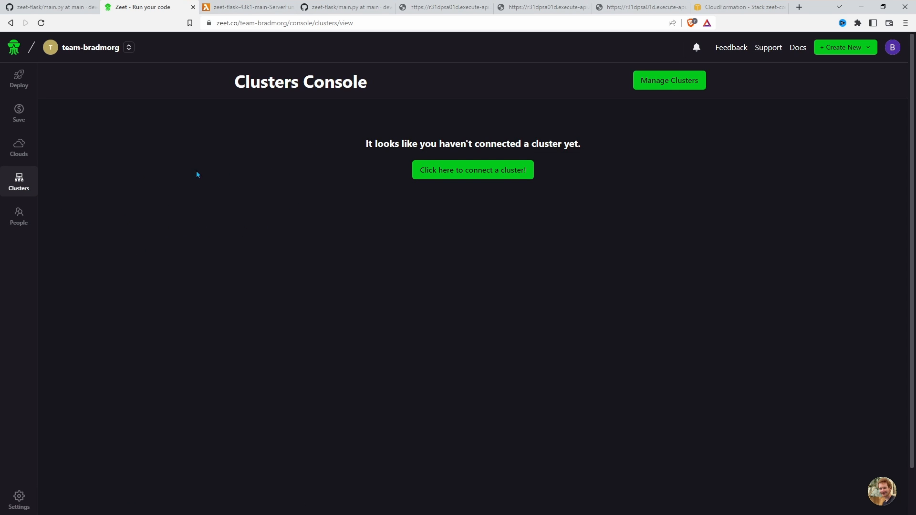
mouse_move(434, 242)
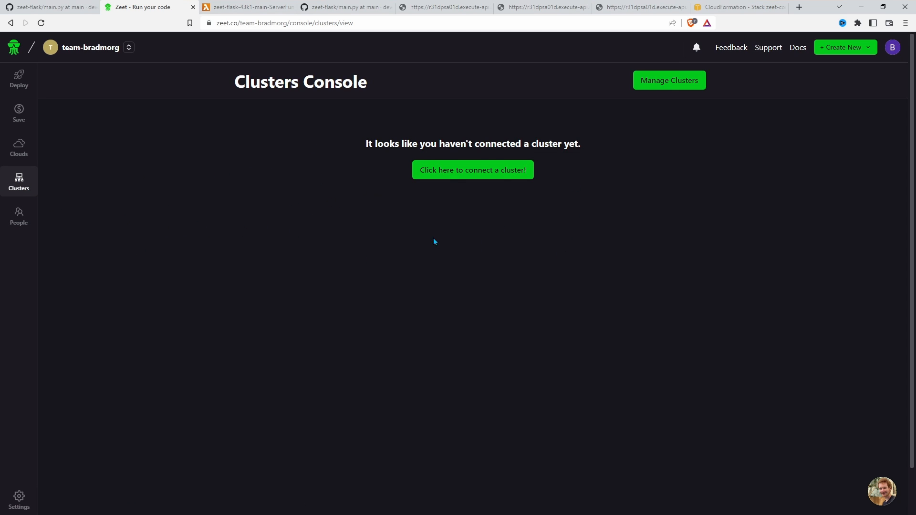
left_click(472, 170)
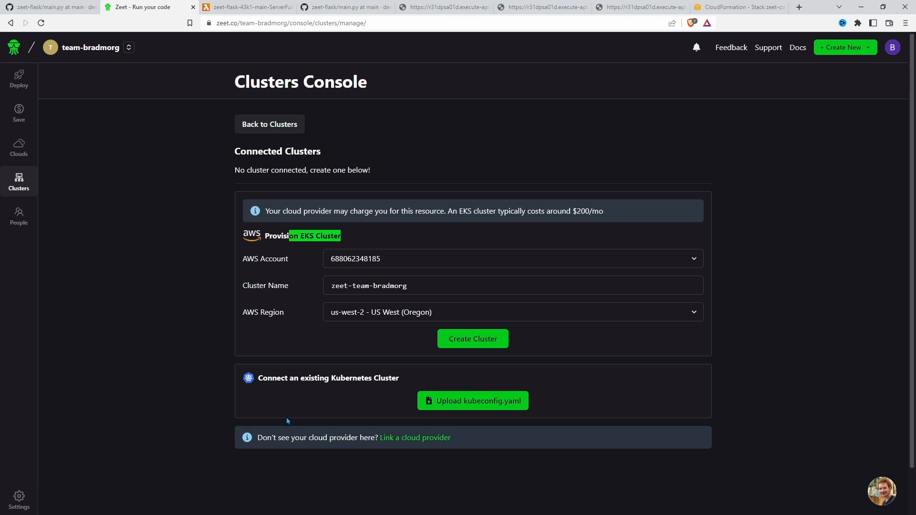
mouse_move(351, 393)
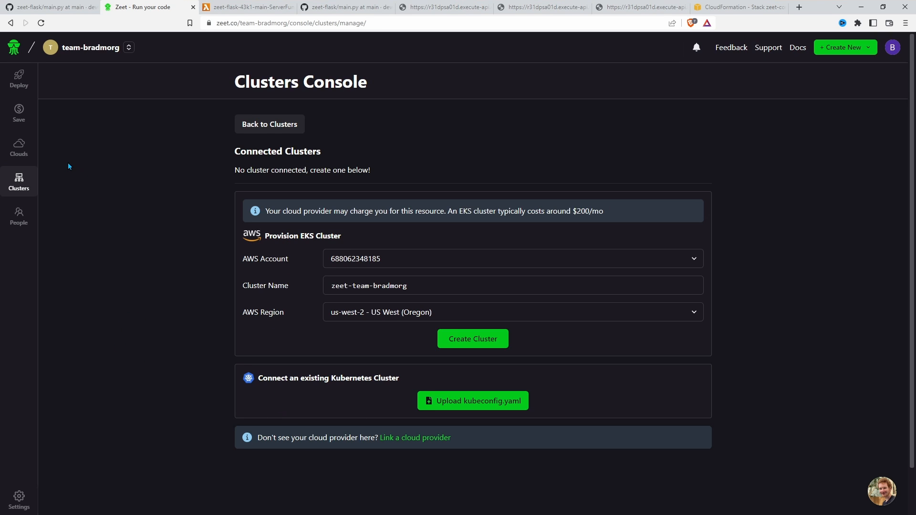
mouse_move(113, 310)
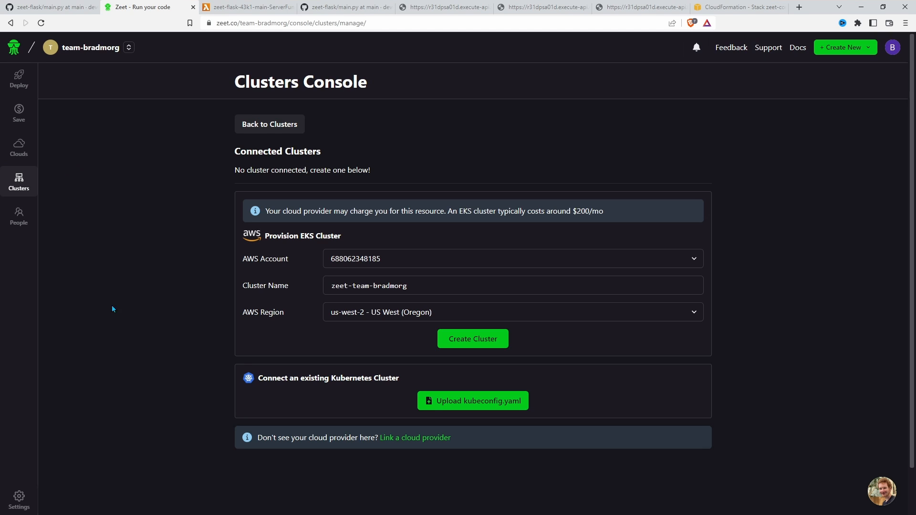
mouse_move(310, 347)
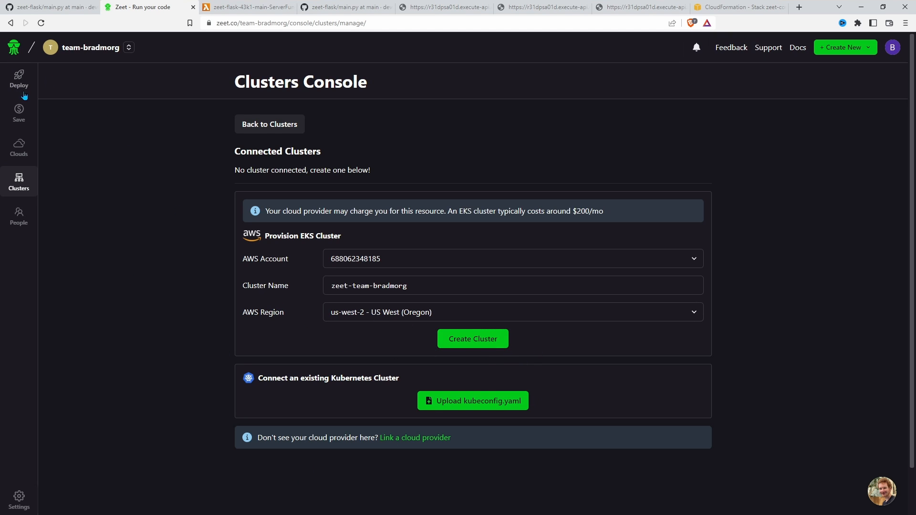
Return to the projects grid and view zeet-flask's dev environment showing commit 30fe0a1 deployed.
left_click(19, 77)
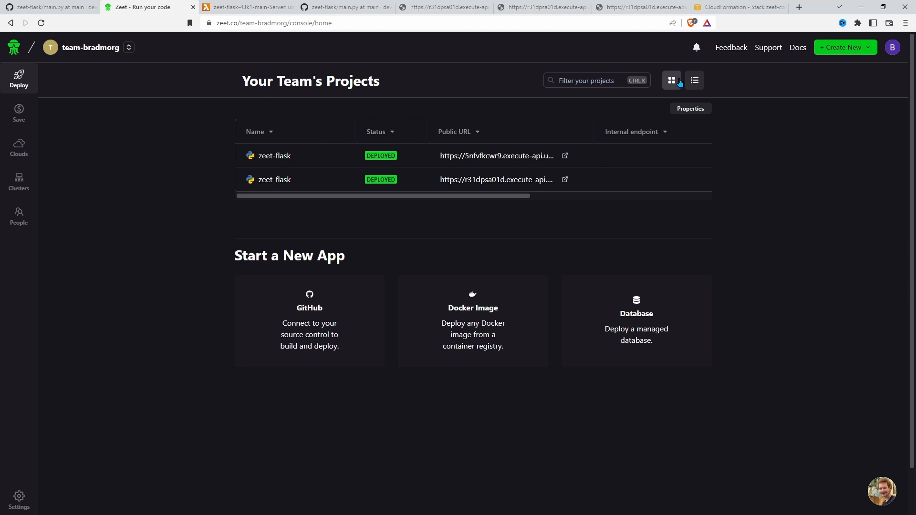
left_click(671, 80)
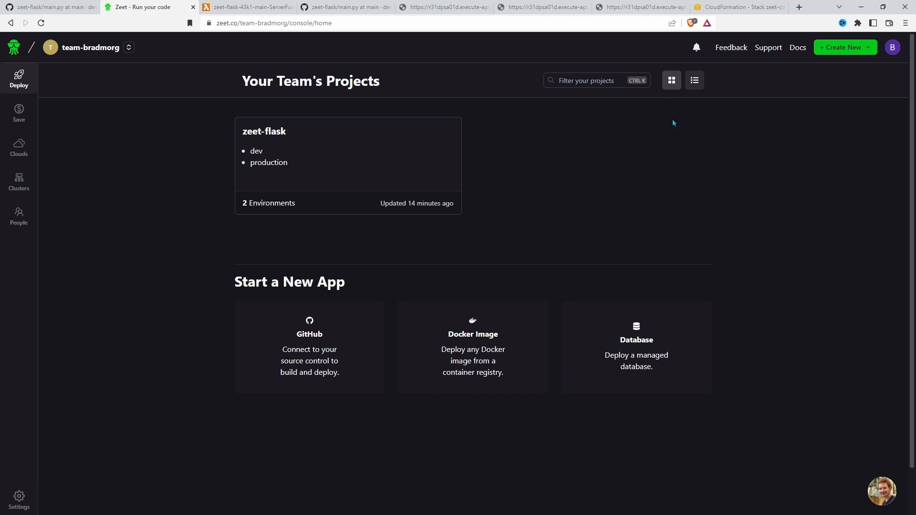
mouse_move(280, 114)
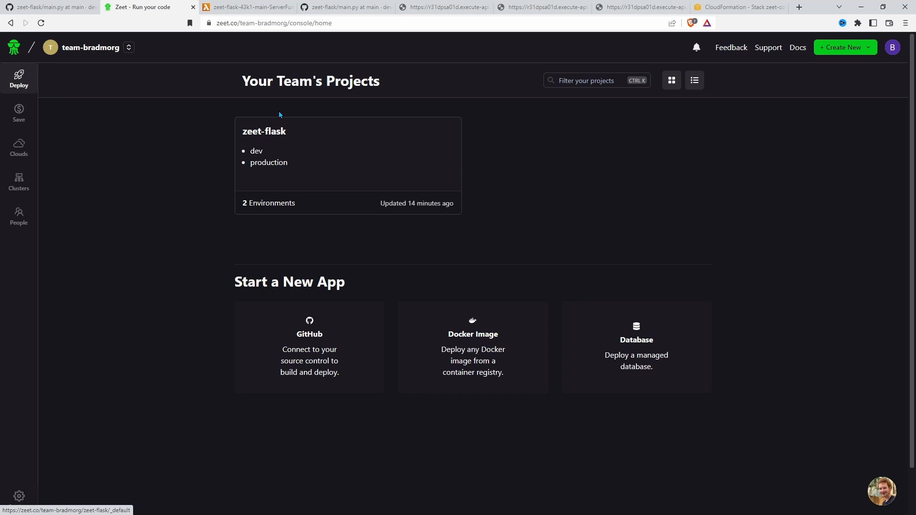
mouse_move(265, 131)
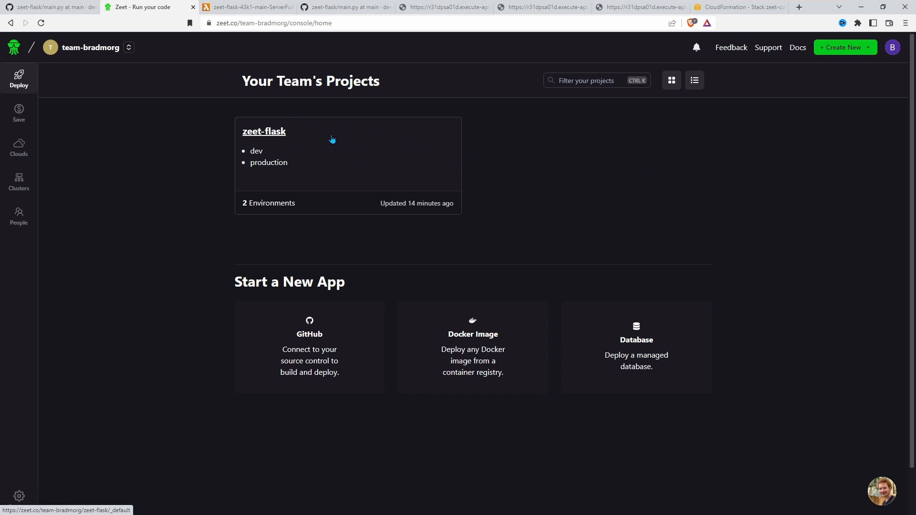
mouse_move(264, 159)
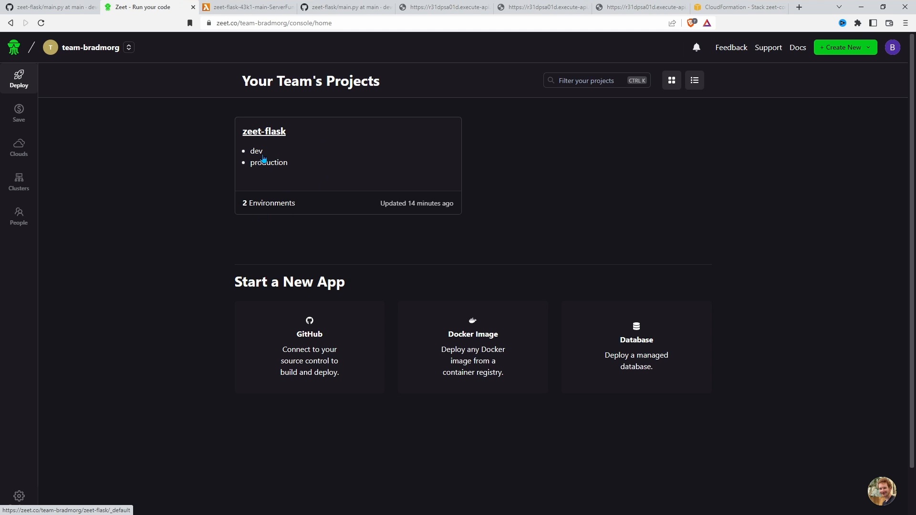
mouse_move(256, 152)
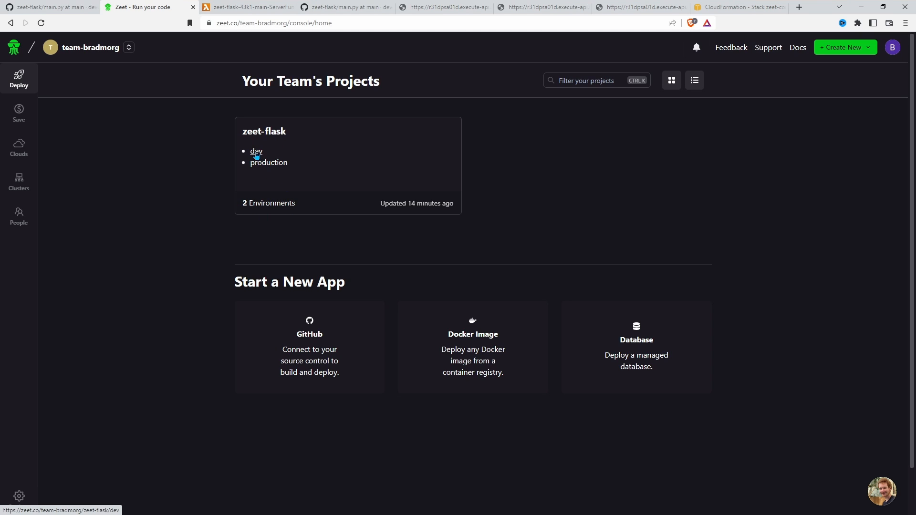
left_click(255, 152)
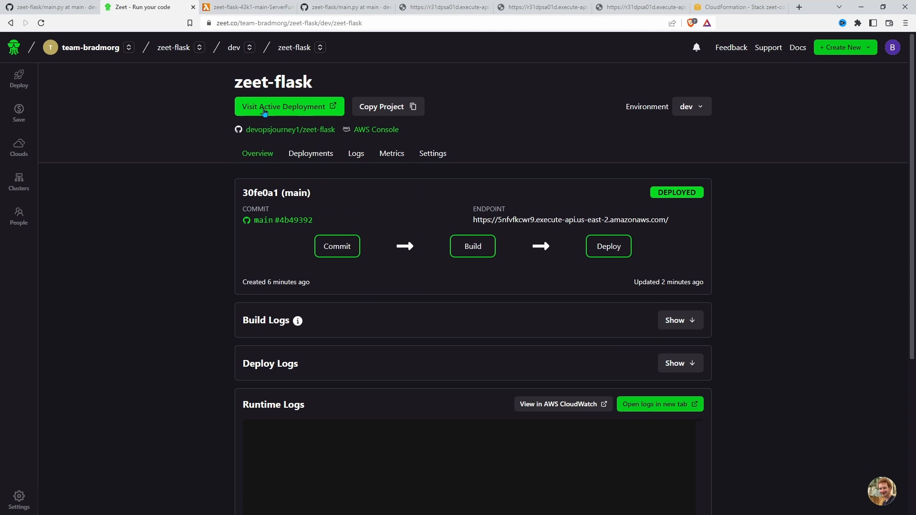
Visit the active dev deployment, which shows "Hello World! This application is updated".
left_click(285, 106)
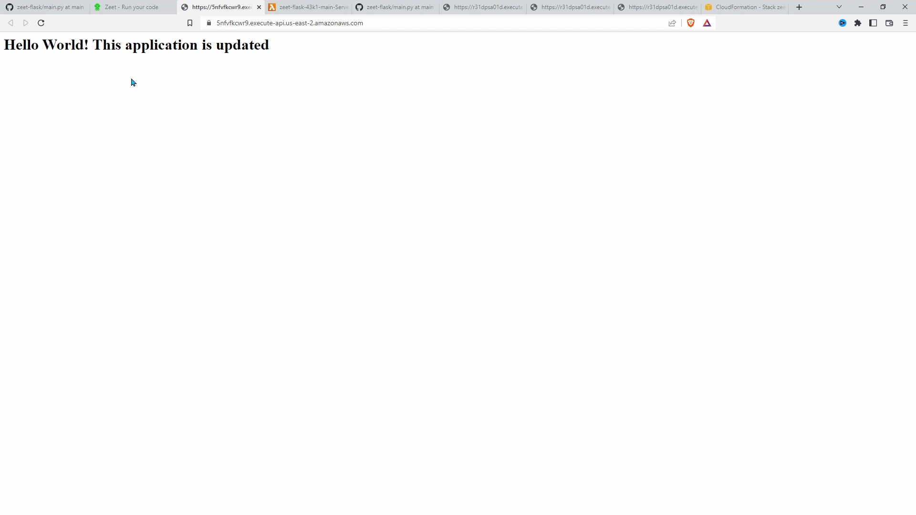
mouse_move(162, 102)
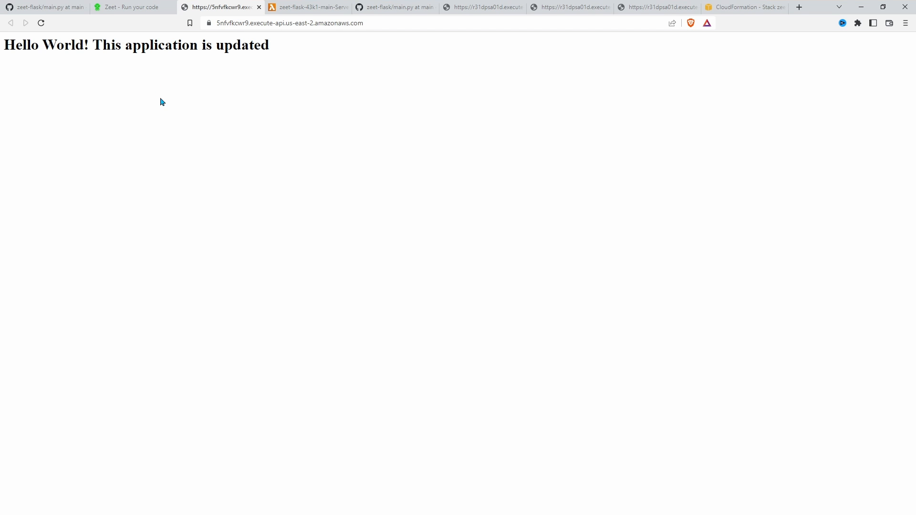
left_click(131, 7)
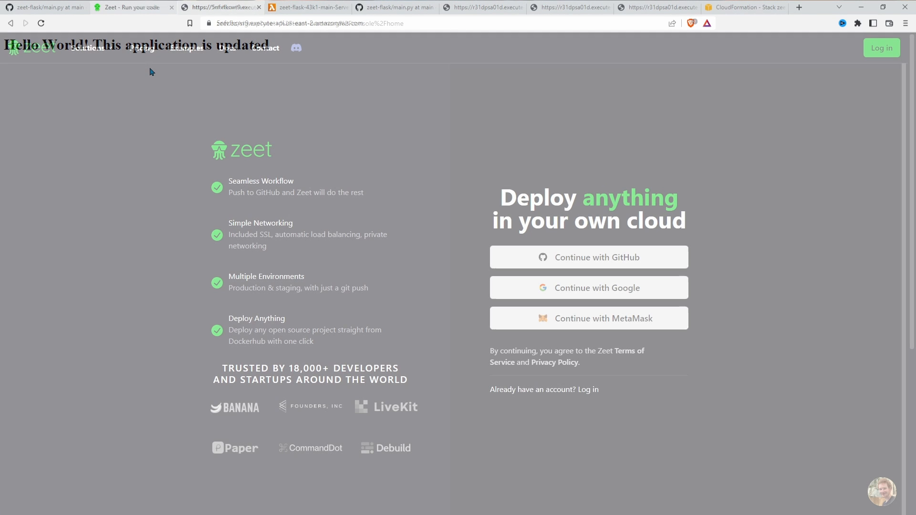